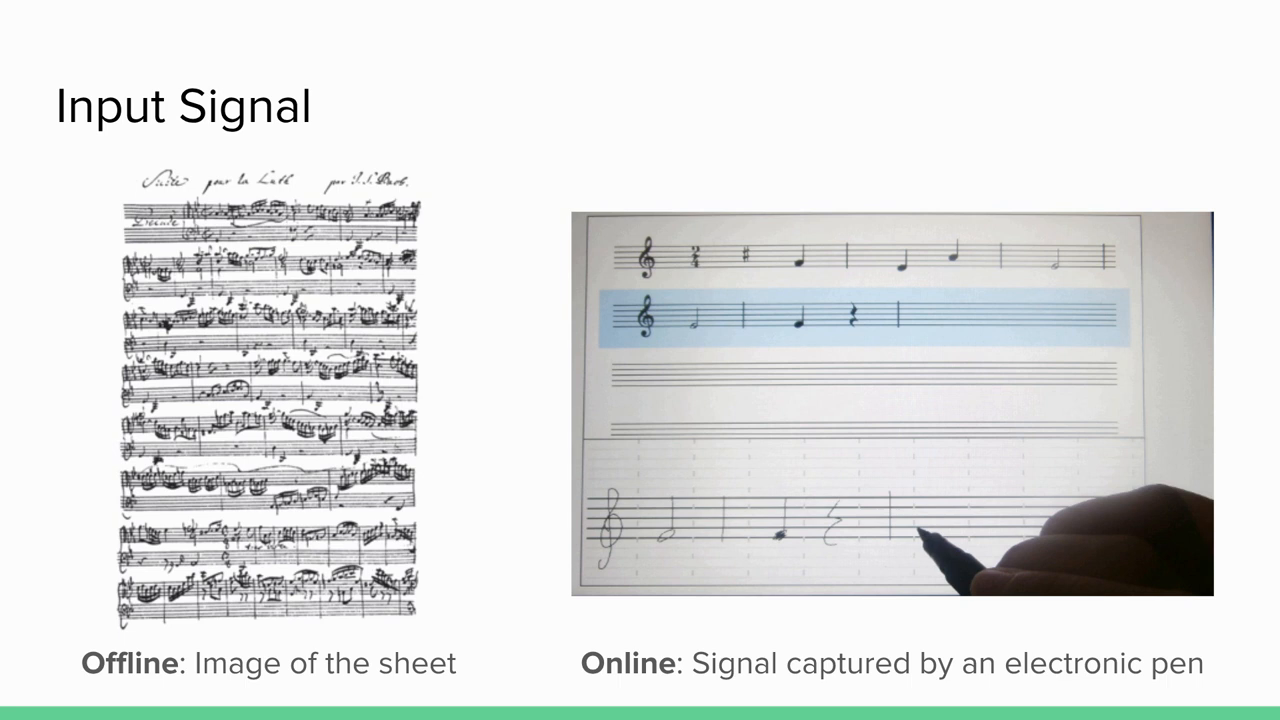
# - Advance the slideshow past the Input Signal slide to the composer's job slide
pyautogui.click(116, 680)
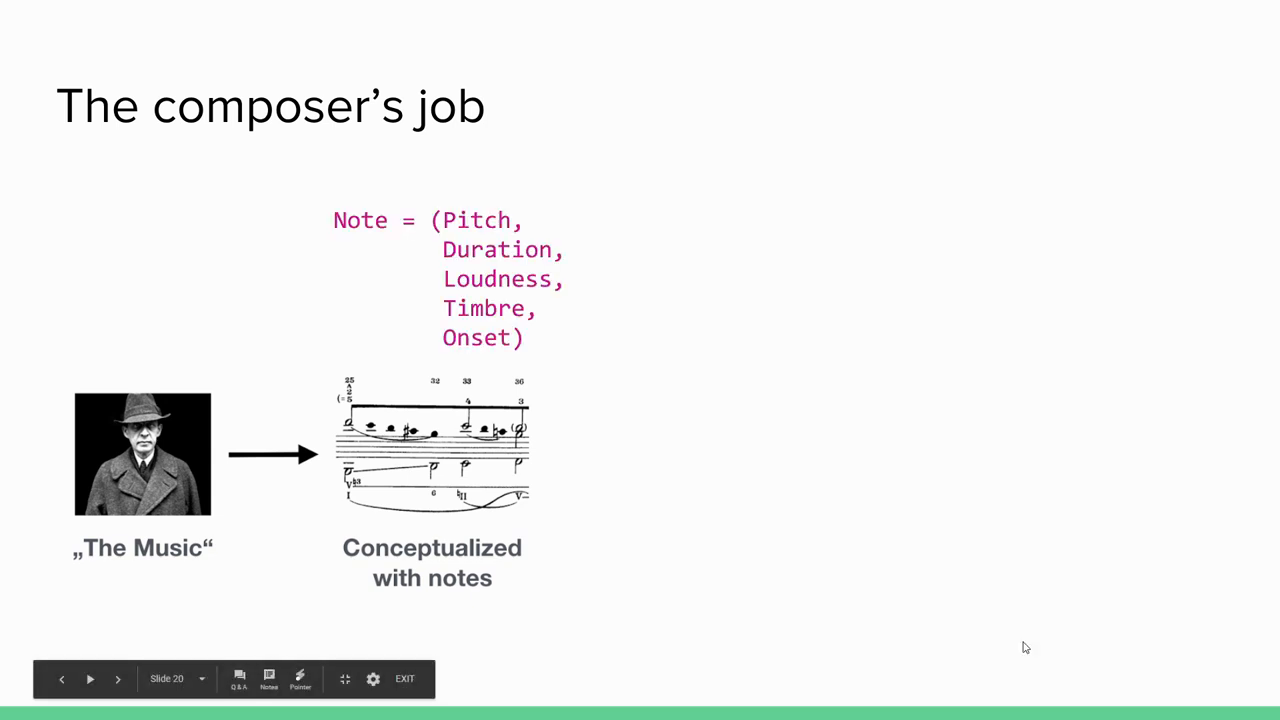
# - Advance from the composer's job slide to the PhotoScore 2018 demo video slide
pyautogui.click(116, 678)
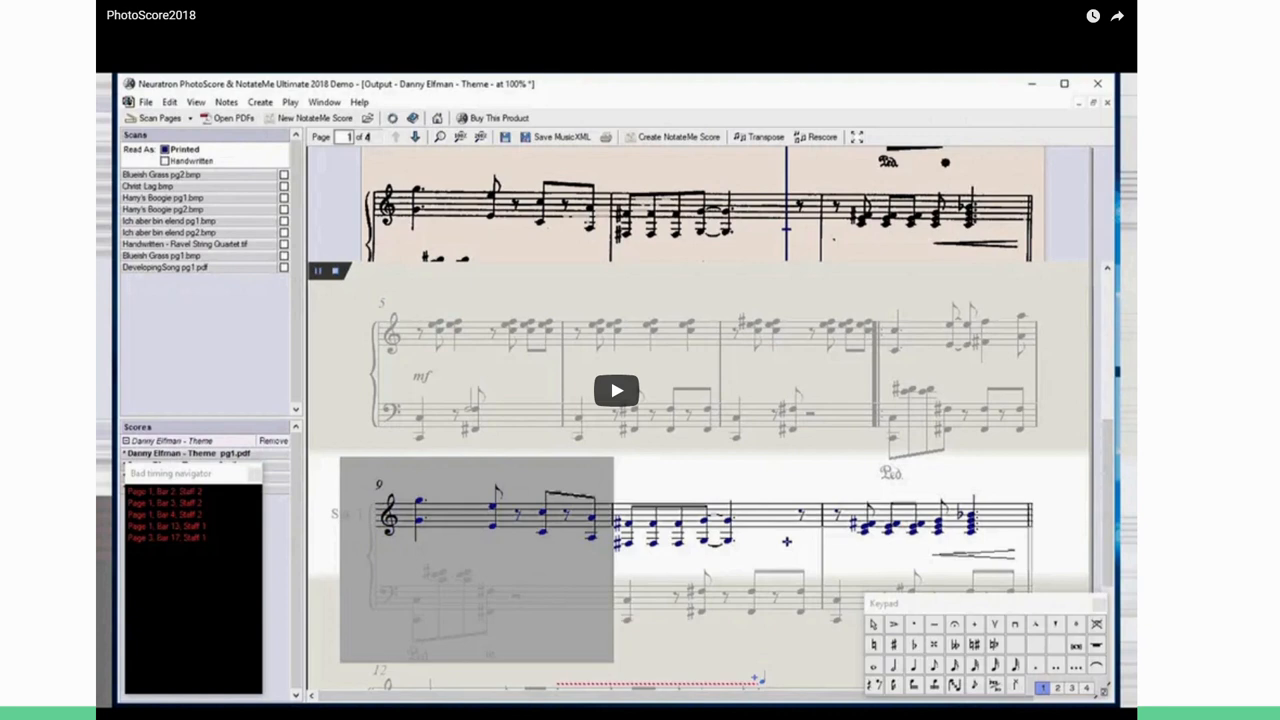
pyautogui.moveTo(676, 390)
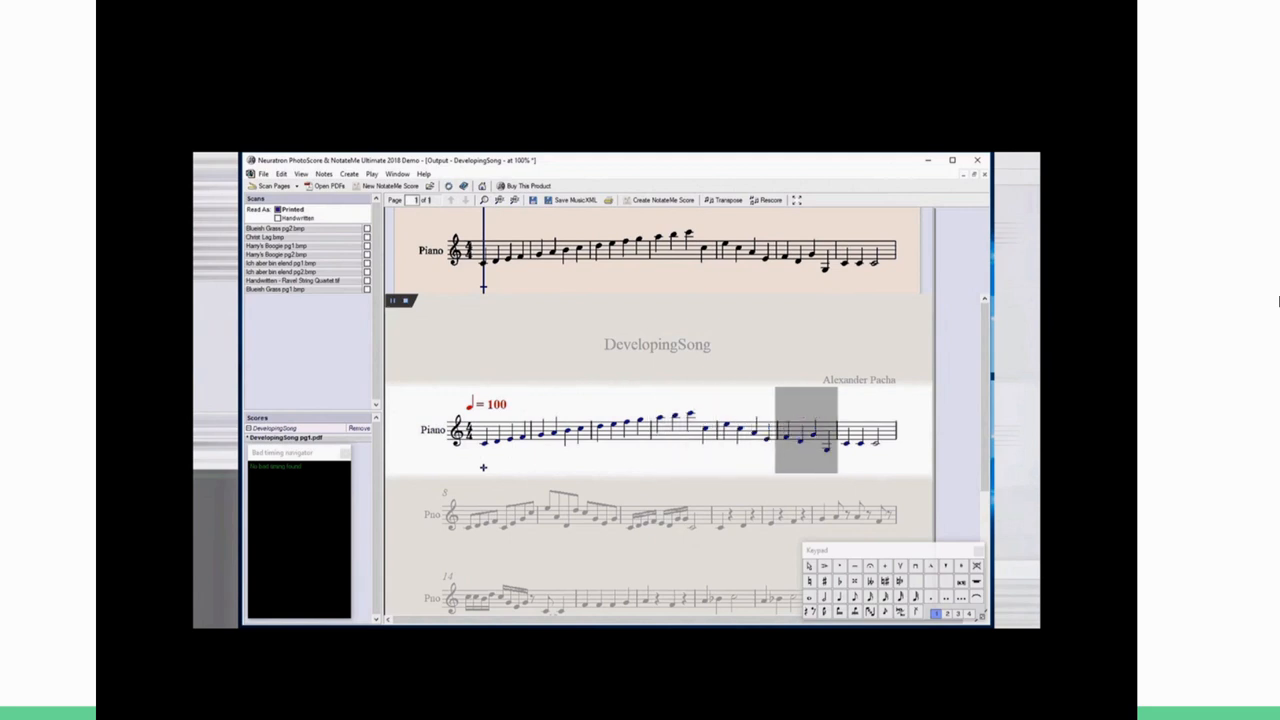
# - Scroll the DevelopingSong output toward the Simpsons theme title page
pyautogui.scroll(-3)
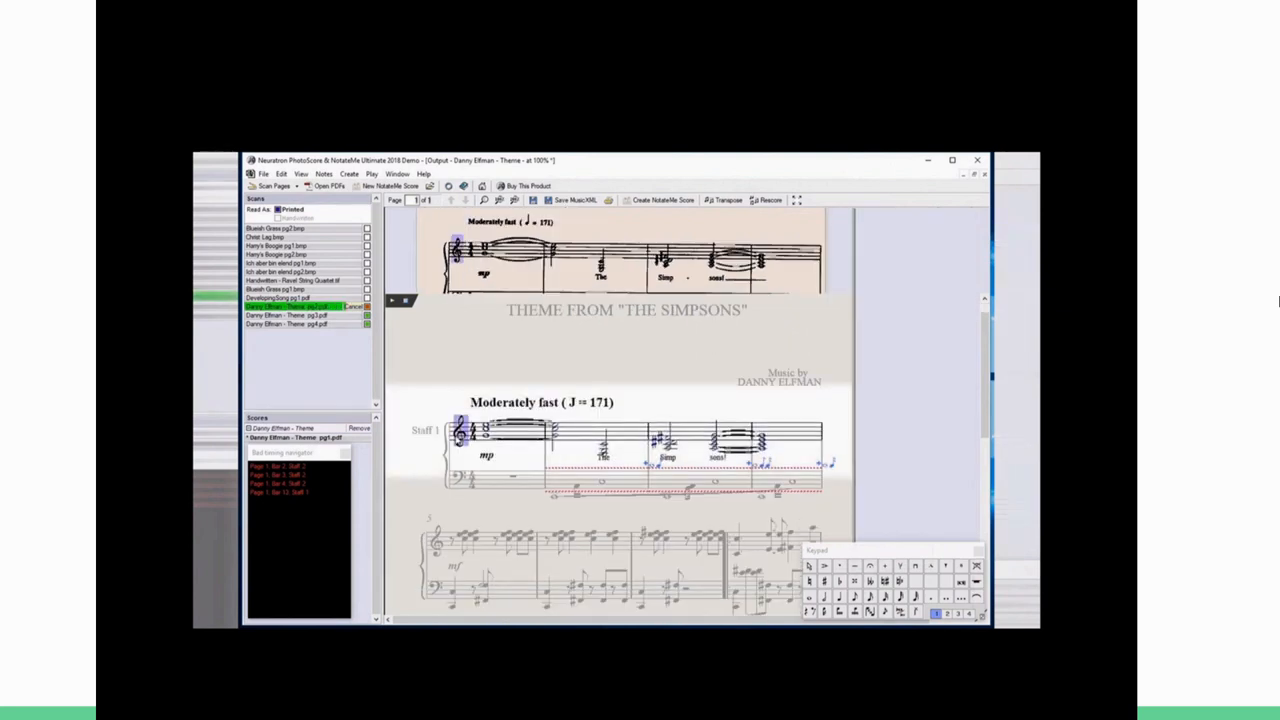
# - Scroll down the recognised Simpsons theme score, comparing it with the scan above
pyautogui.scroll(-3)
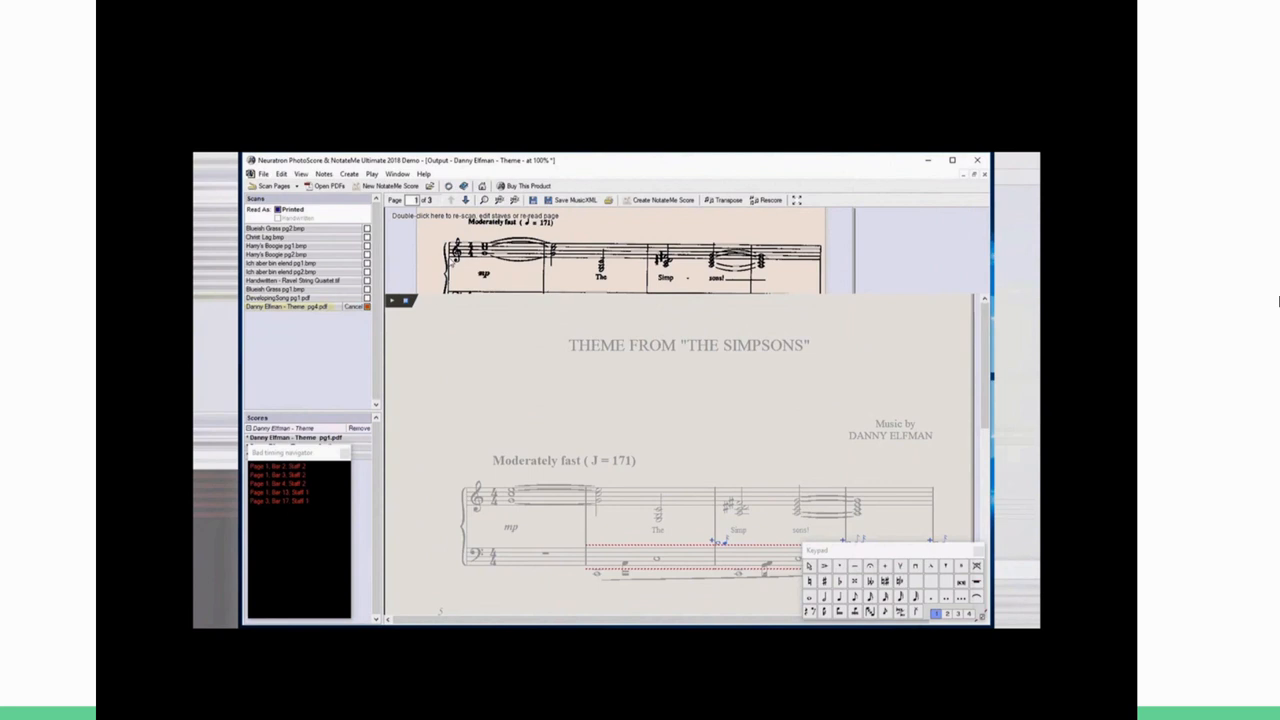
pyautogui.click(304, 306)
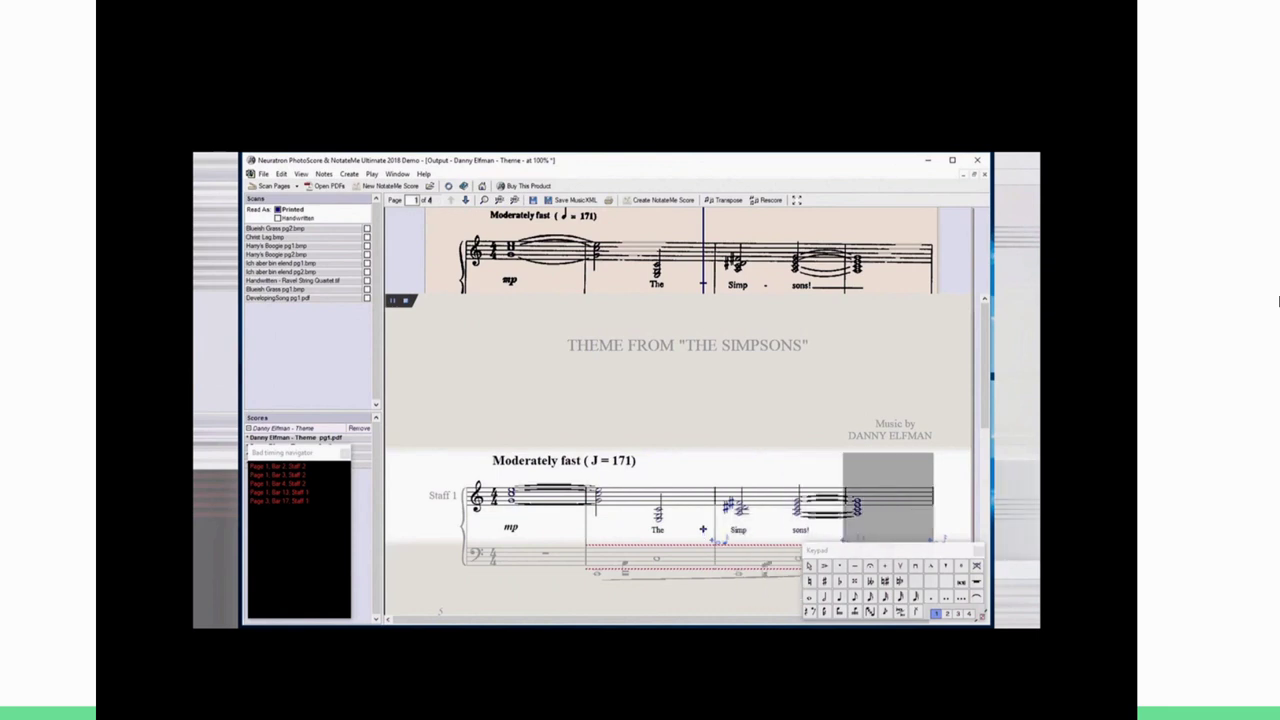
pyautogui.scroll(-3)
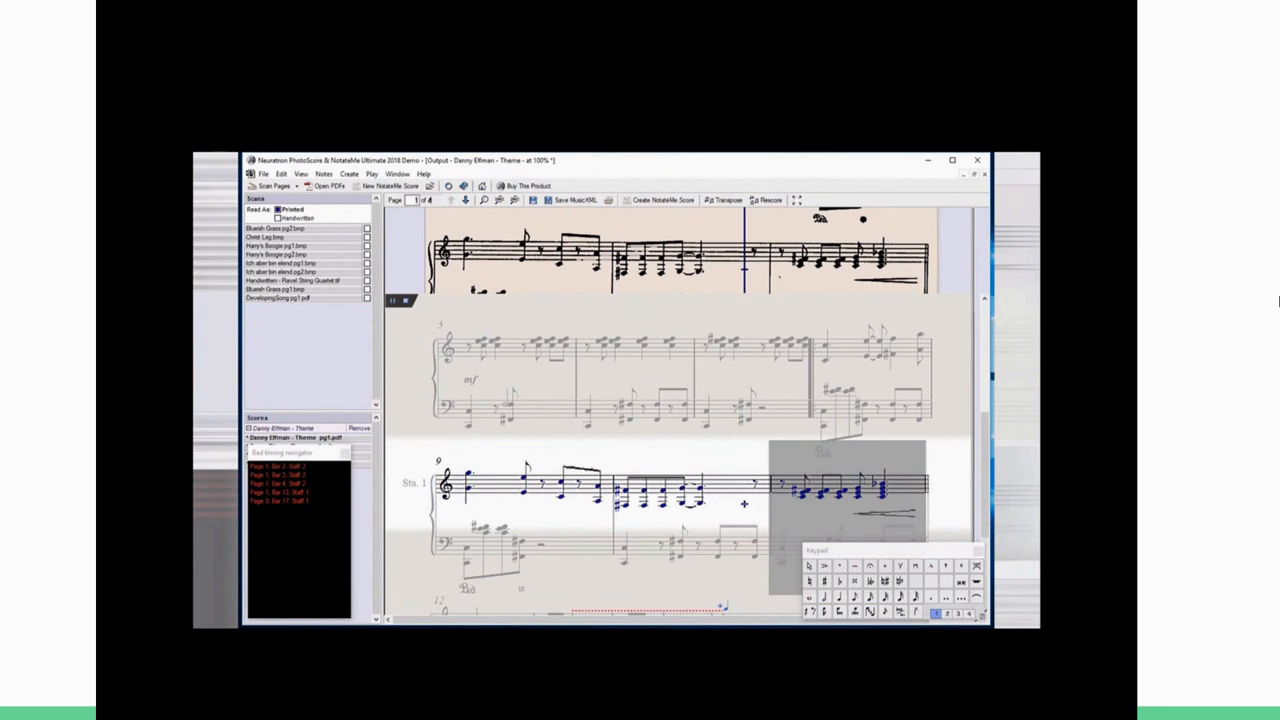
pyautogui.scroll(-3)
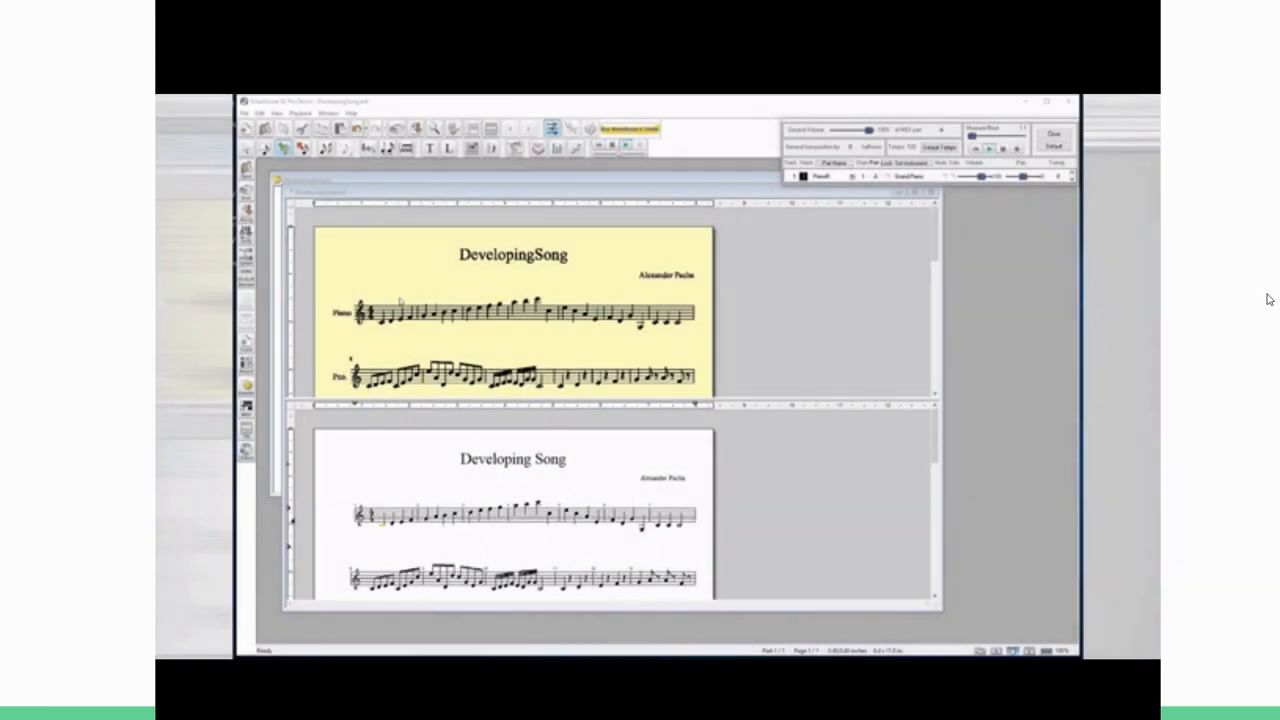
pyautogui.moveTo(800, 524)
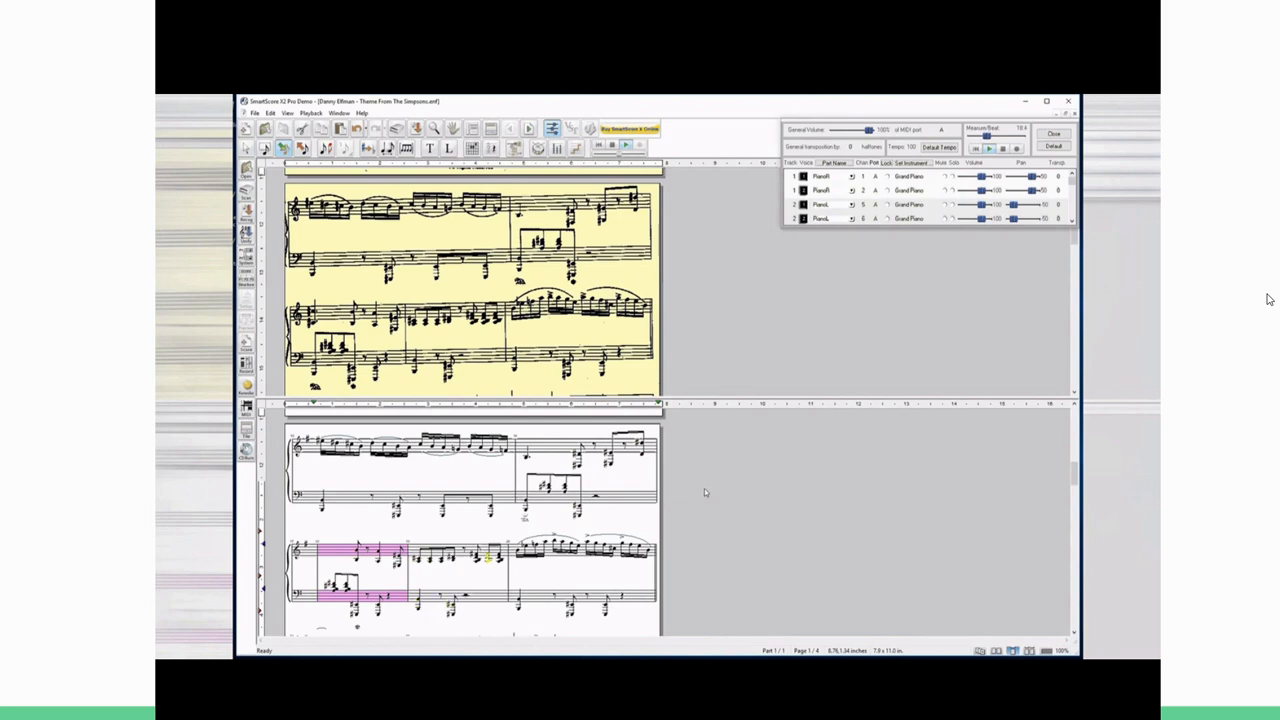
# - Select a measure in the recognised Simpsons theme score view
pyautogui.click(264, 128)
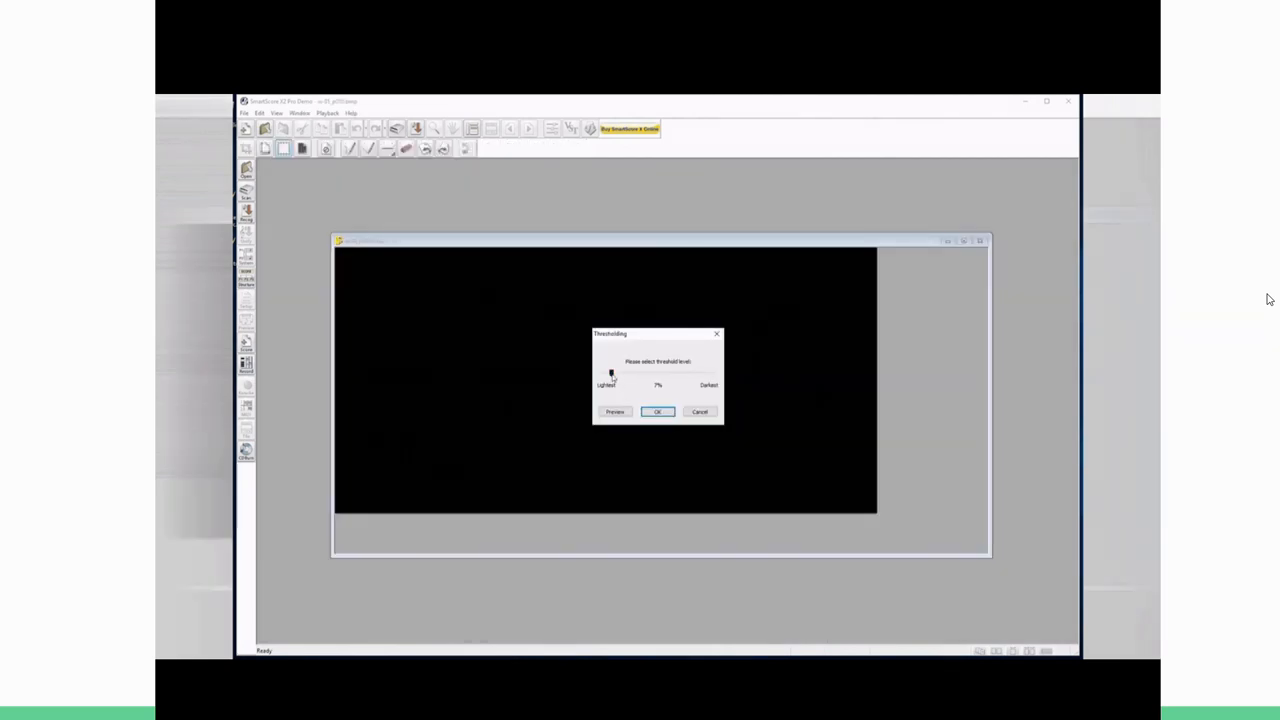
# - Preview the scan at the lightest, a much darker, and an intermediate threshold level
pyautogui.click(614, 412)
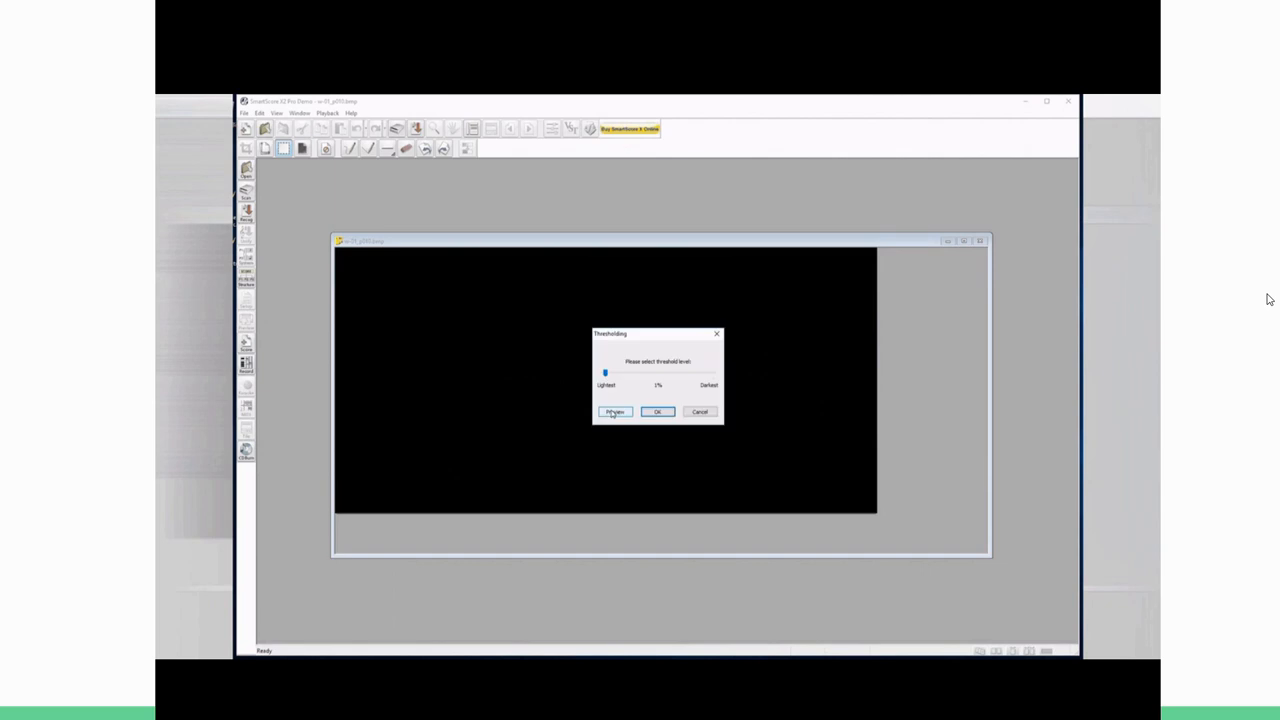
pyautogui.moveTo(604, 372); pyautogui.dragTo(604, 376)
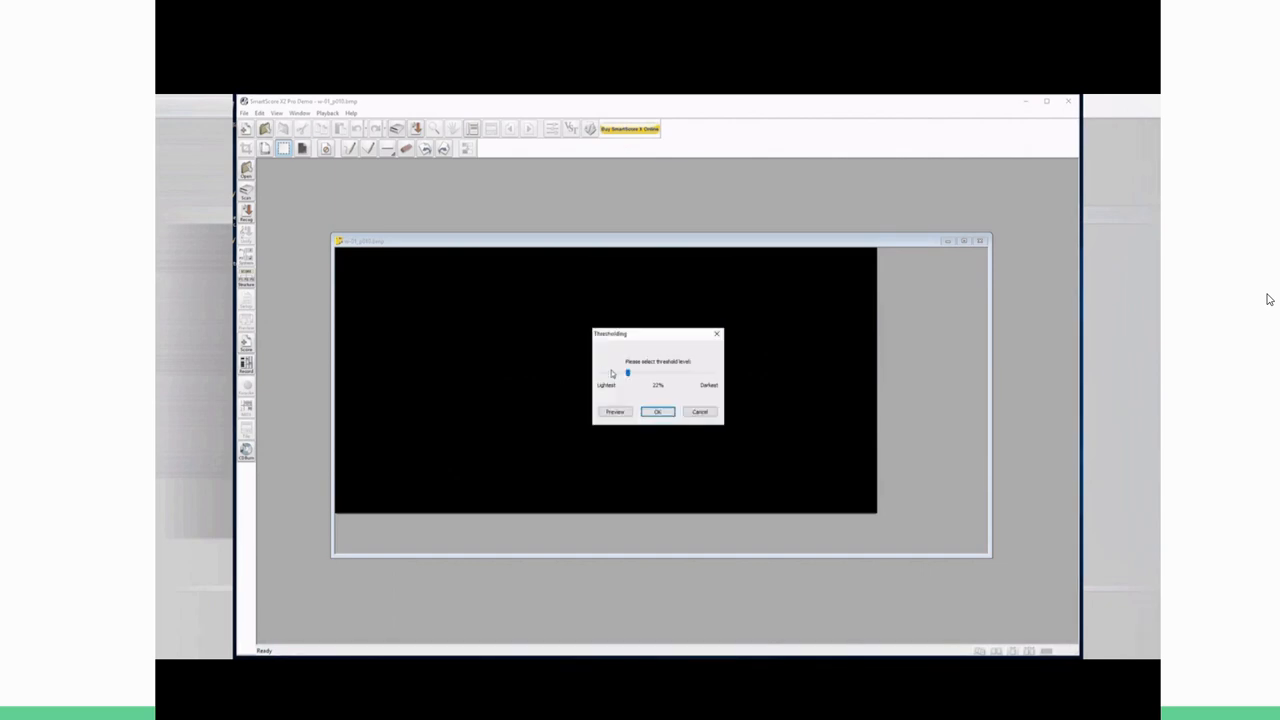
pyautogui.moveTo(628, 372); pyautogui.dragTo(710, 372)
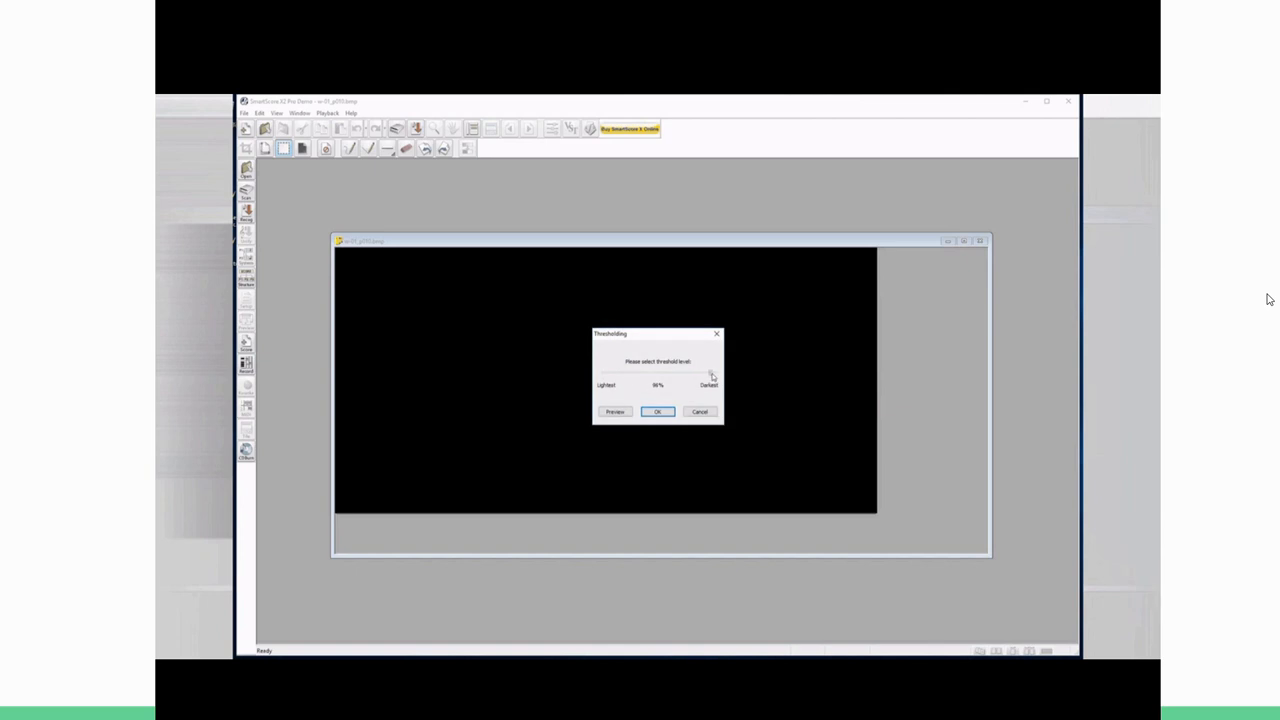
pyautogui.moveTo(710, 374); pyautogui.dragTo(668, 374)
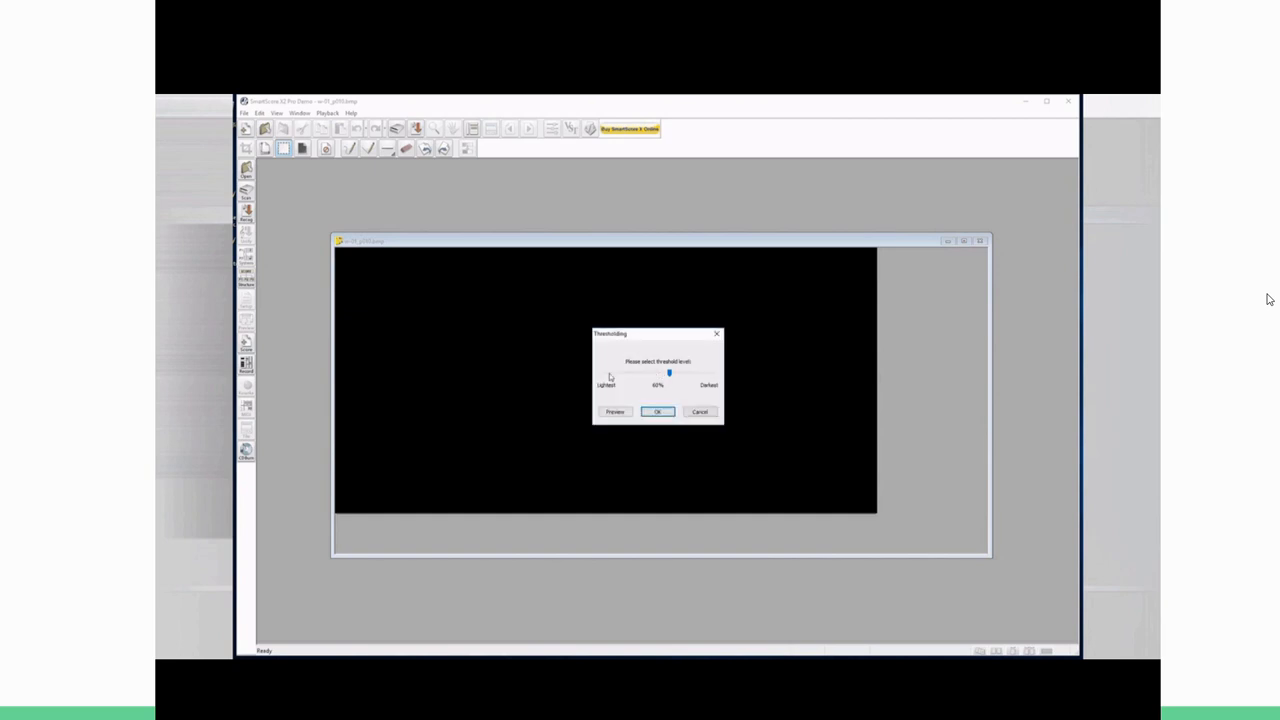
pyautogui.click(616, 412)
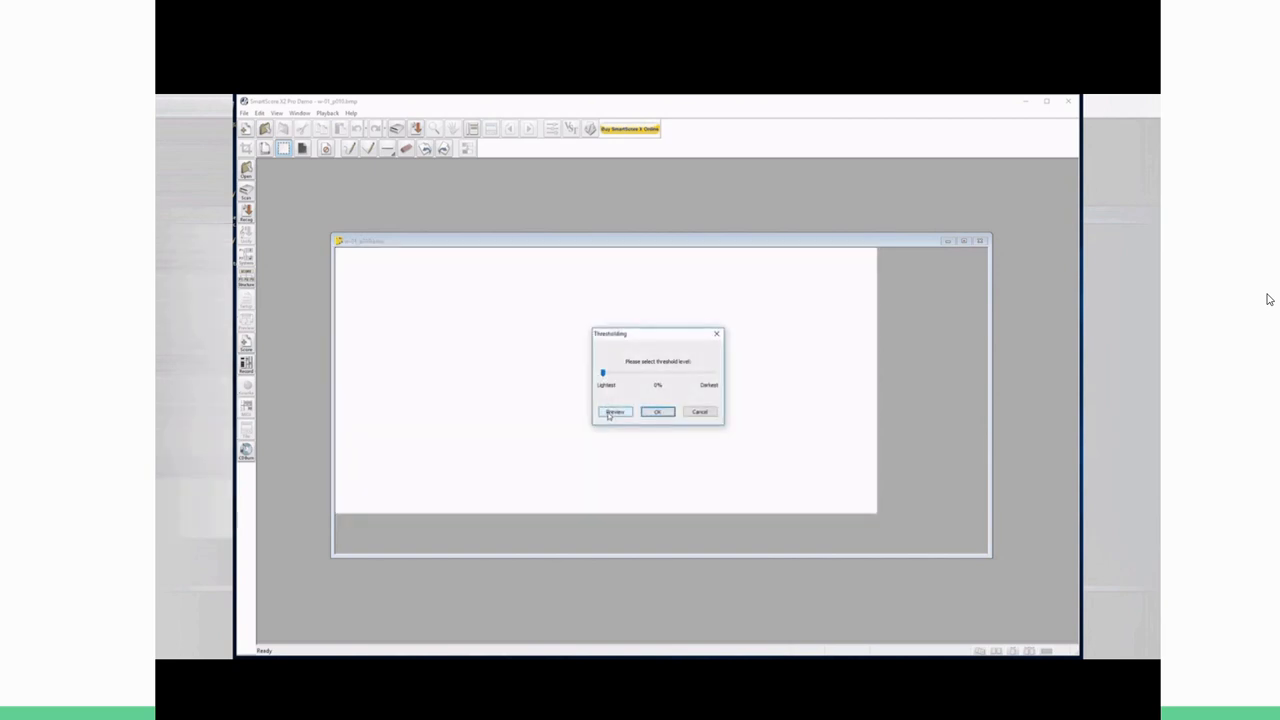
pyautogui.click(614, 412)
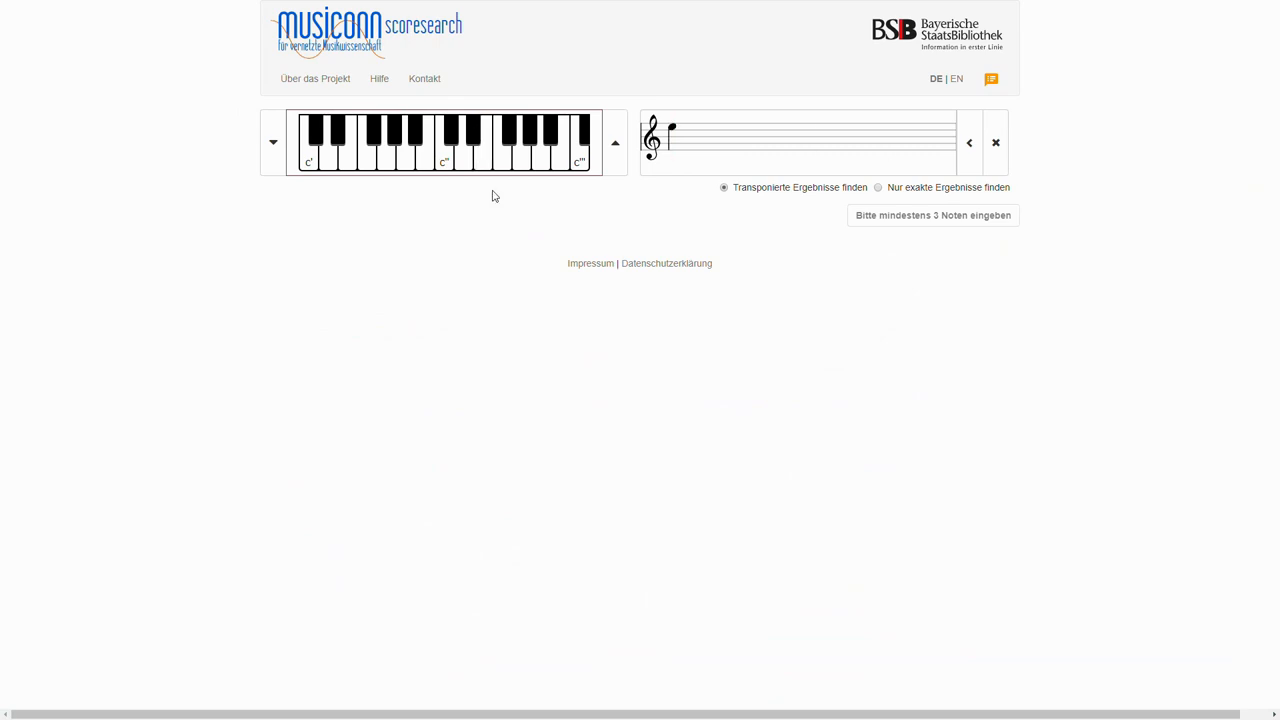
# - Add the final piano-key notes to the roughly eleven-note melody and run the search
pyautogui.click(472, 140)
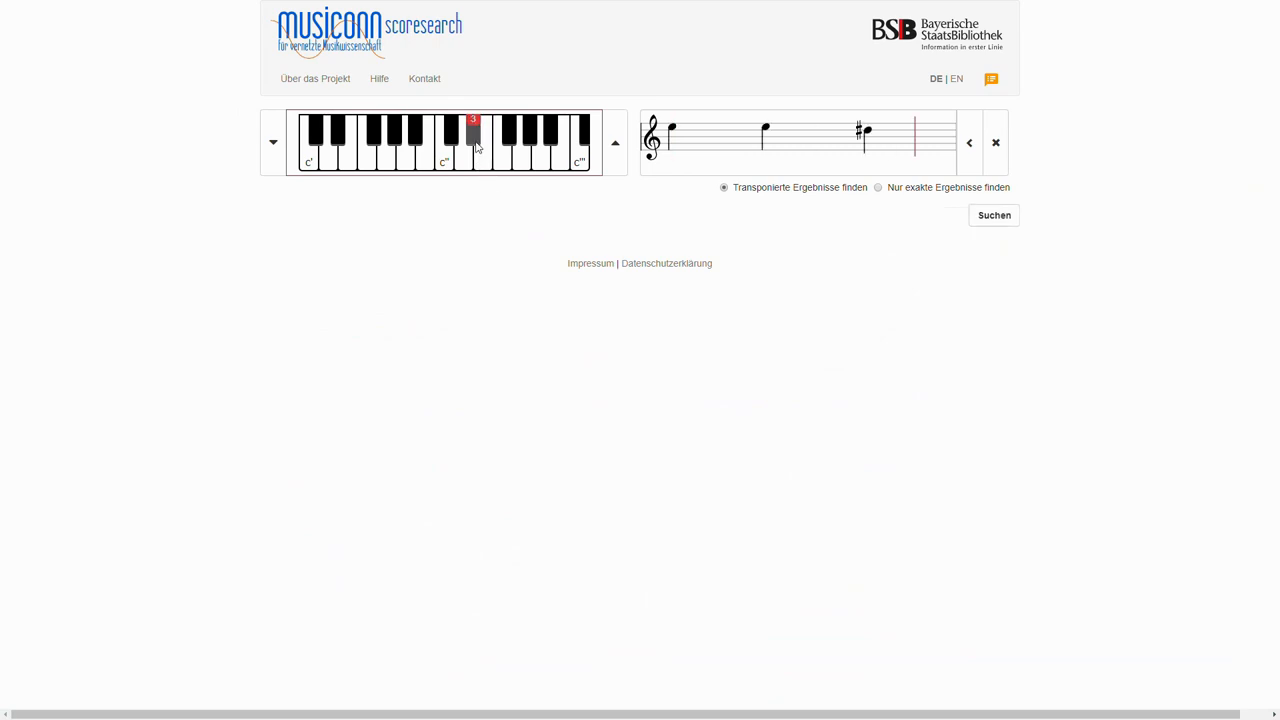
pyautogui.click(424, 136)
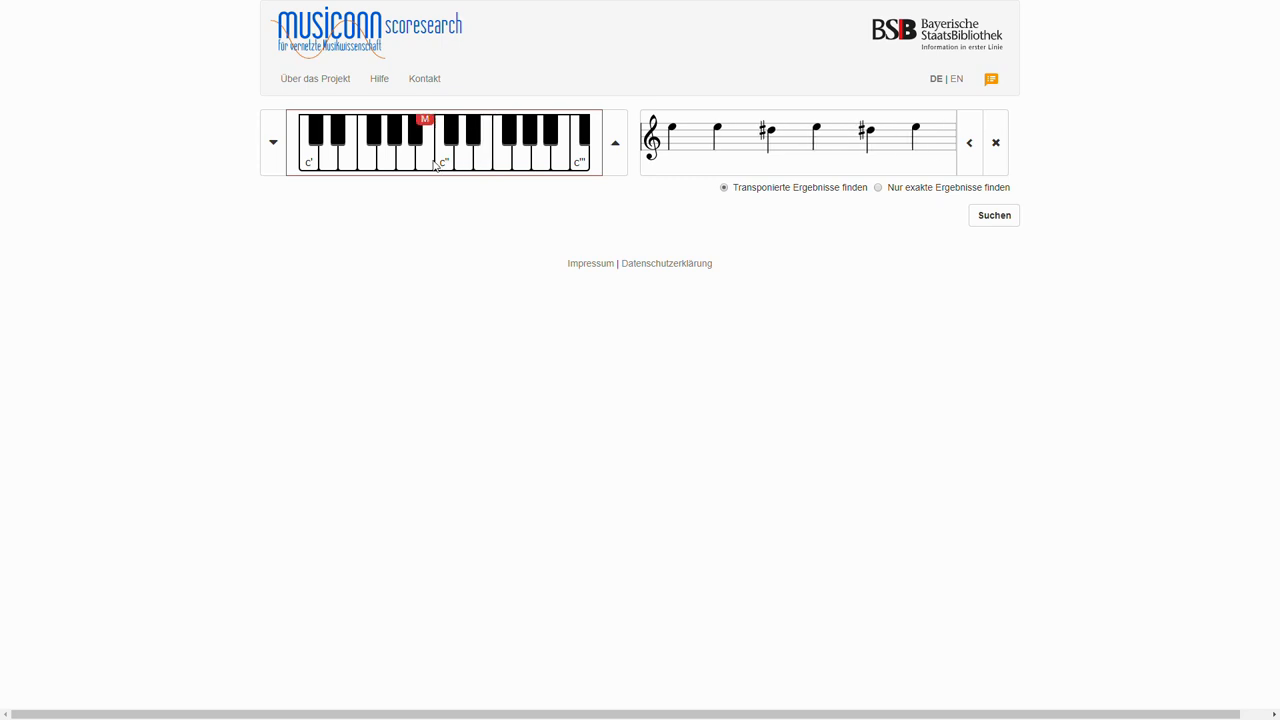
pyautogui.click(408, 150)
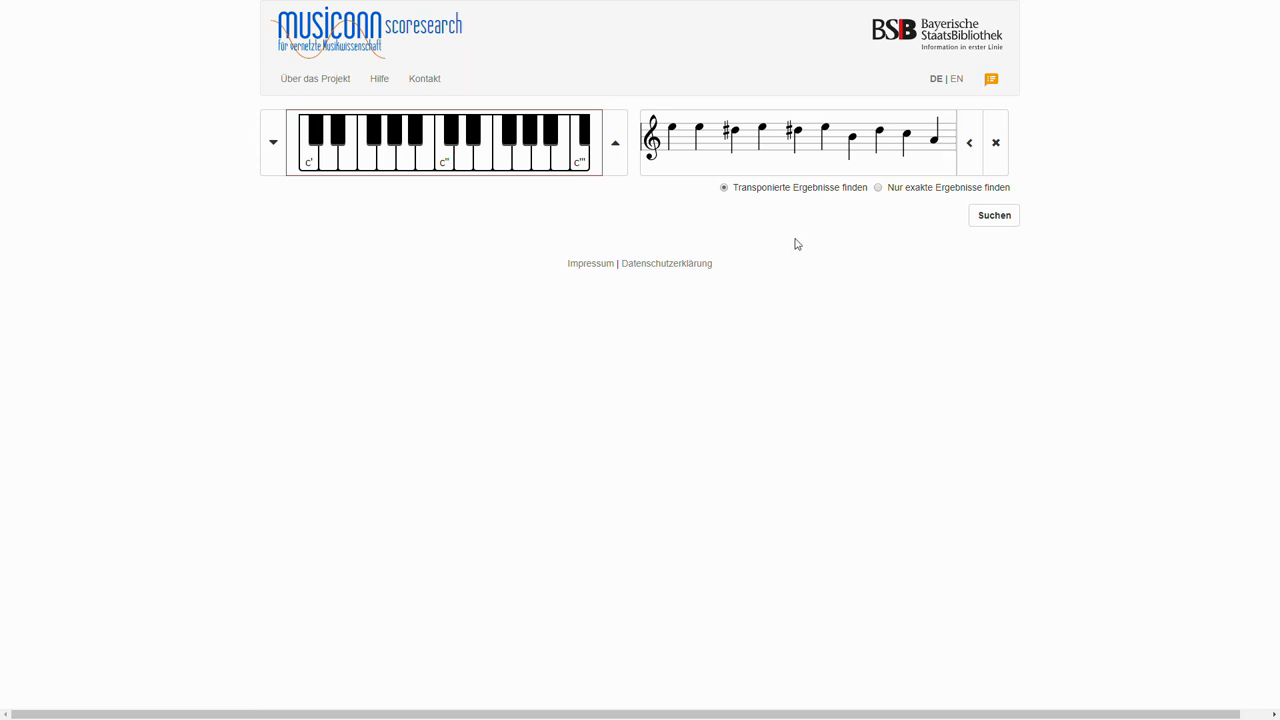
pyautogui.click(994, 216)
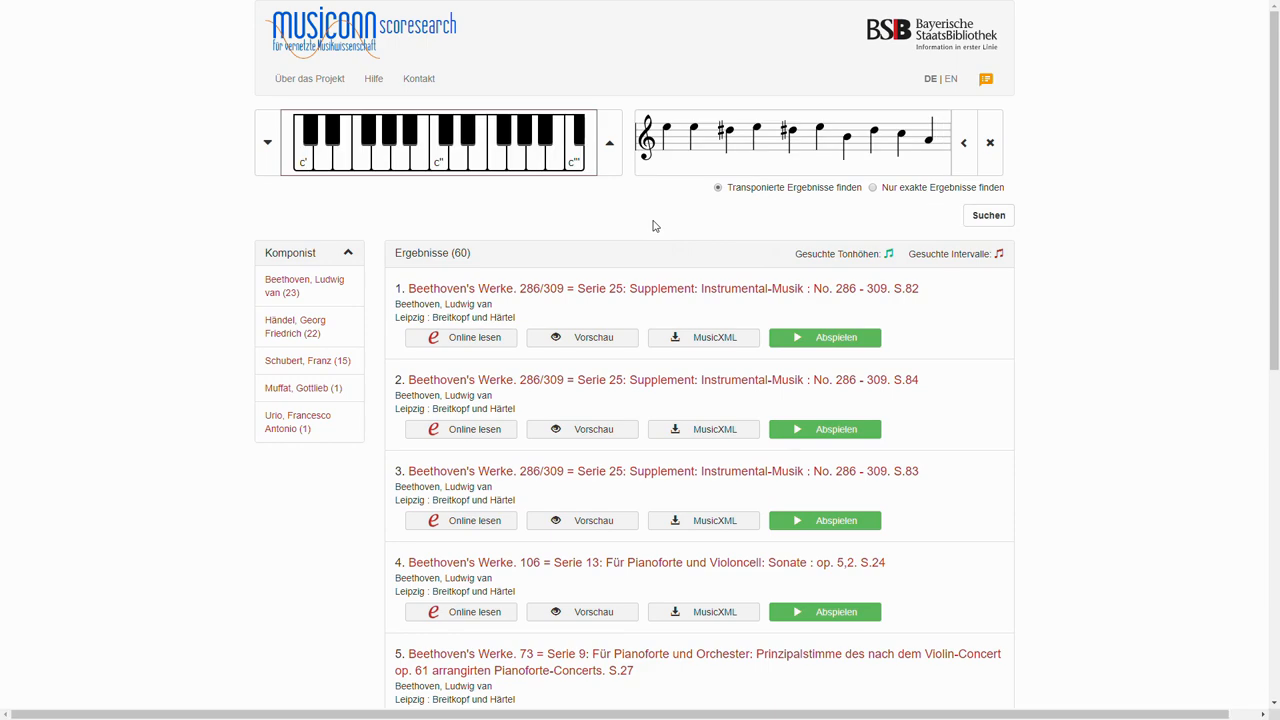
# - Preview the second Beethoven result's score, then play back the first result
pyautogui.click(582, 428)
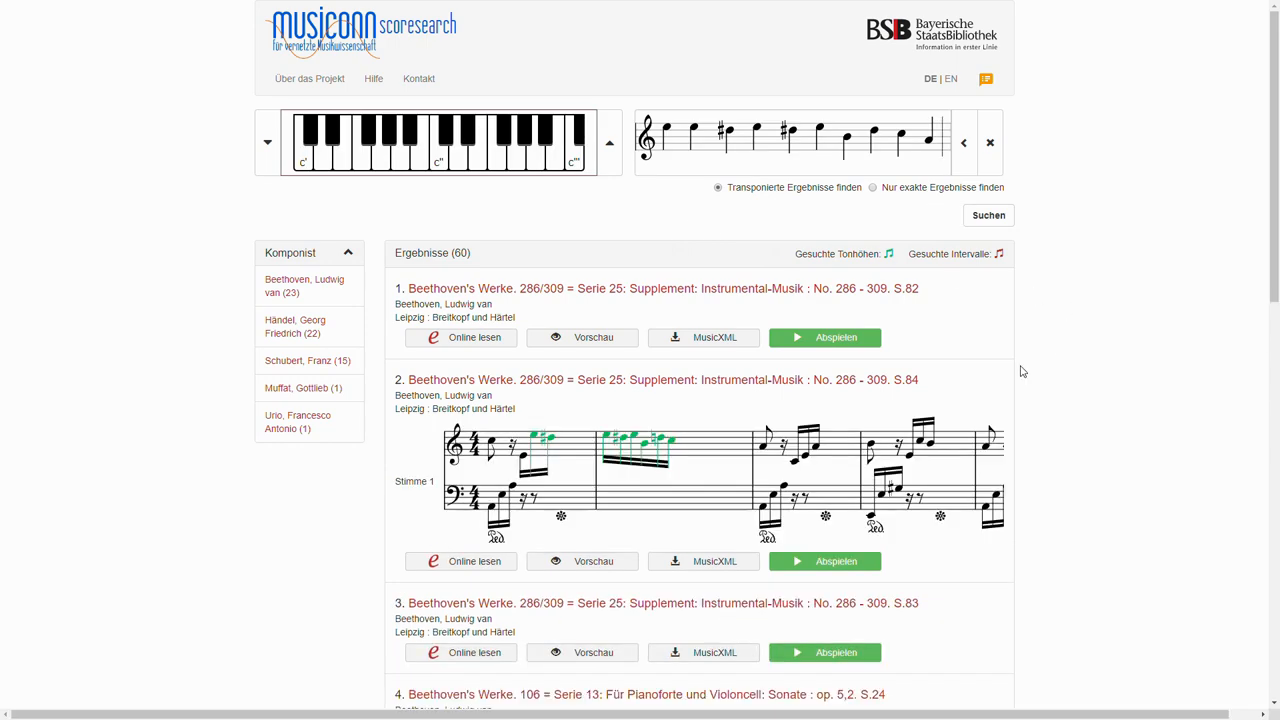
pyautogui.scroll(-3)
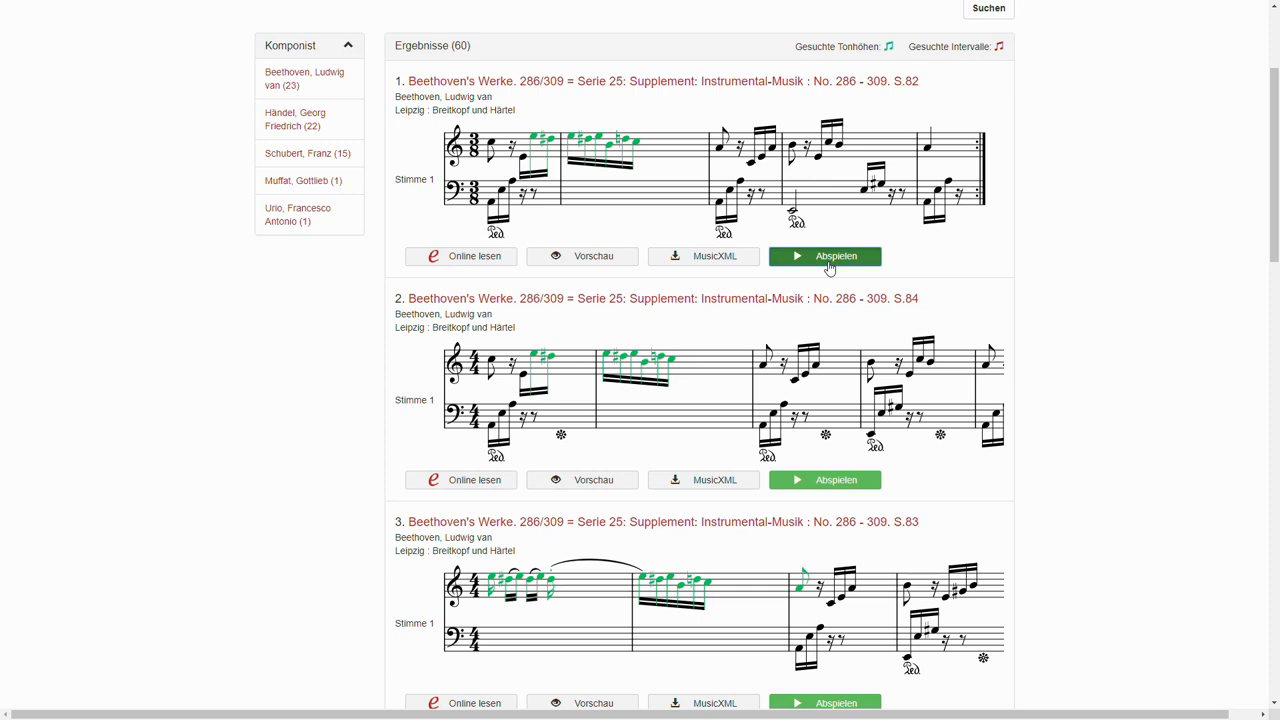
pyautogui.moveTo(936, 250)
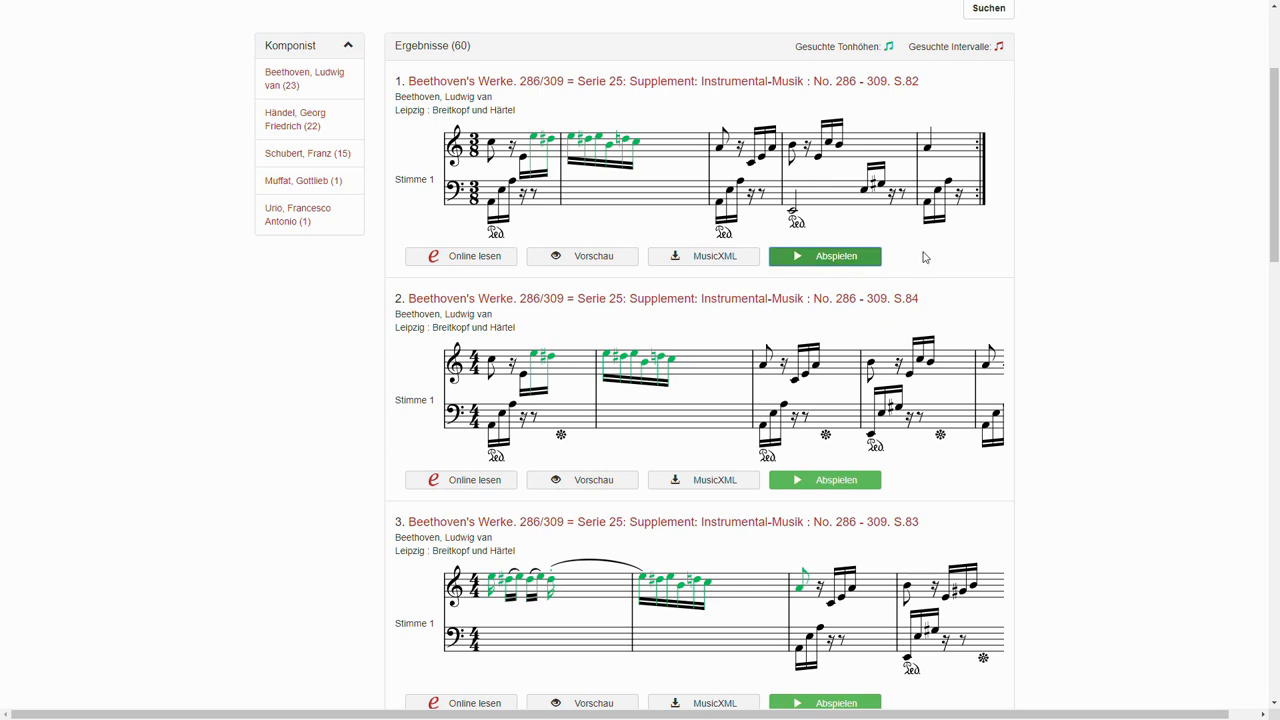
pyautogui.click(824, 256)
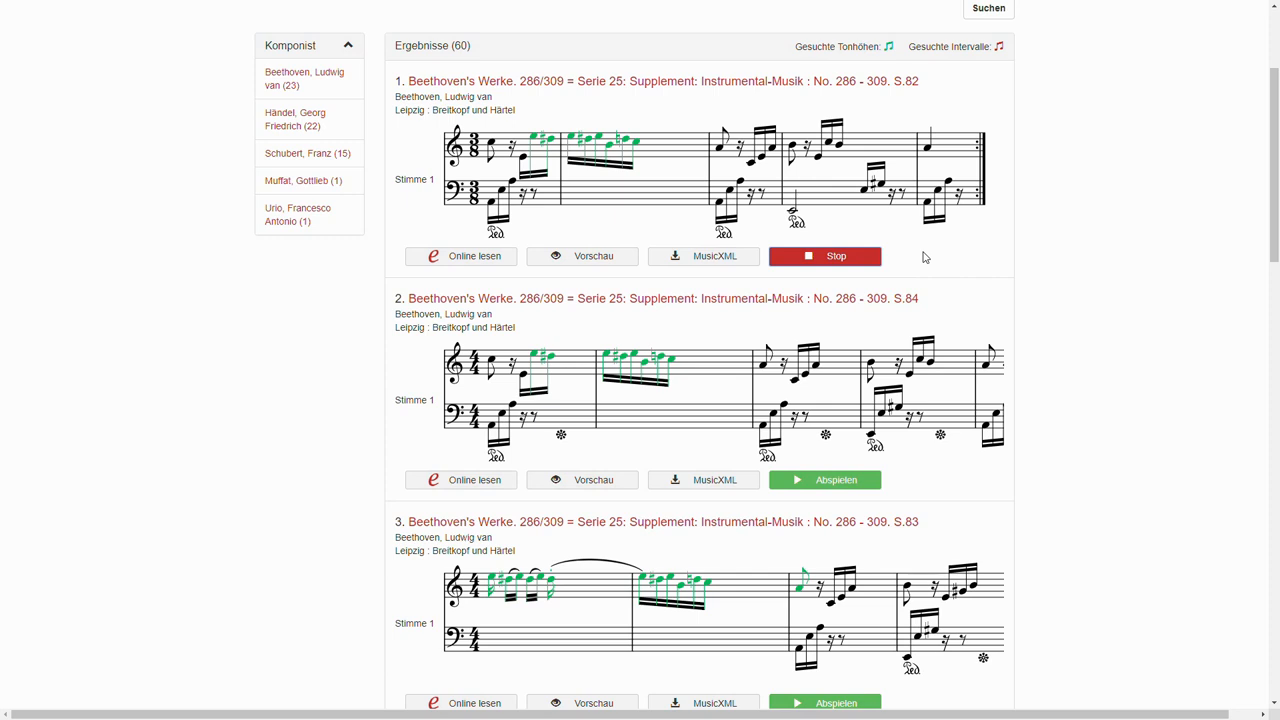
pyautogui.moveTo(912, 260)
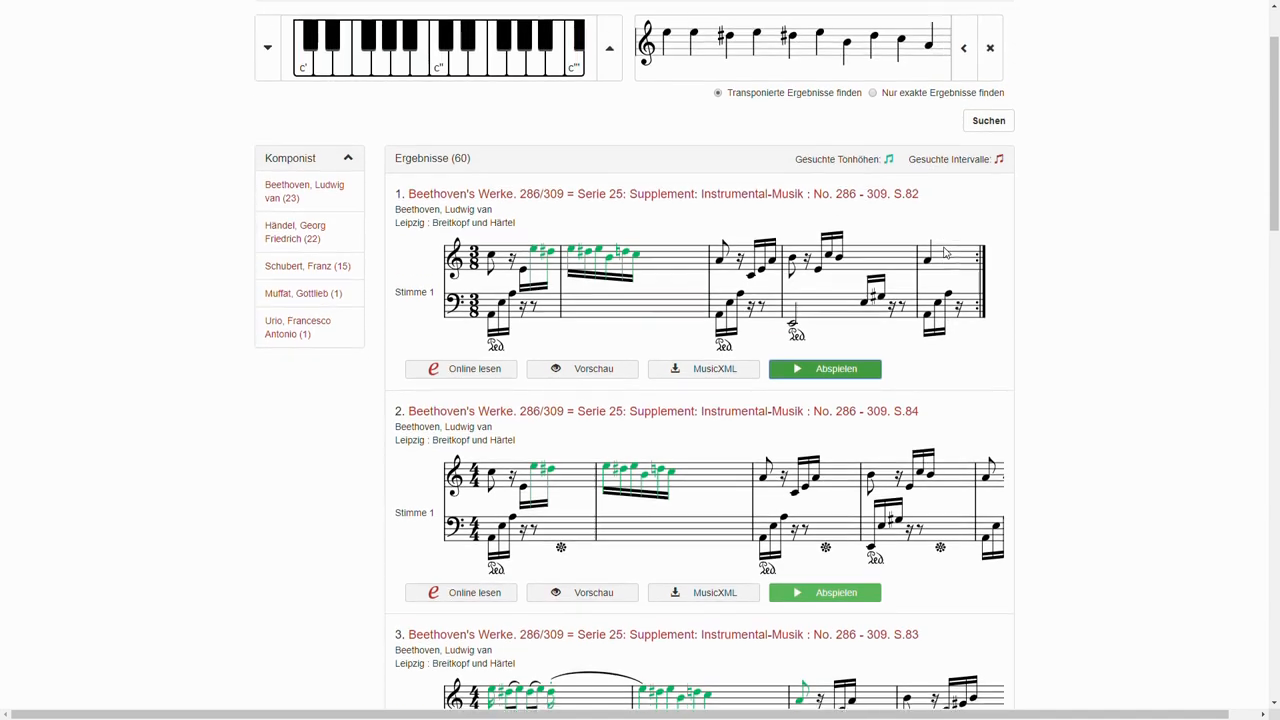
pyautogui.scroll(3)
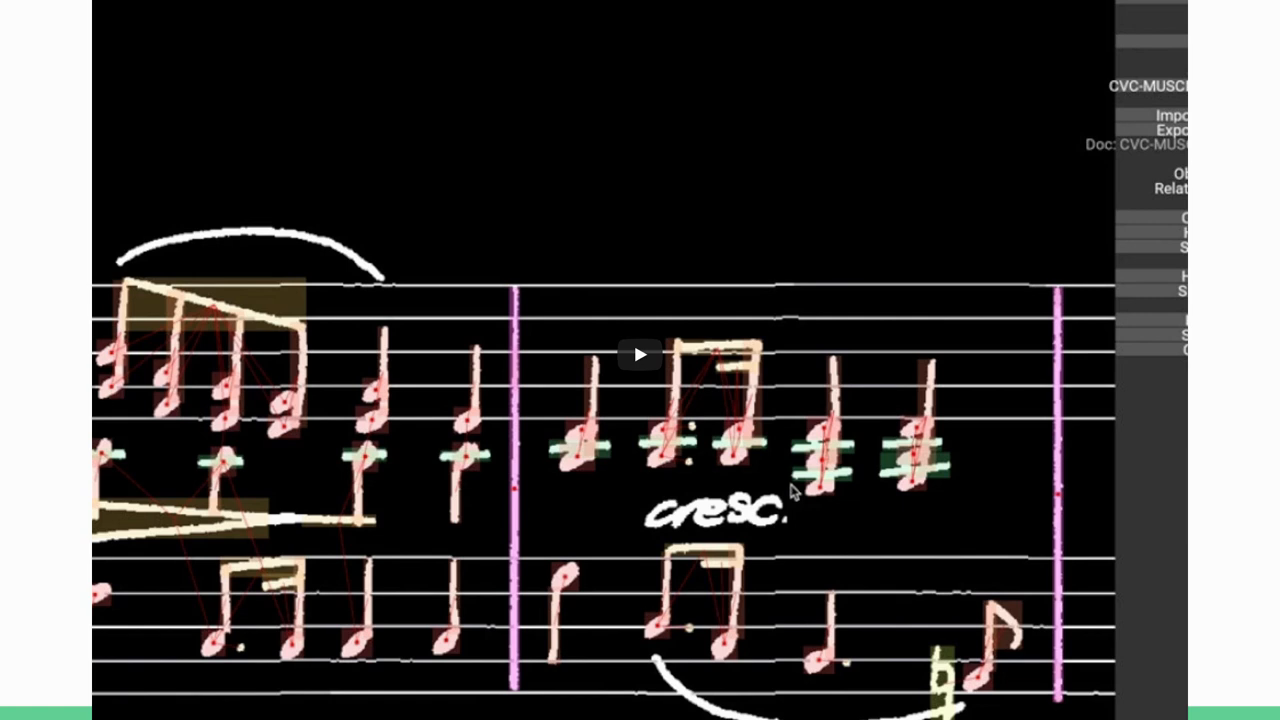
pyautogui.moveTo(640, 354)
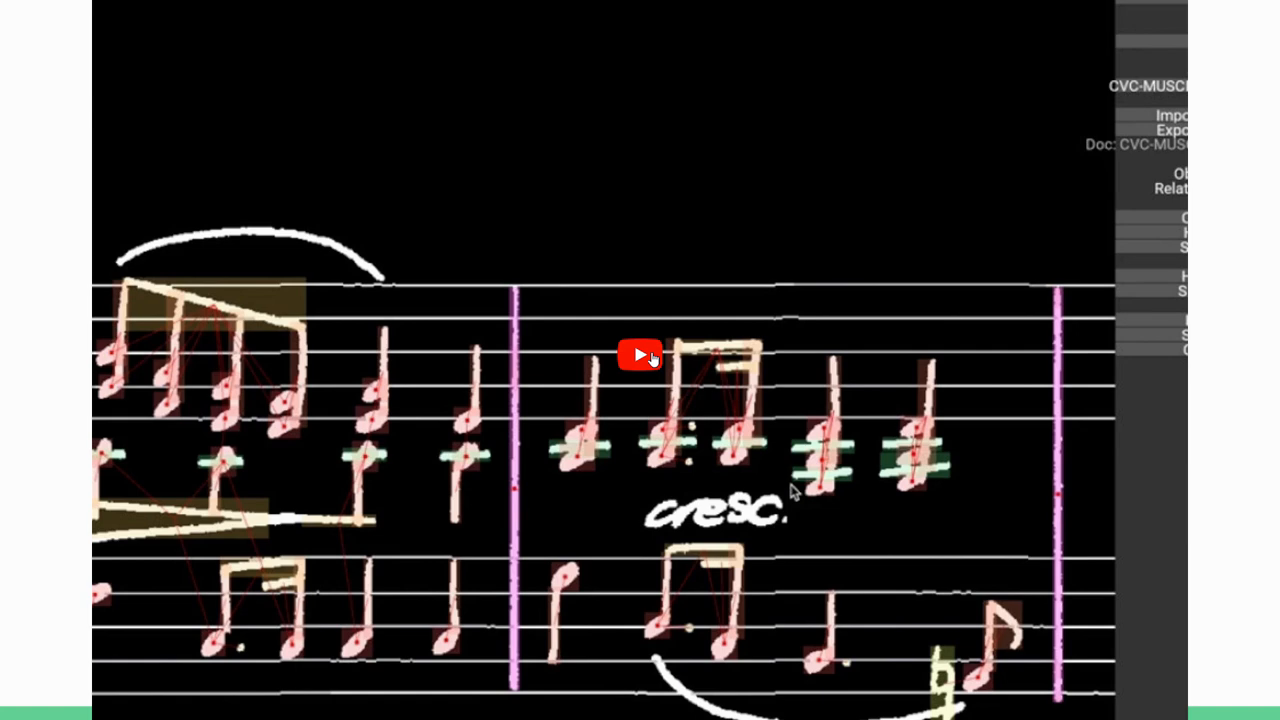
# - Start the embedded handwritten-score annotation demo video
pyautogui.click(640, 356)
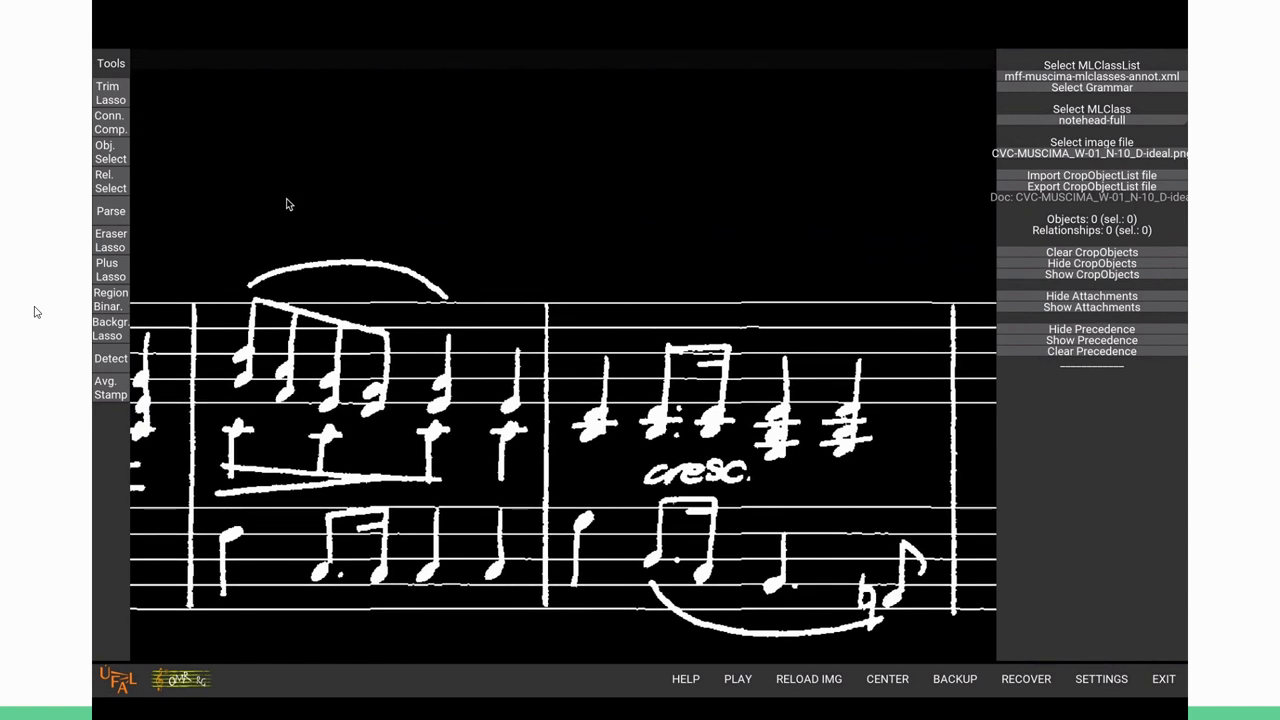
pyautogui.moveTo(228, 236)
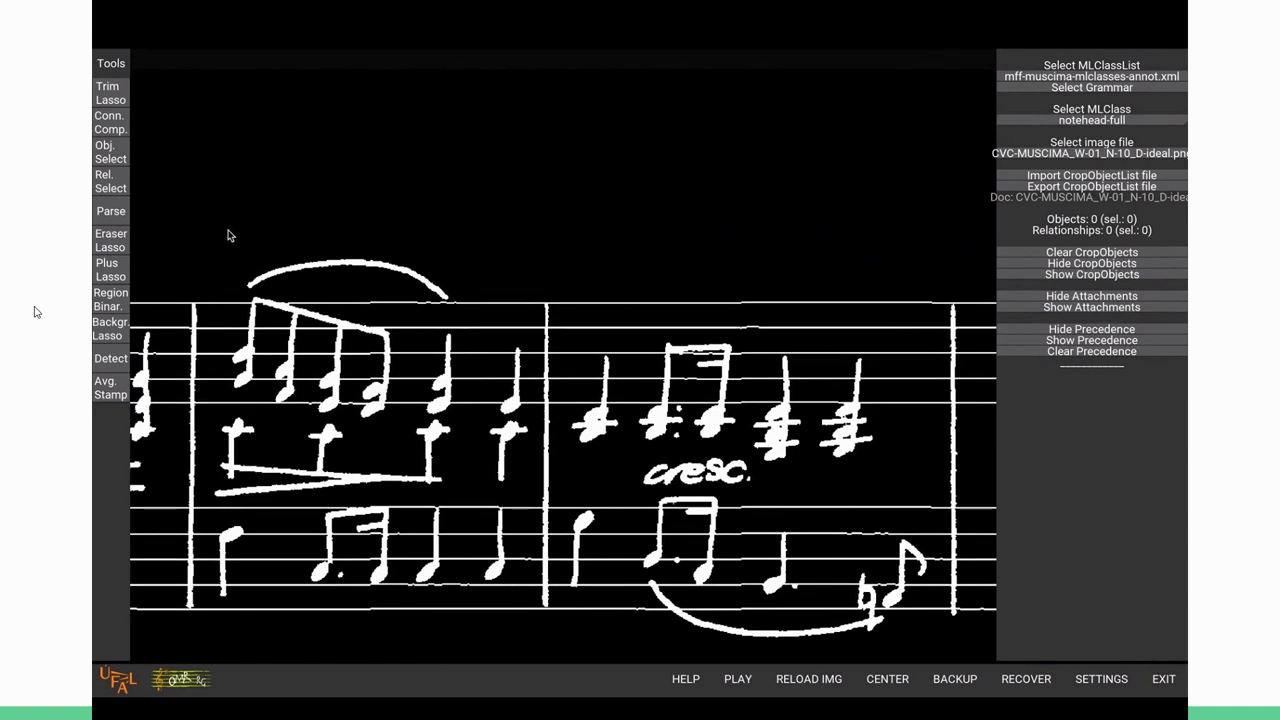
# - Activate the Detect tool on the unannotated CVC-MUSCIMA page
pyautogui.click(110, 358)
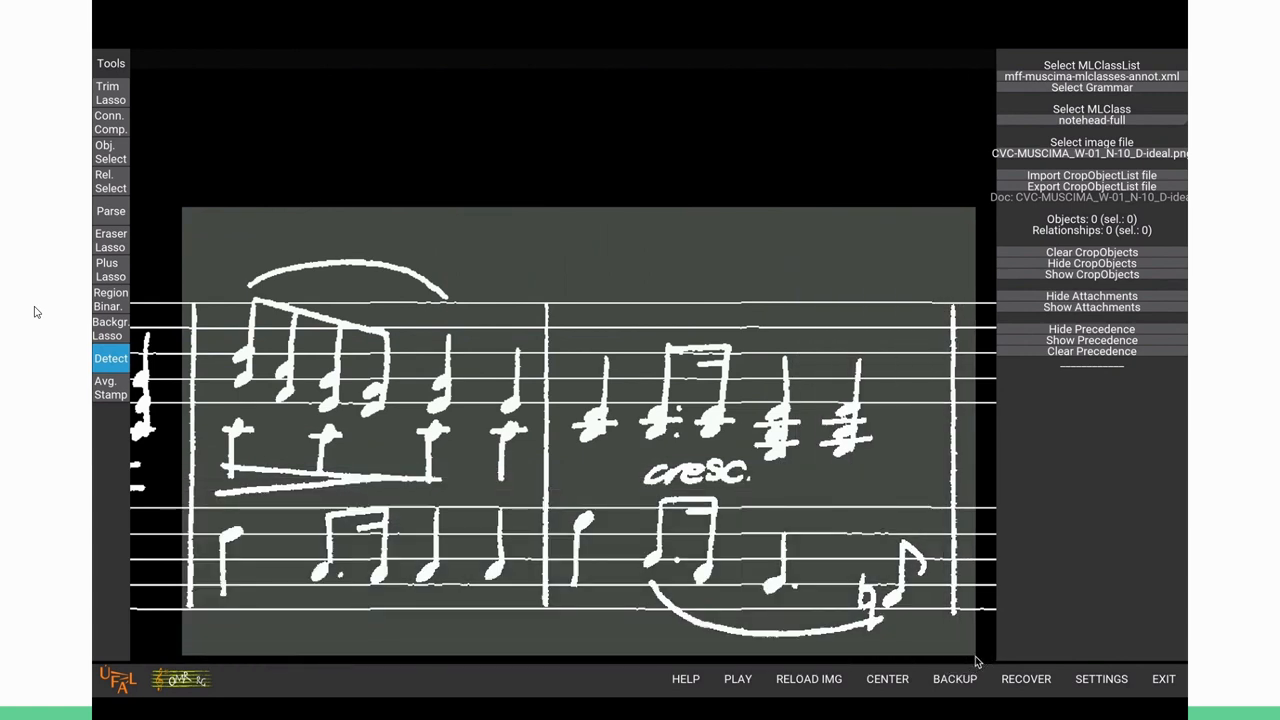
pyautogui.moveTo(848, 568)
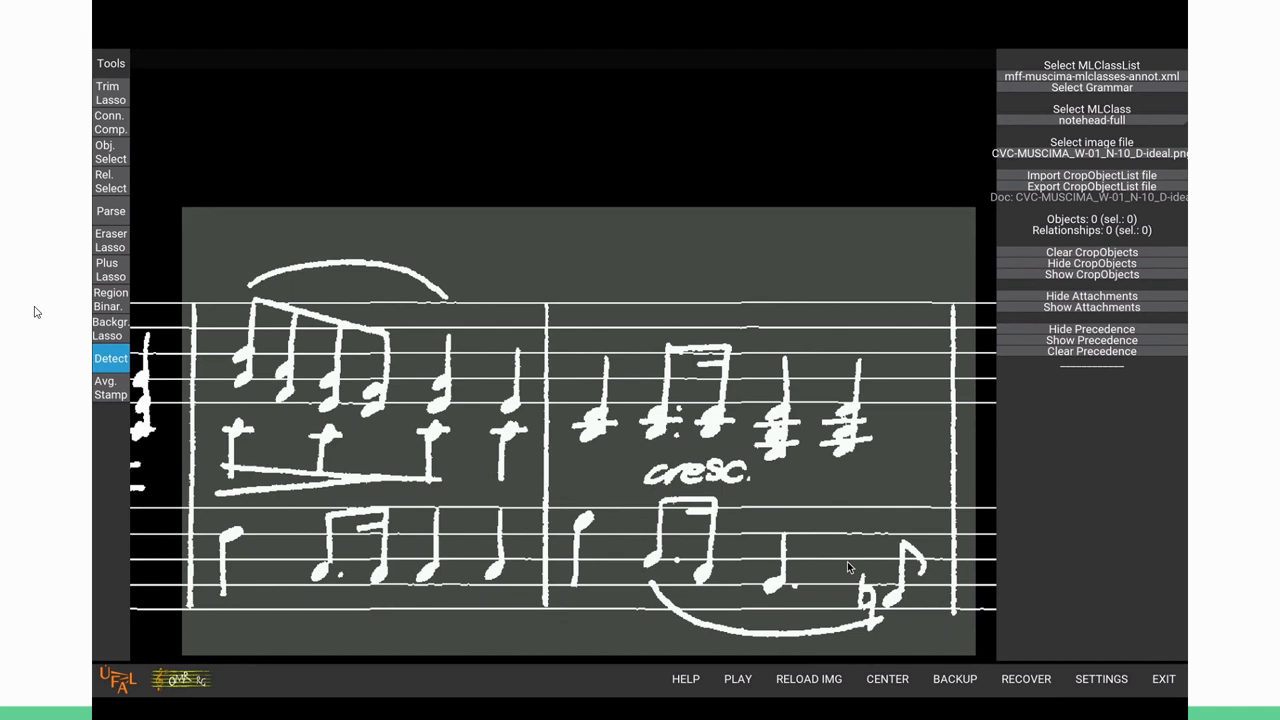
# - Run automatic symbol detection on the marked score region, yielding 153 objects and 9 relationships
pyautogui.click(110, 358)
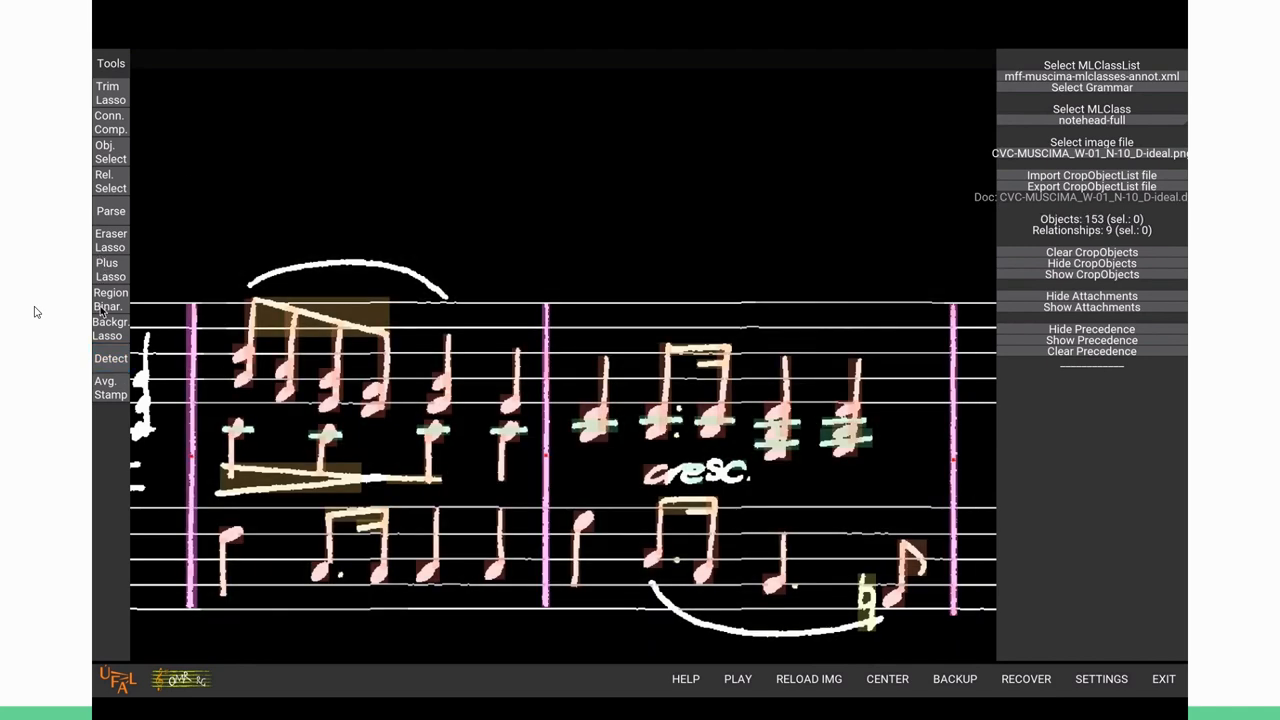
# - Select the four stray detections around the cresc. marking for removal, leaving 149 objects
pyautogui.click(110, 152)
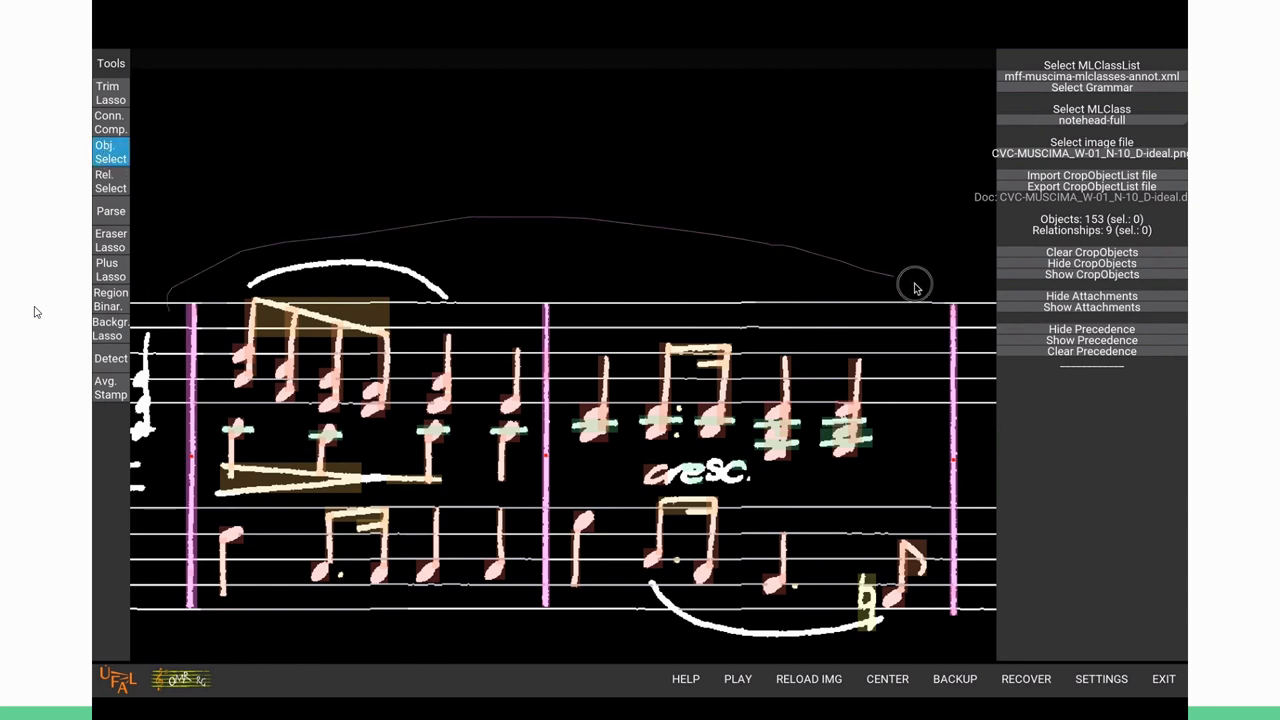
pyautogui.moveTo(890, 630)
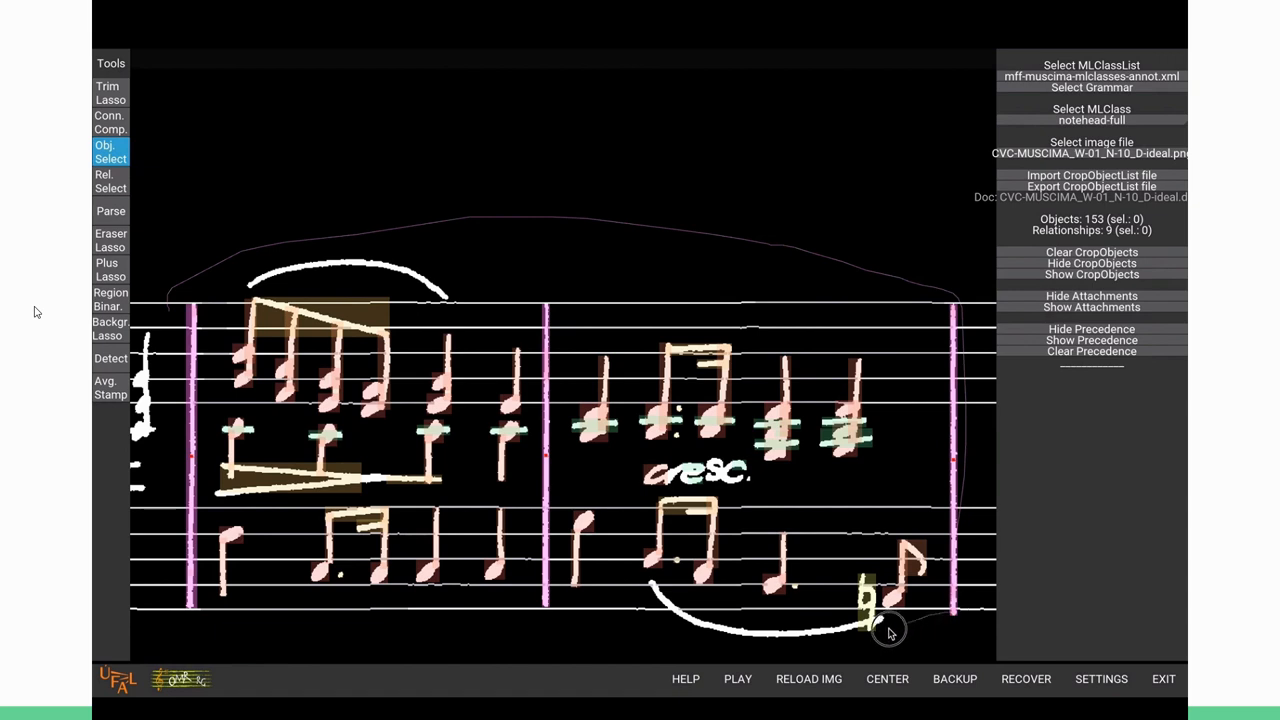
pyautogui.moveTo(212, 630)
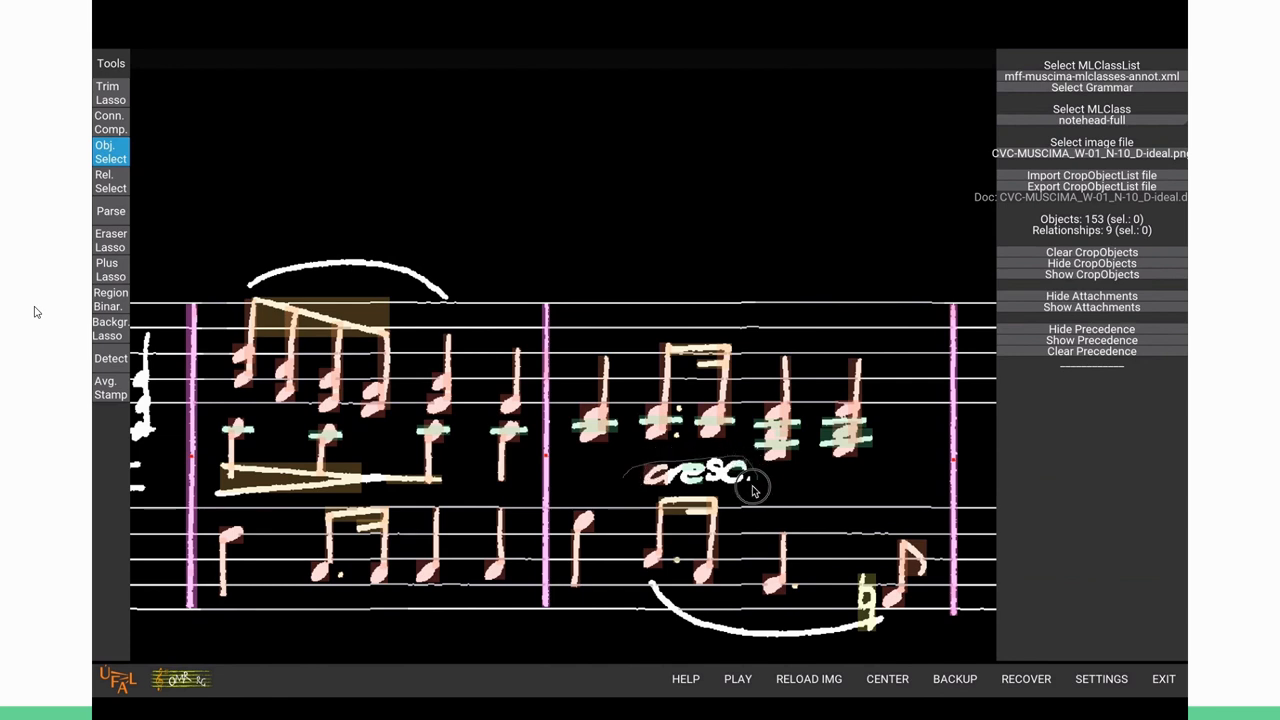
pyautogui.click(690, 496)
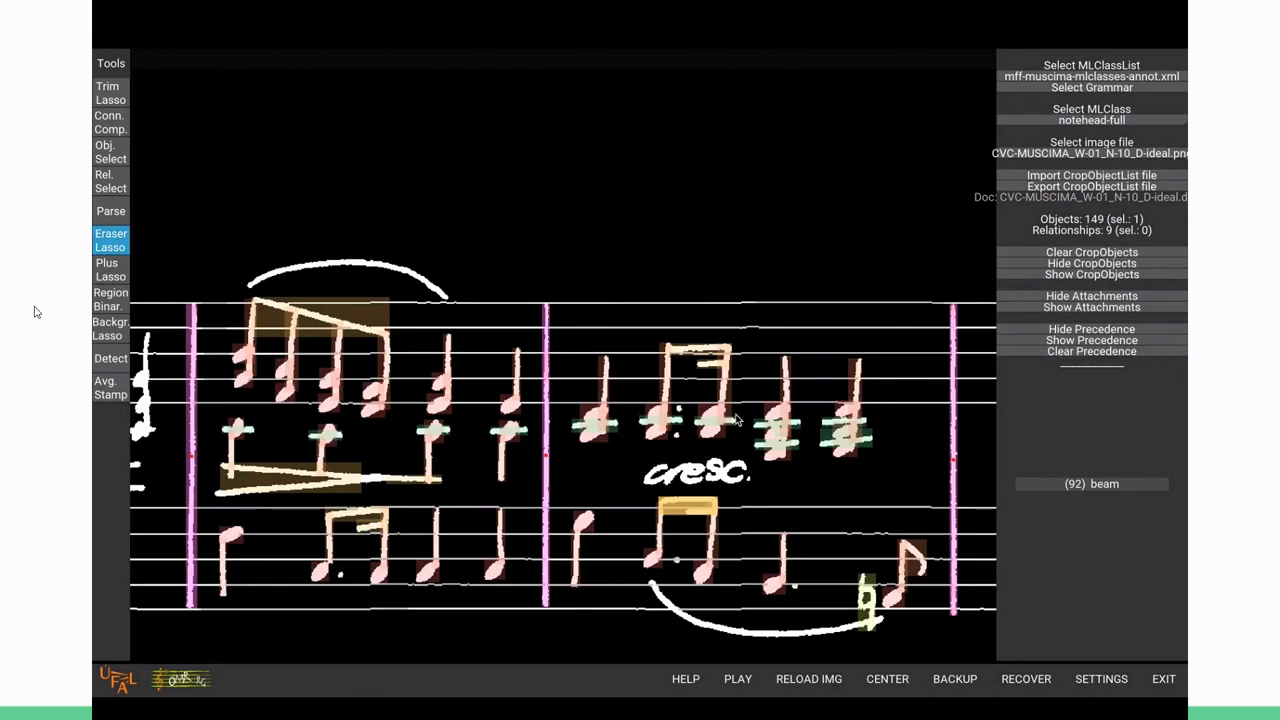
pyautogui.moveTo(730, 504)
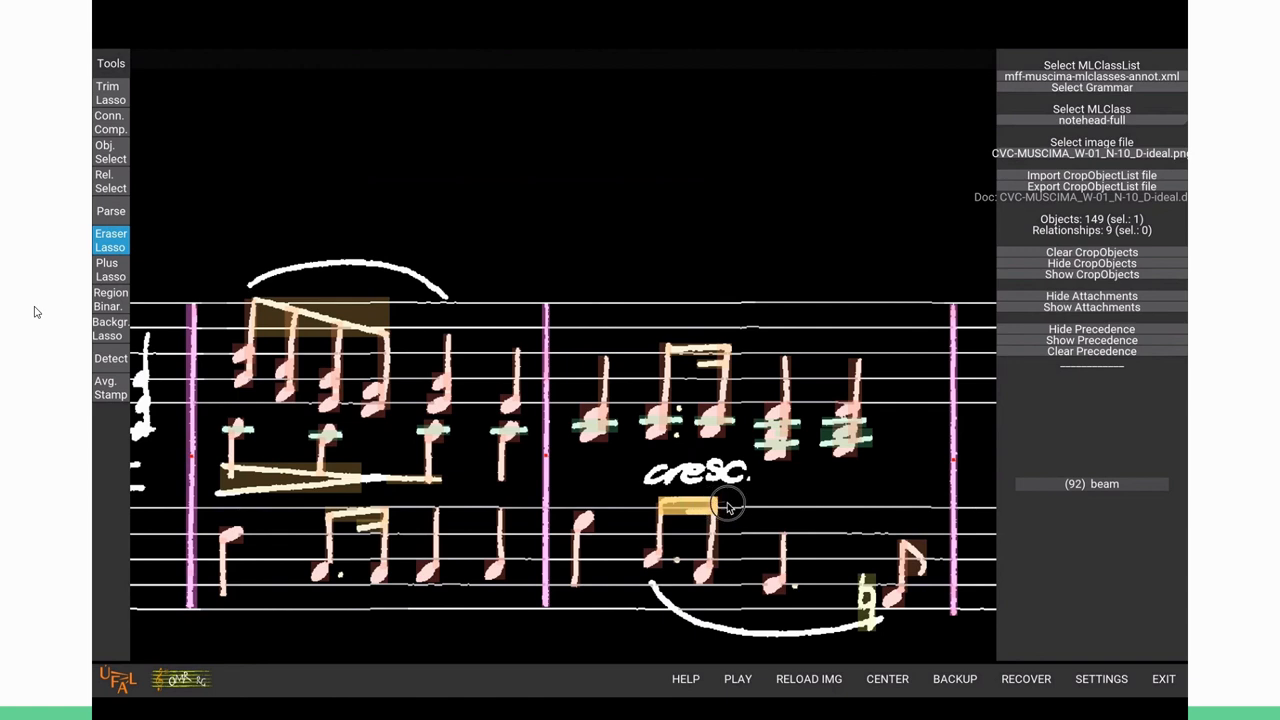
# - Inspect the detected beam's clsname, bounding box and mask, then close its details popup
pyautogui.click(728, 504)
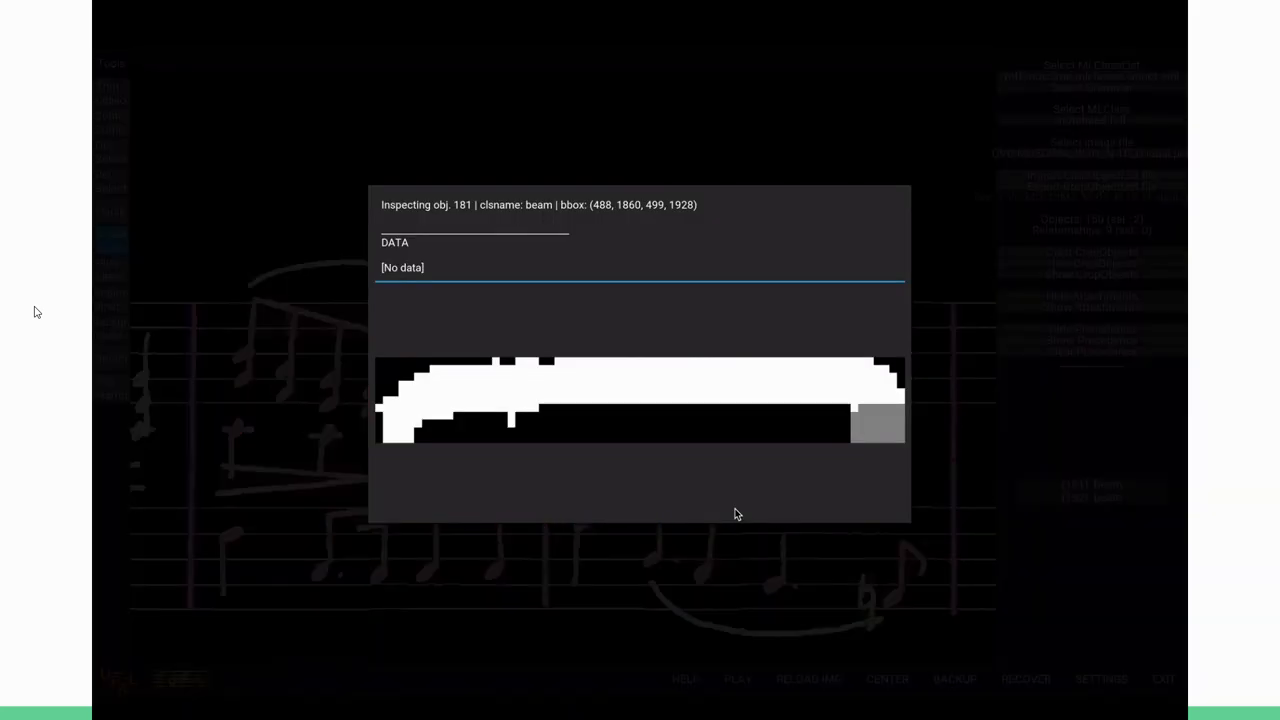
pyautogui.moveTo(304, 200)
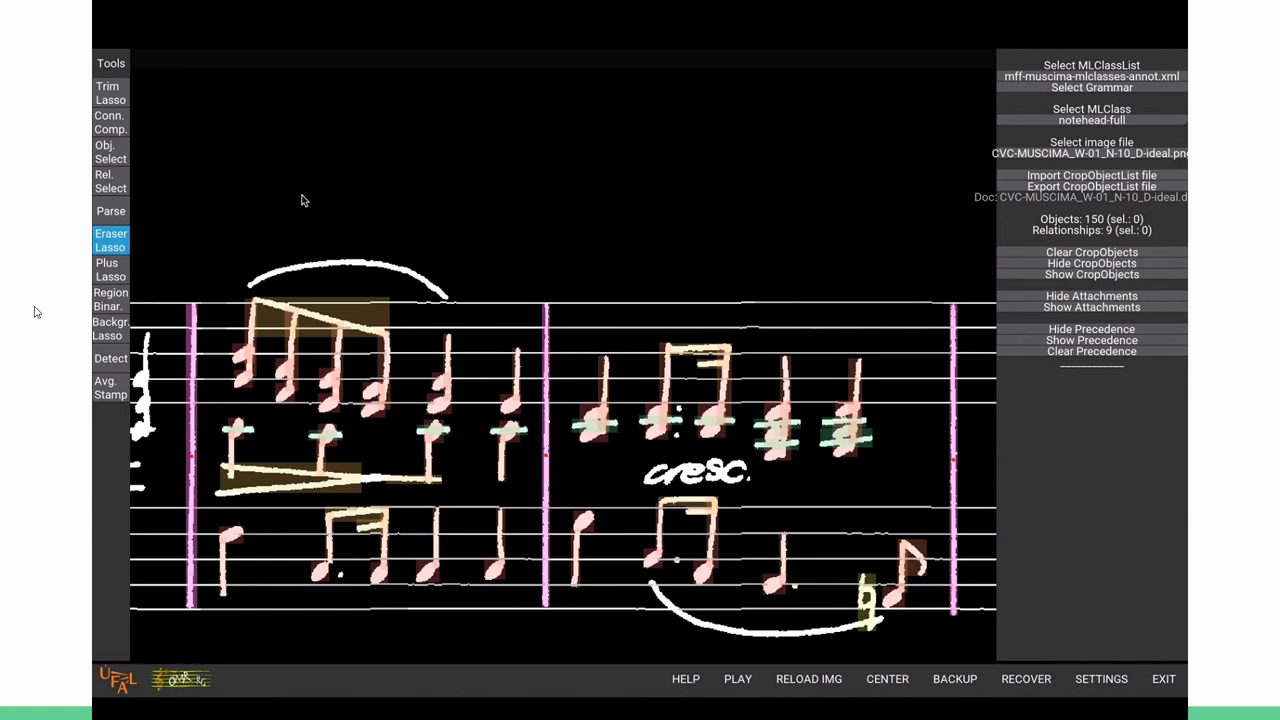
pyautogui.click(508, 400)
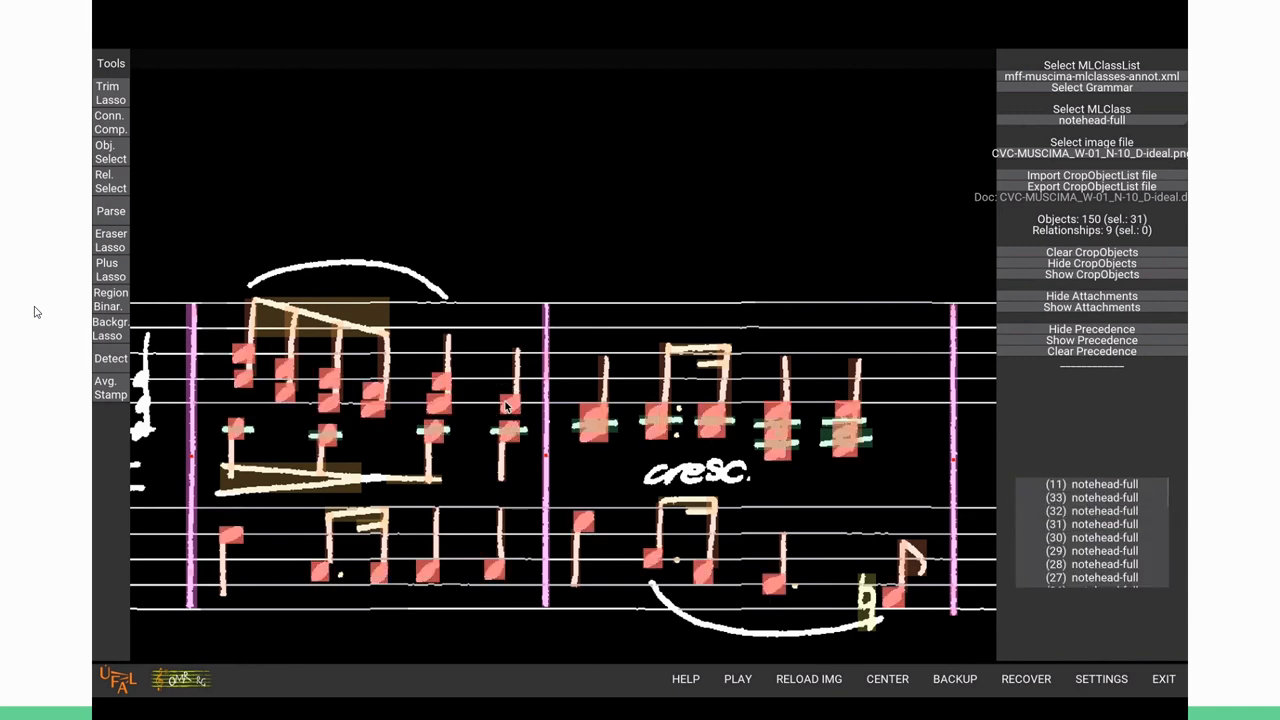
# - Cut the merged chord noteheads in the upper staff's second bar into separate noteheads, reaching 156 objects
pyautogui.click(110, 240)
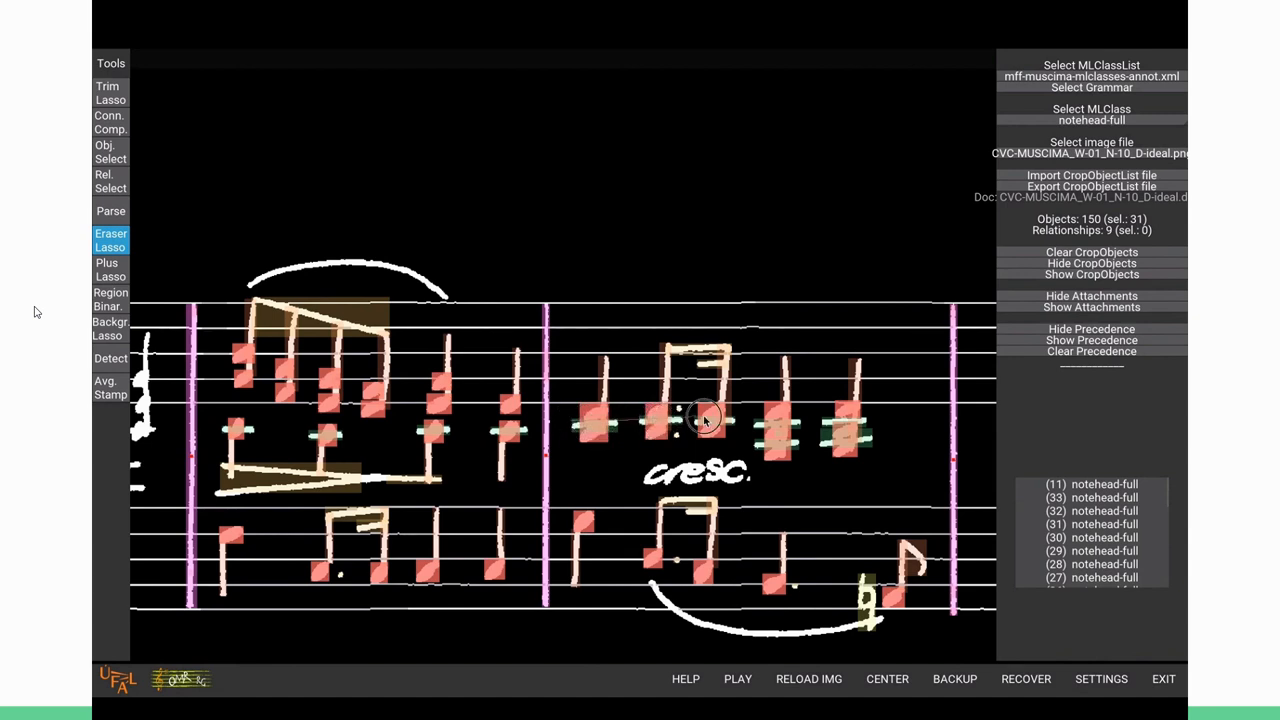
pyautogui.moveTo(816, 432)
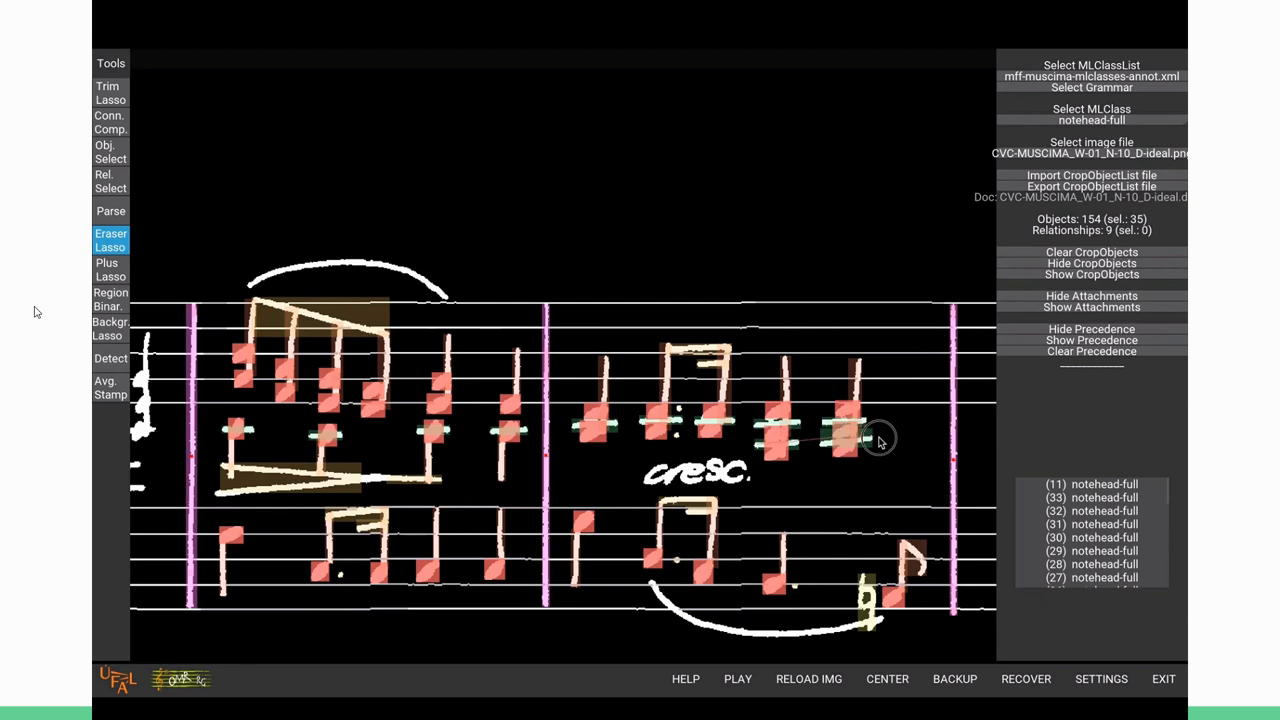
pyautogui.click(844, 436)
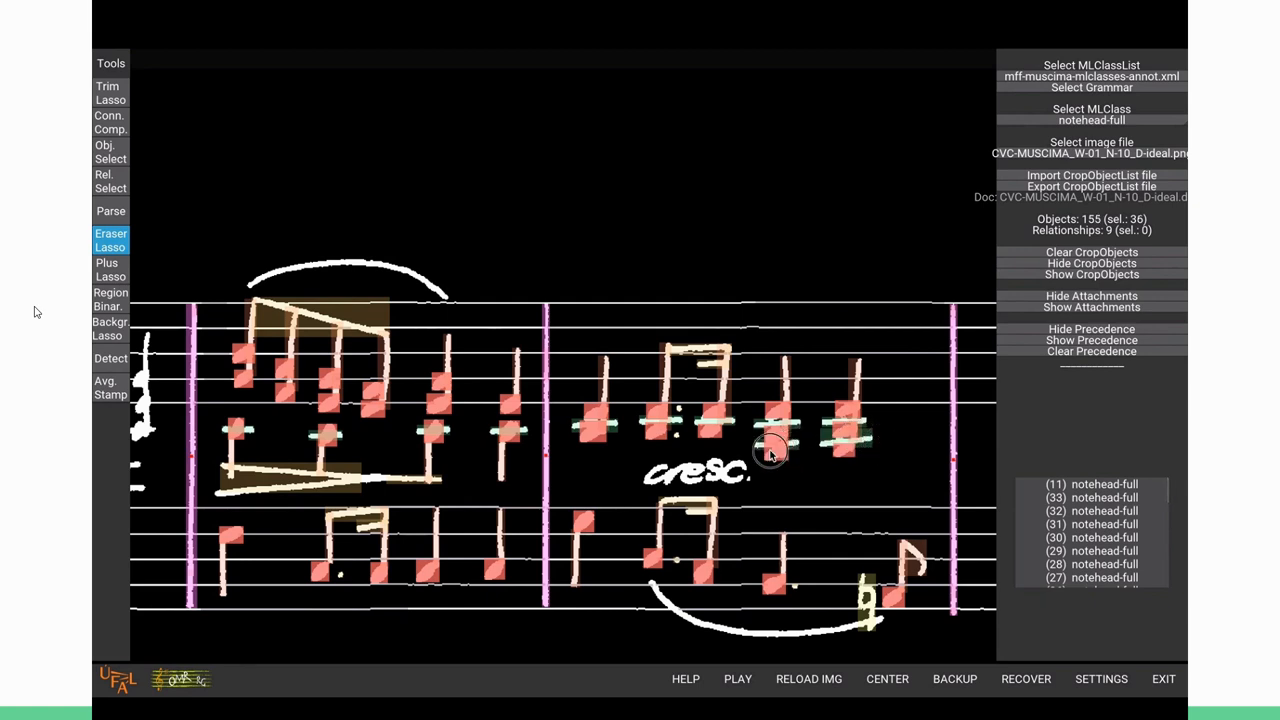
pyautogui.click(776, 450)
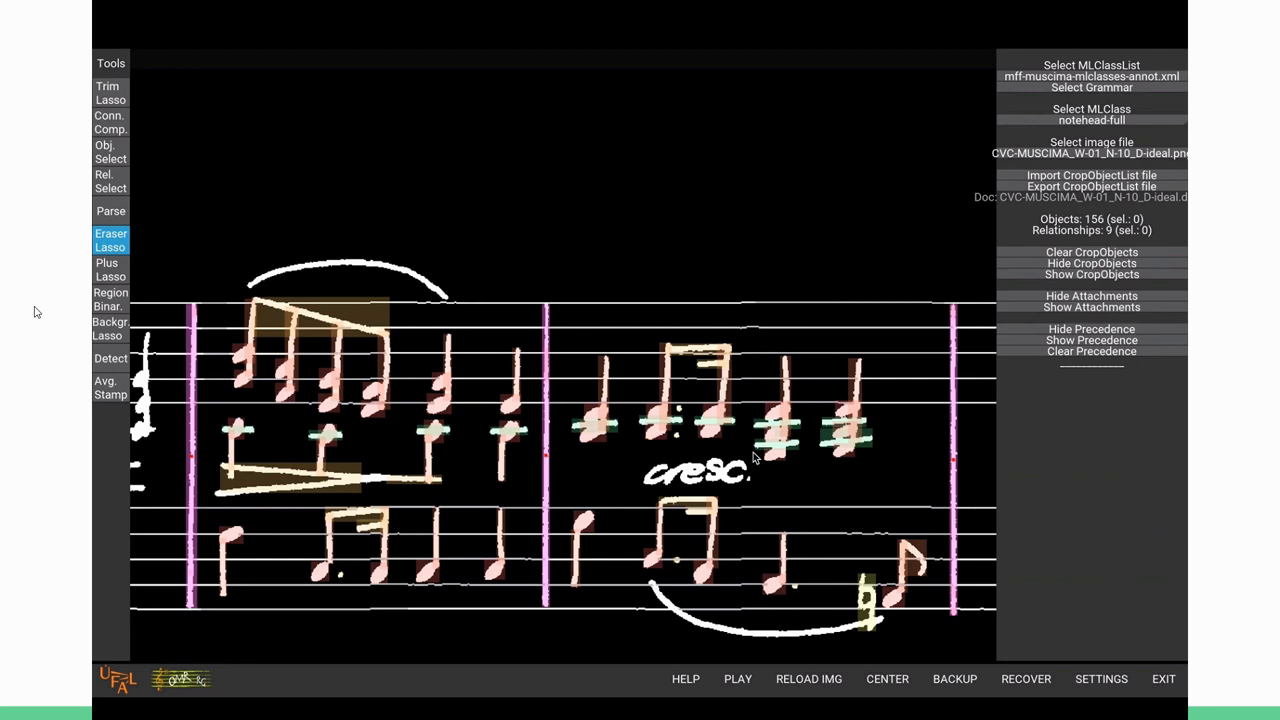
pyautogui.click(110, 240)
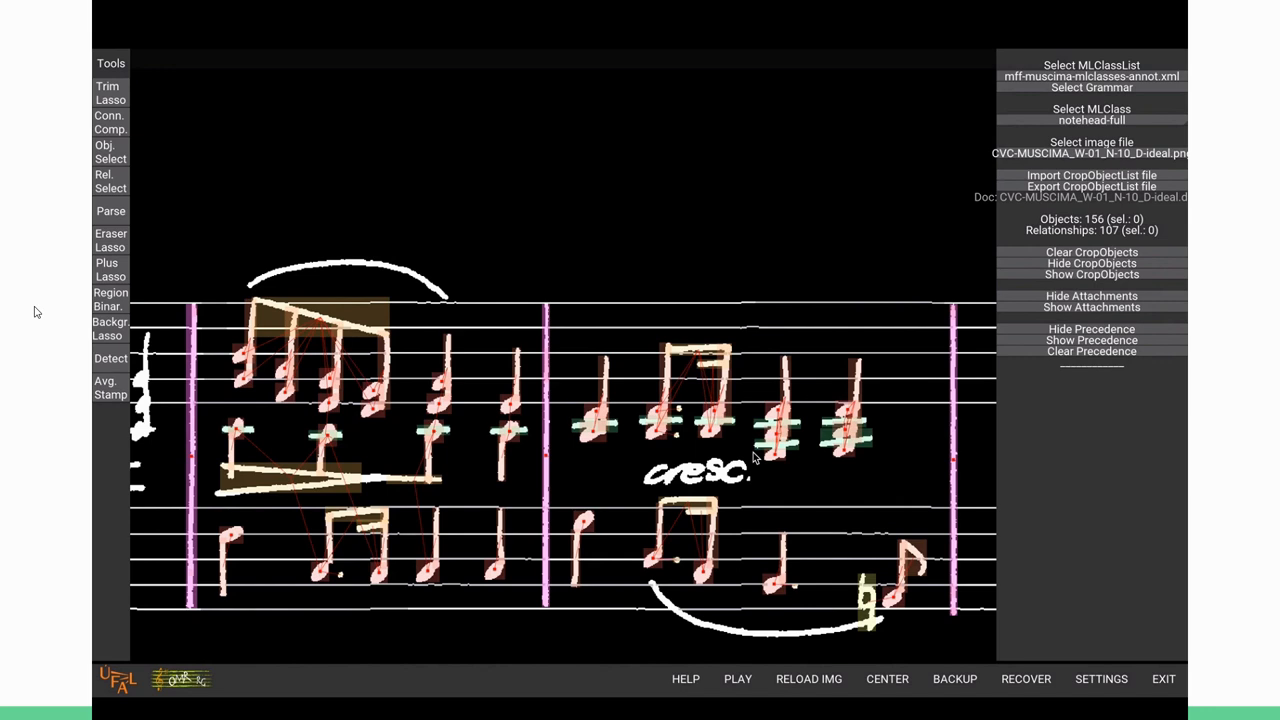
# - Delete the mislabelled beam under the first bar and select the chain of note-to-note links
pyautogui.click(332, 488)
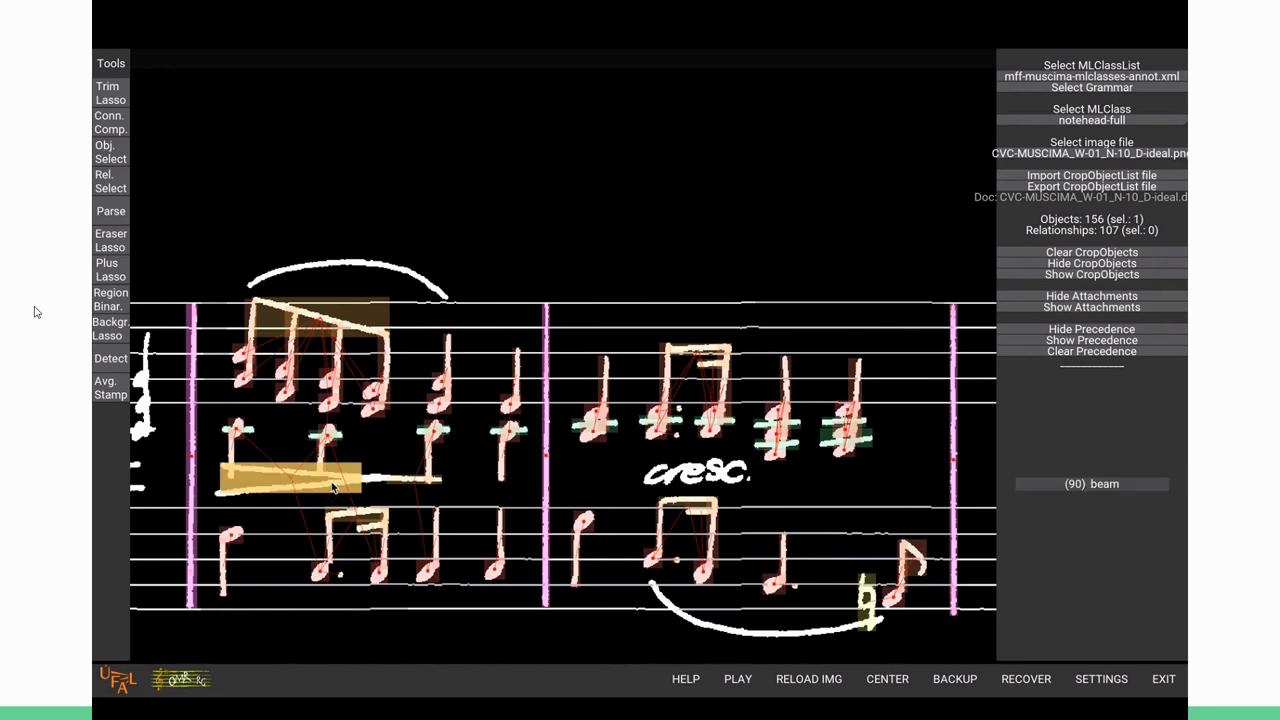
pyautogui.click(410, 480)
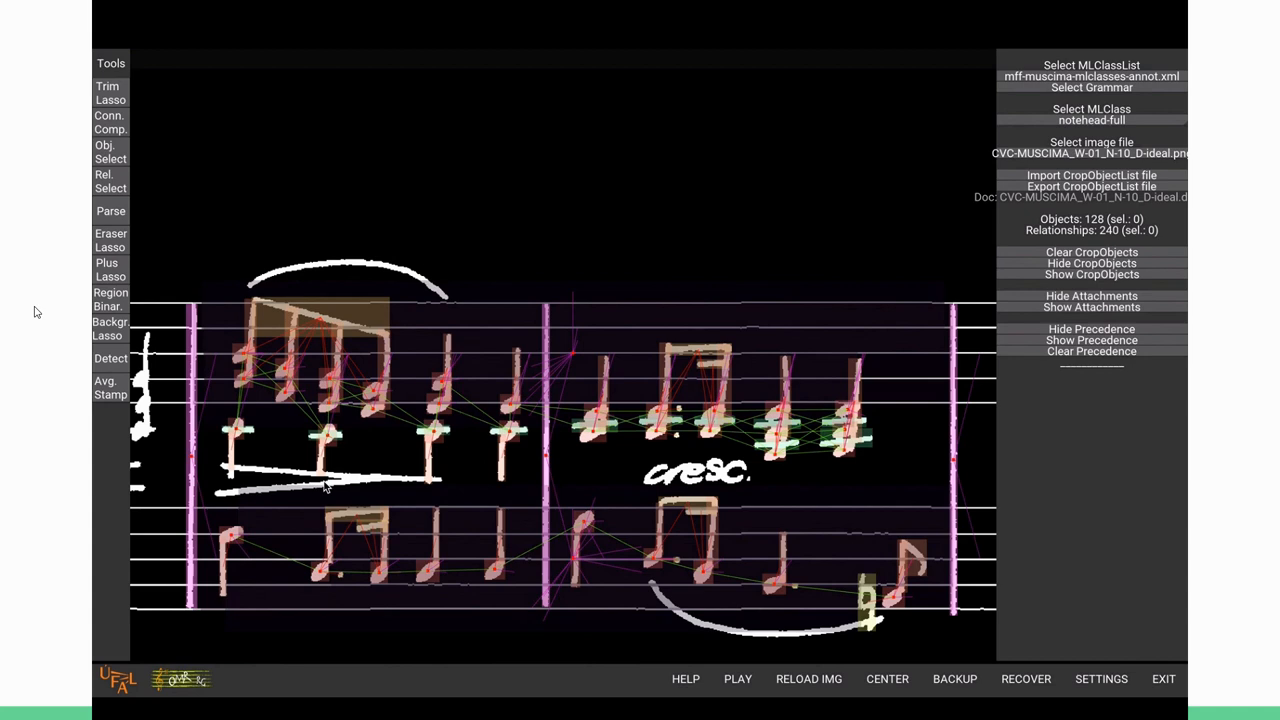
pyautogui.click(314, 418)
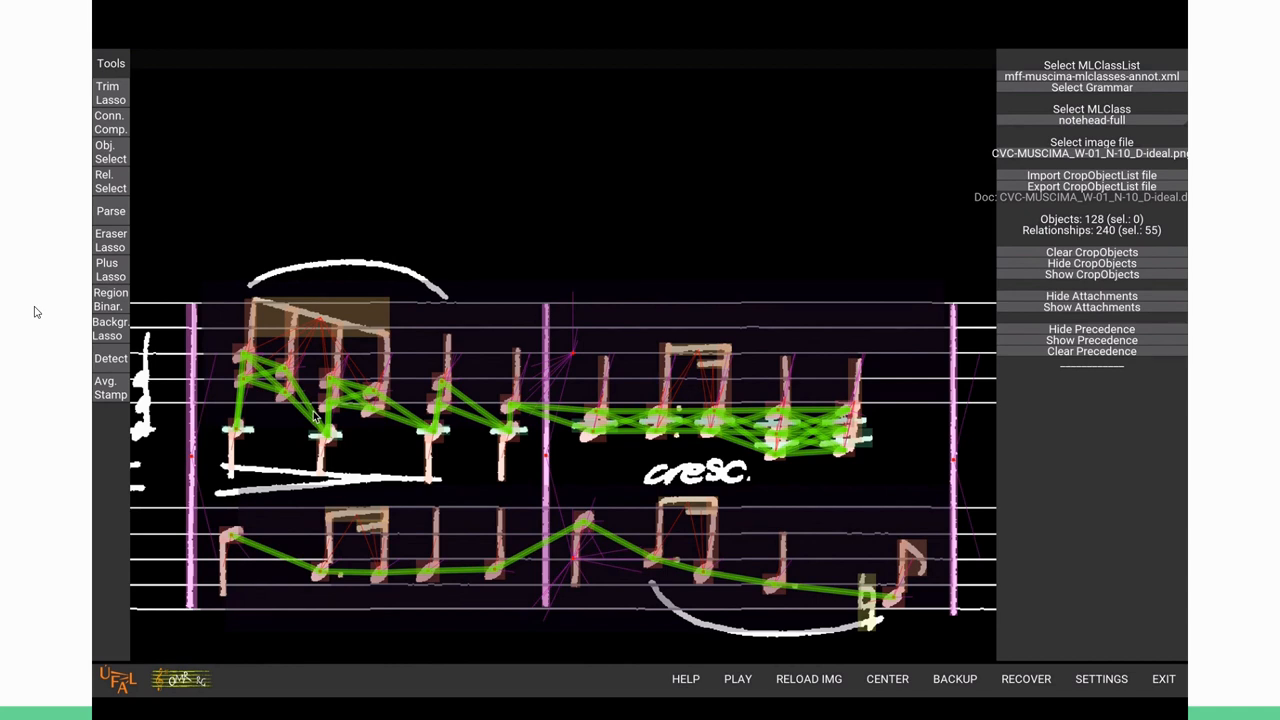
# - Discard and re-infer the precedence links, then inspect a notehead showing E-flat 4, one beat, onset beat 2
pyautogui.click(110, 152)
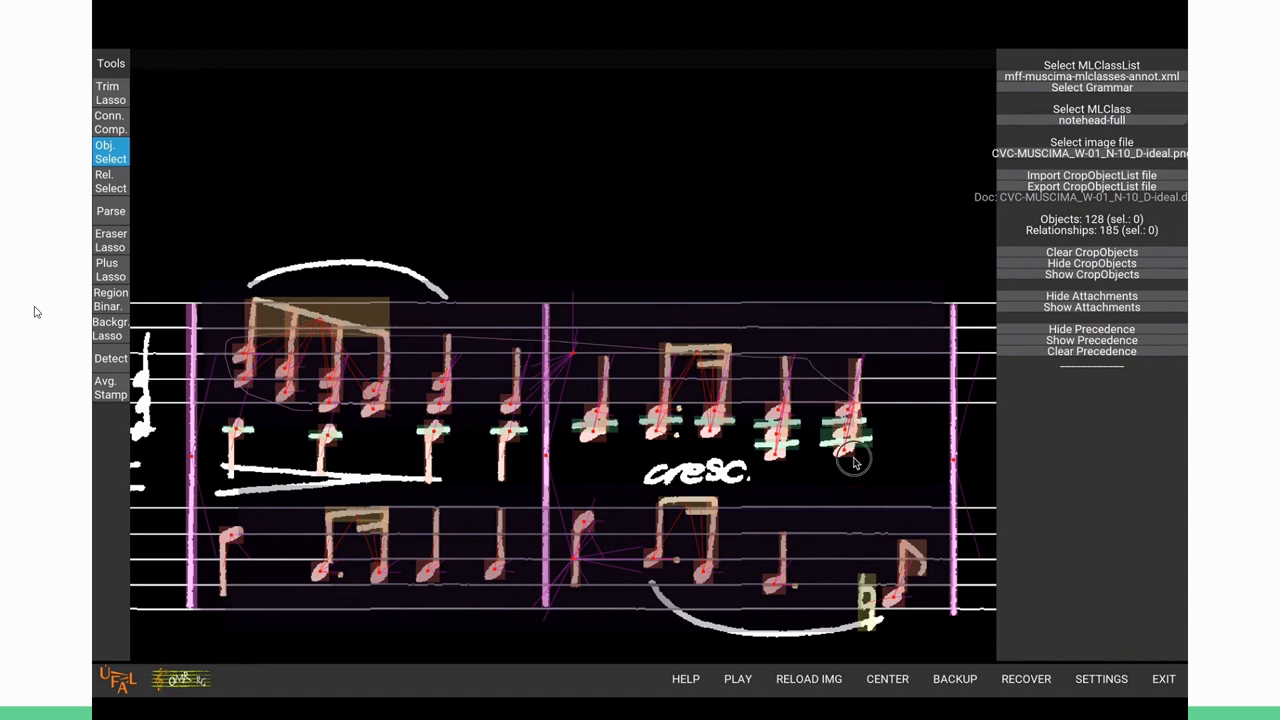
pyautogui.moveTo(520, 420)
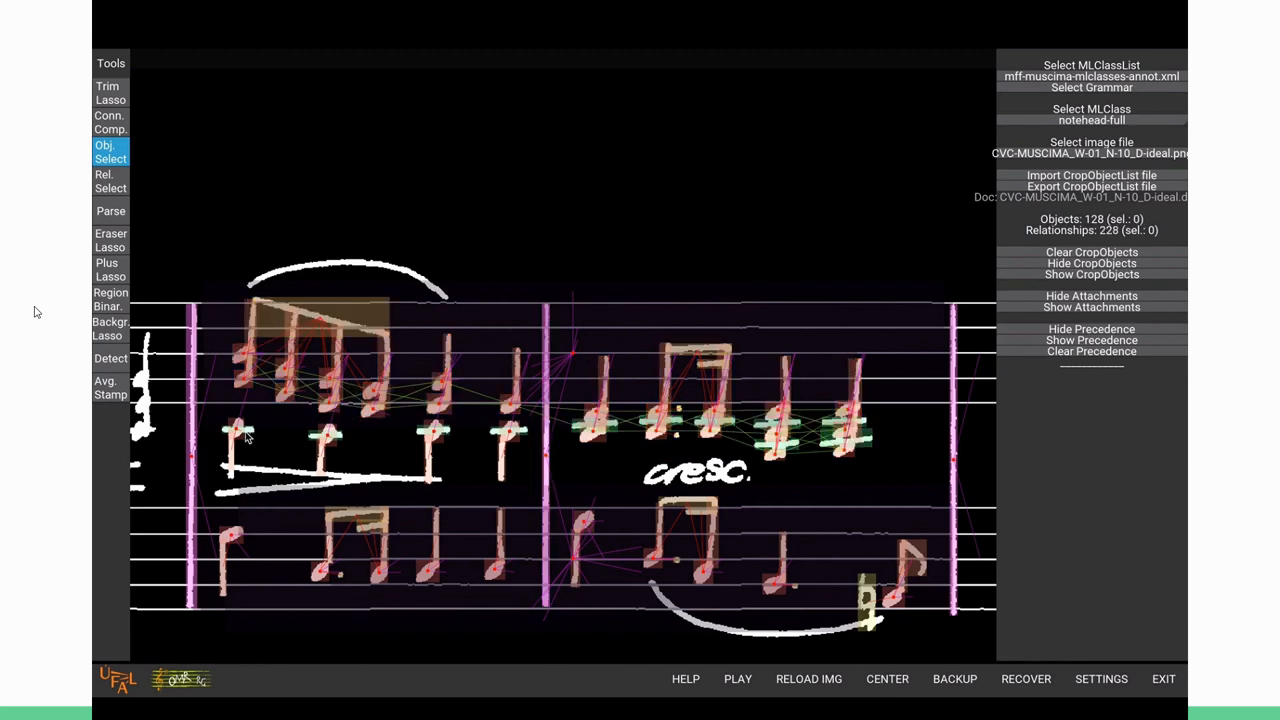
pyautogui.moveTo(464, 432)
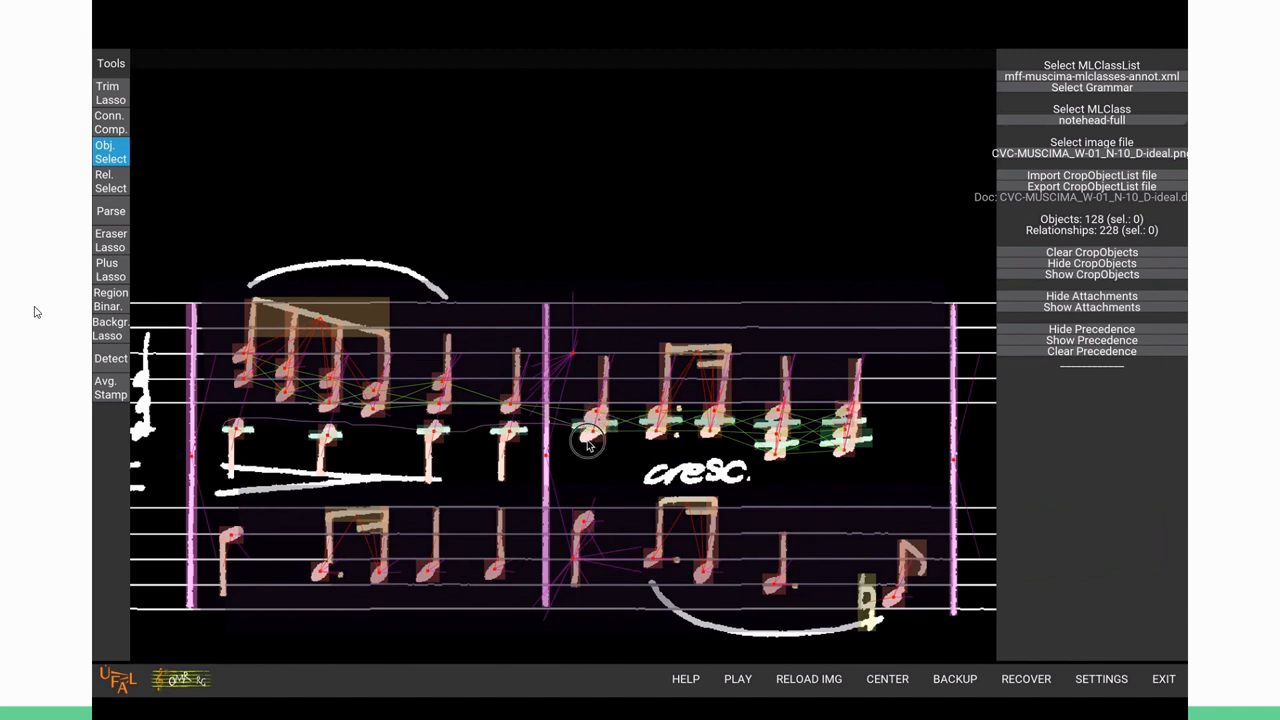
pyautogui.click(590, 440)
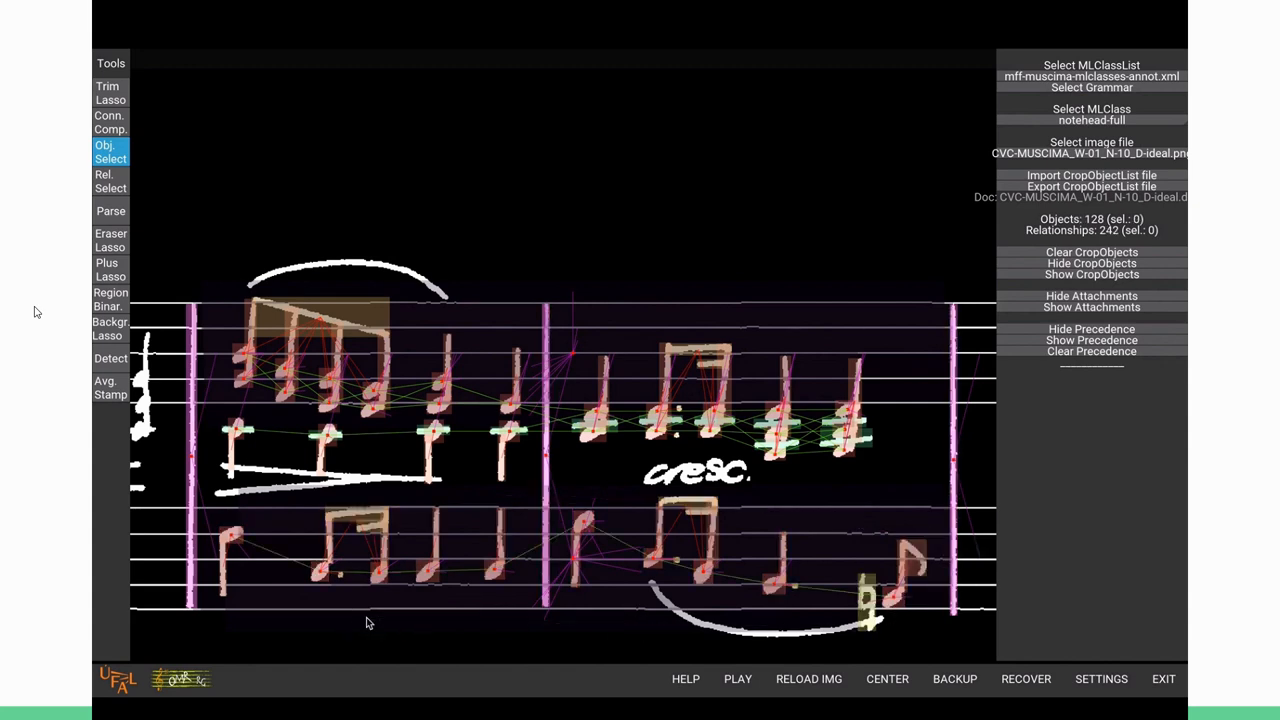
pyautogui.click(110, 152)
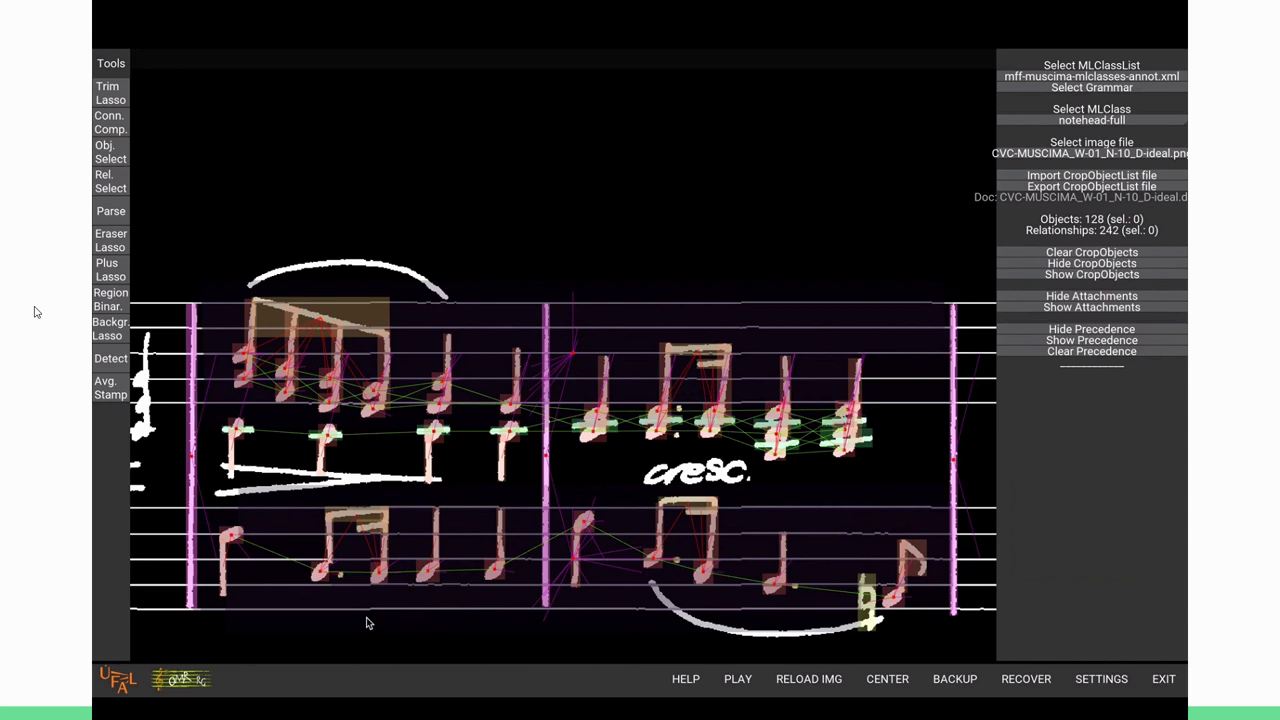
pyautogui.moveTo(444, 450)
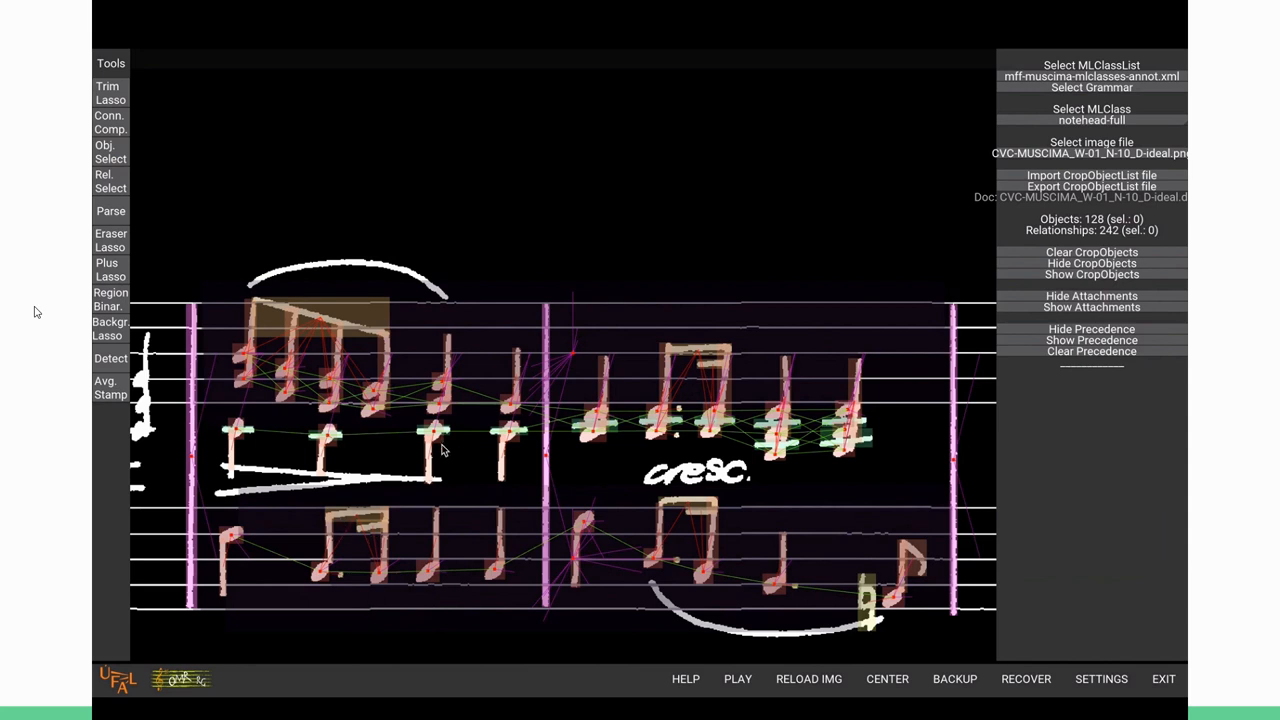
pyautogui.click(438, 408)
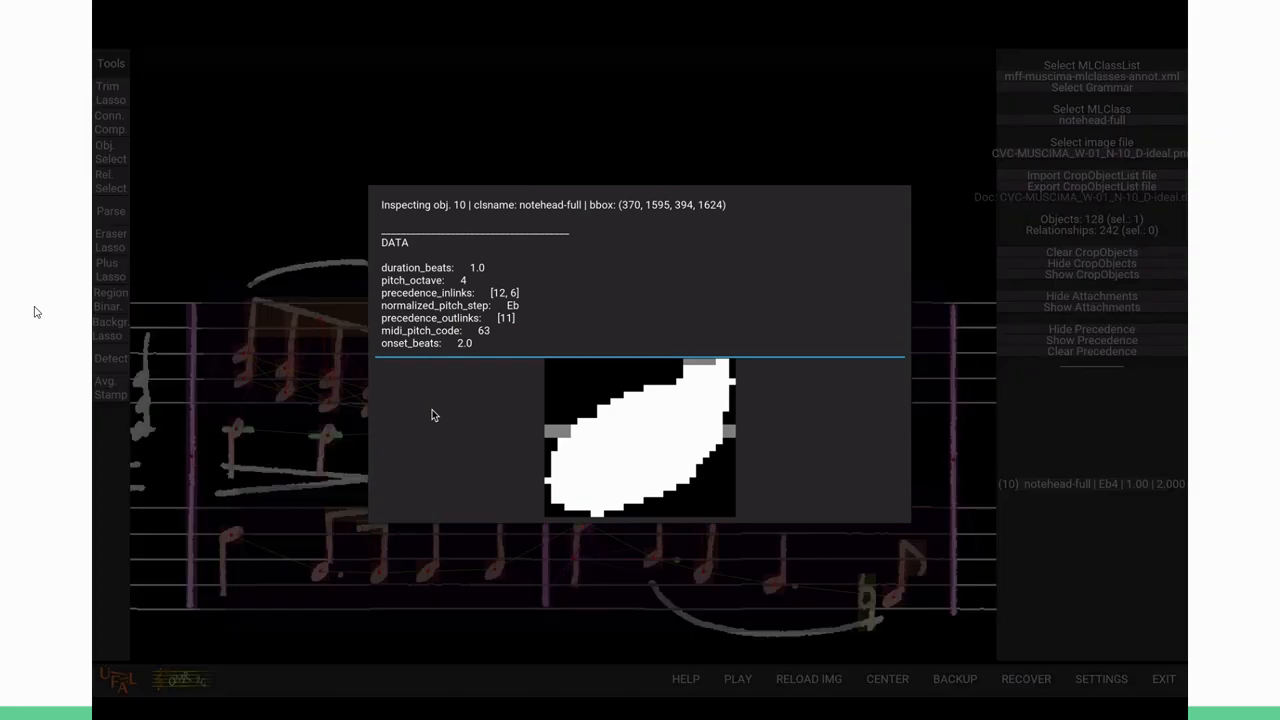
pyautogui.moveTo(308, 336)
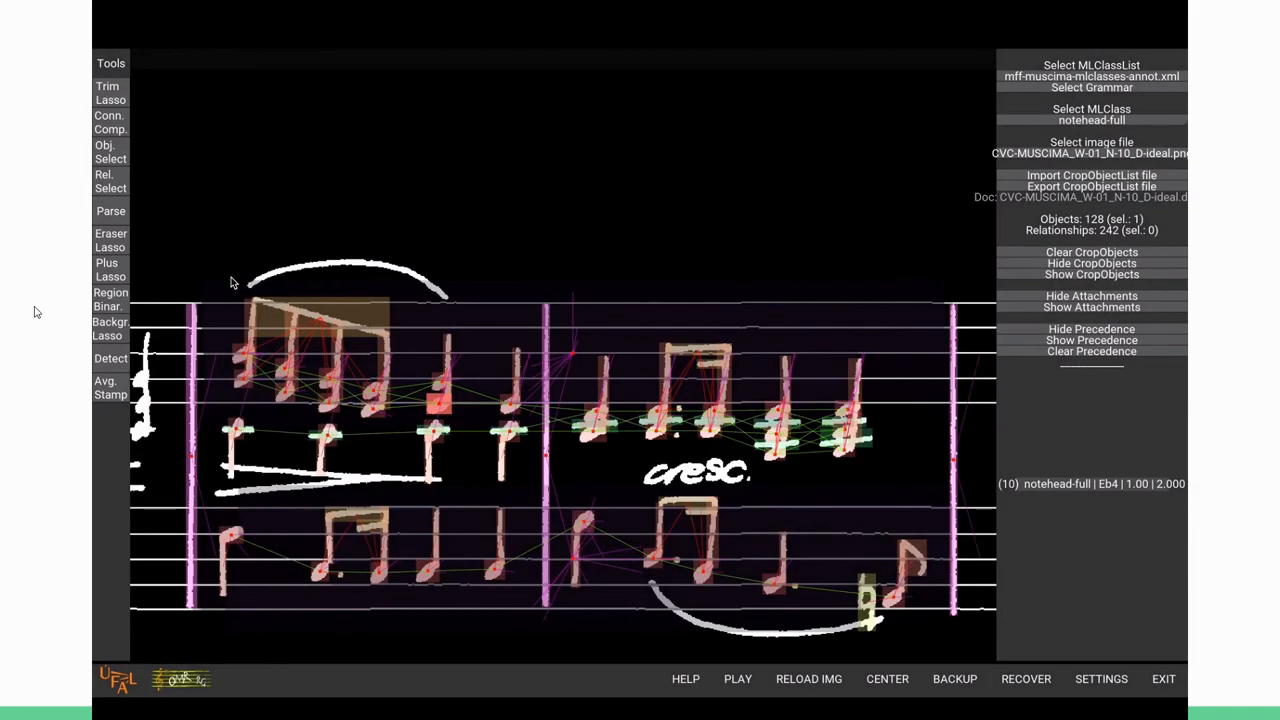
pyautogui.moveTo(456, 422)
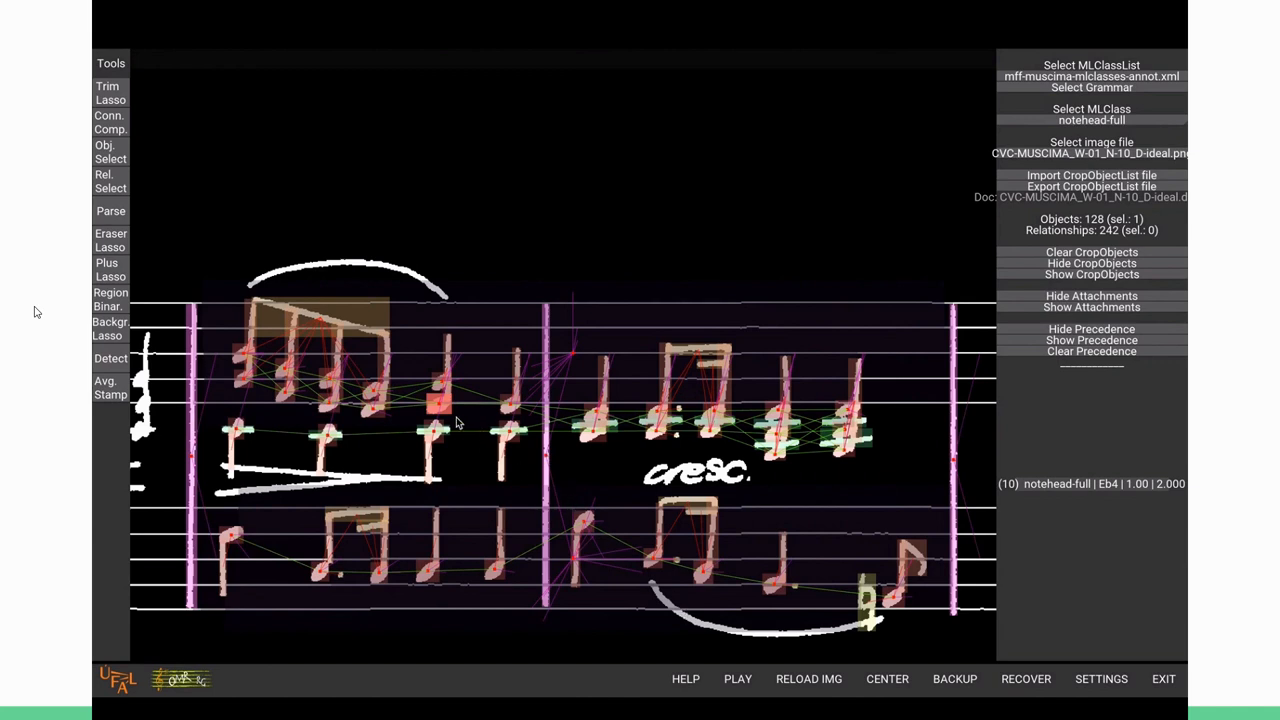
pyautogui.click(438, 408)
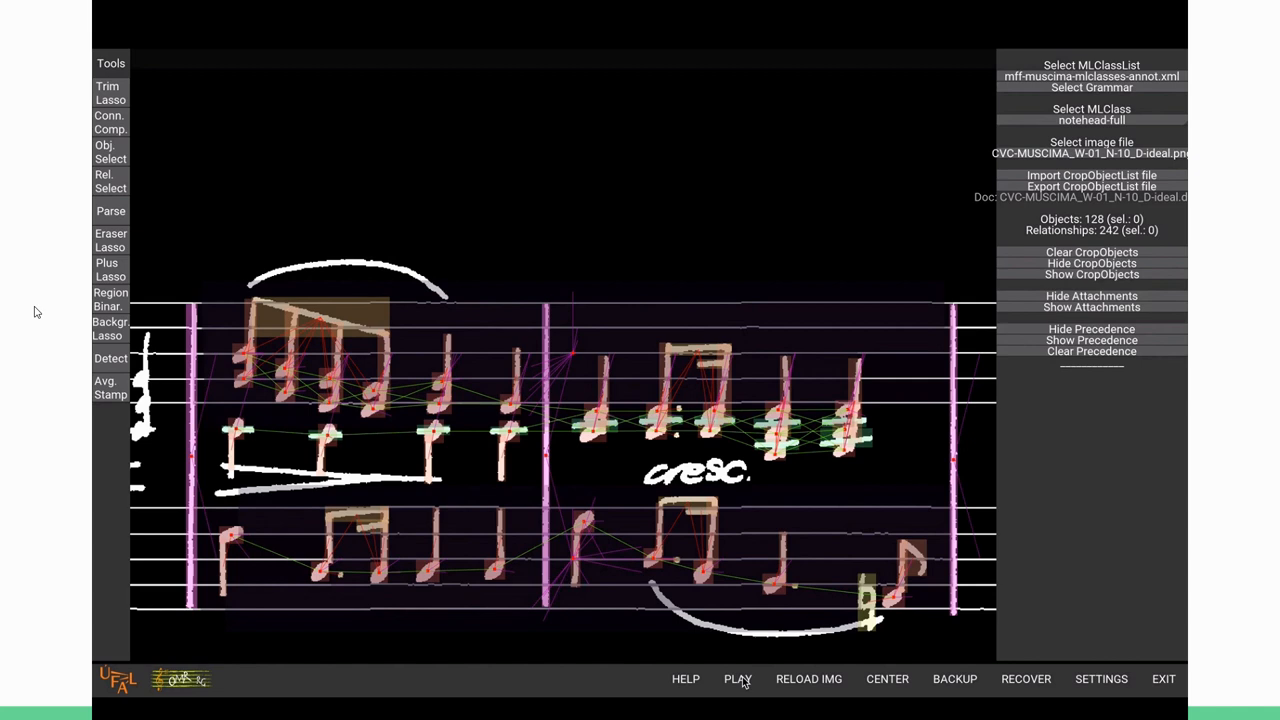
# - Play back the encoded notes of the annotated score as audio
pyautogui.click(736, 680)
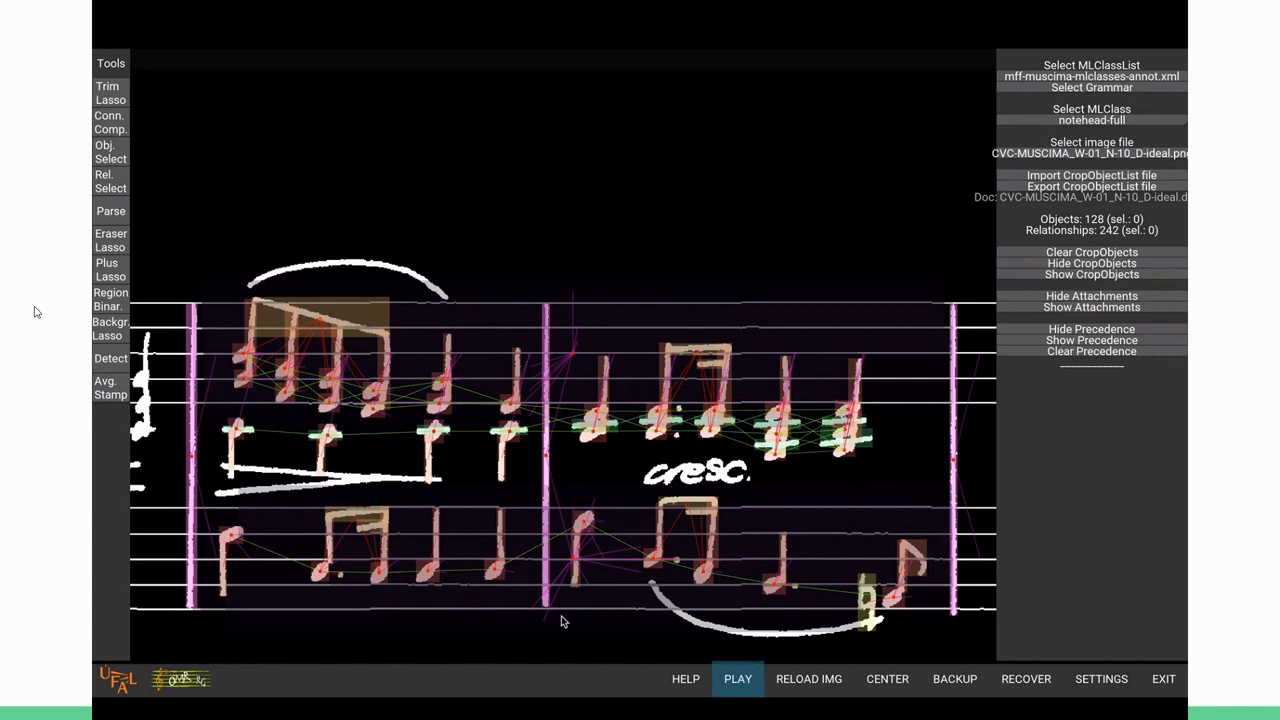
pyautogui.click(736, 678)
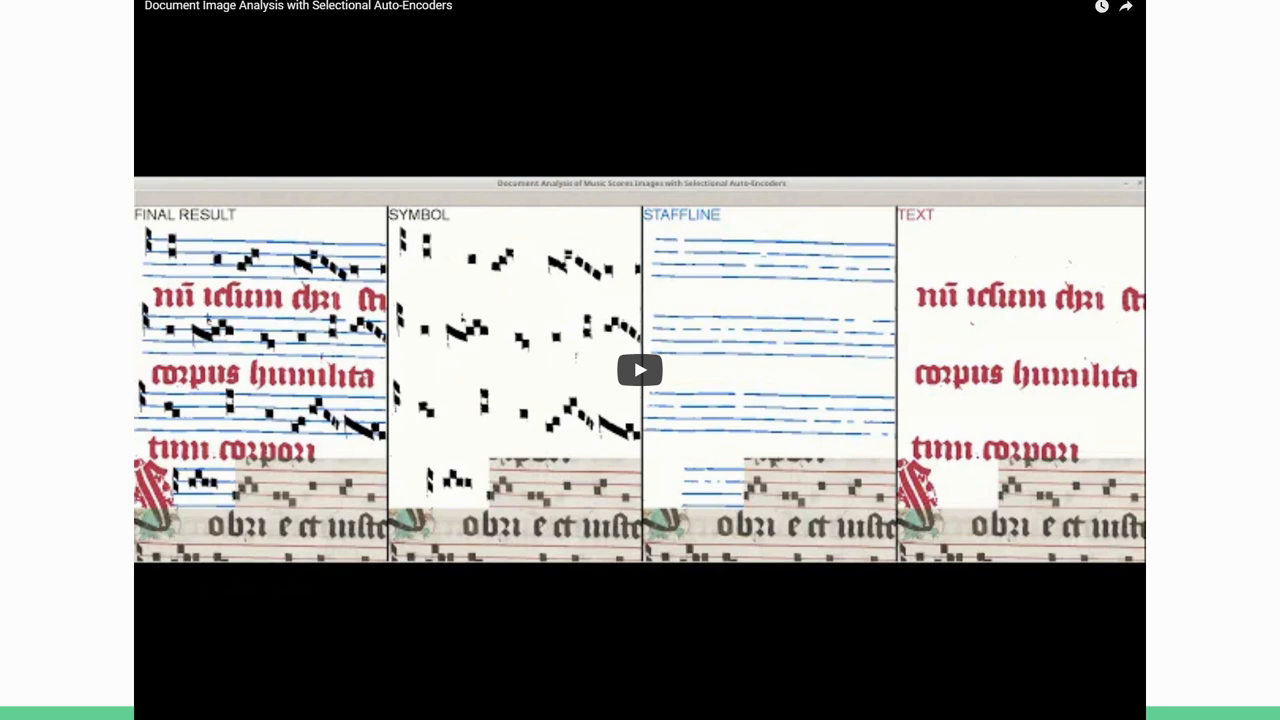
pyautogui.moveTo(694, 316)
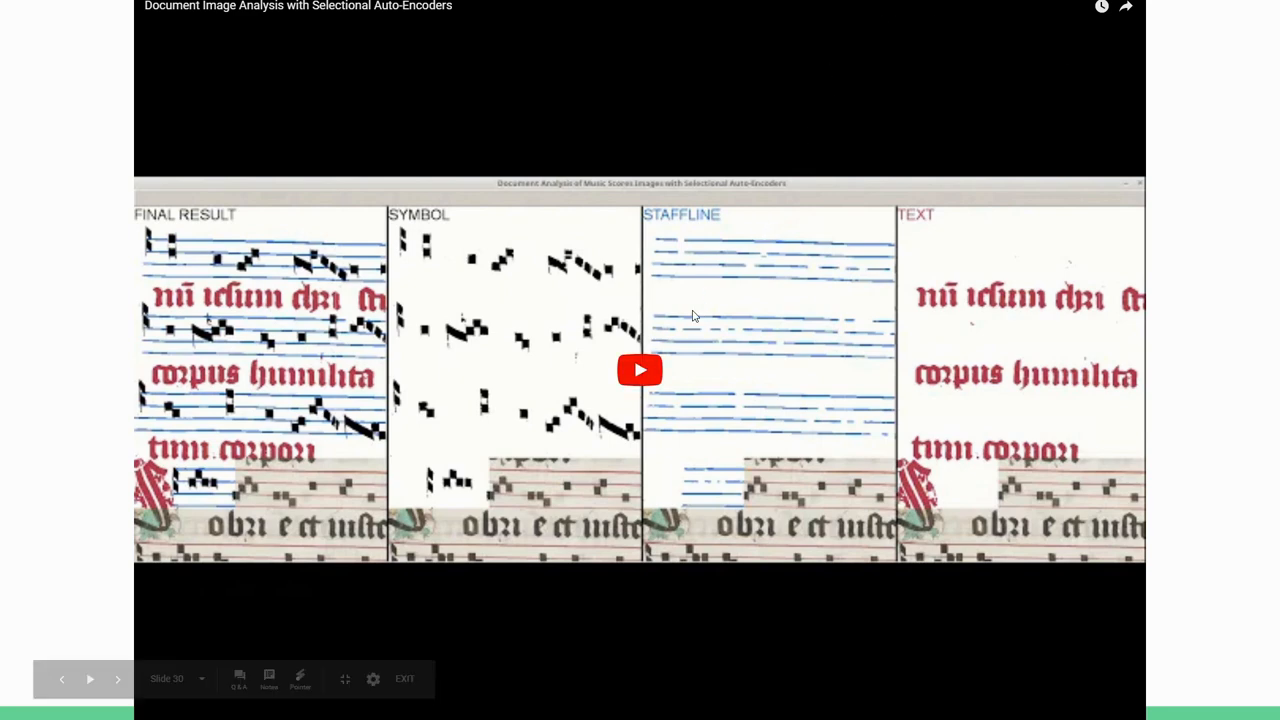
# - Start the embedded YouTube video on selectional auto-encoders for document image analysis
pyautogui.click(640, 370)
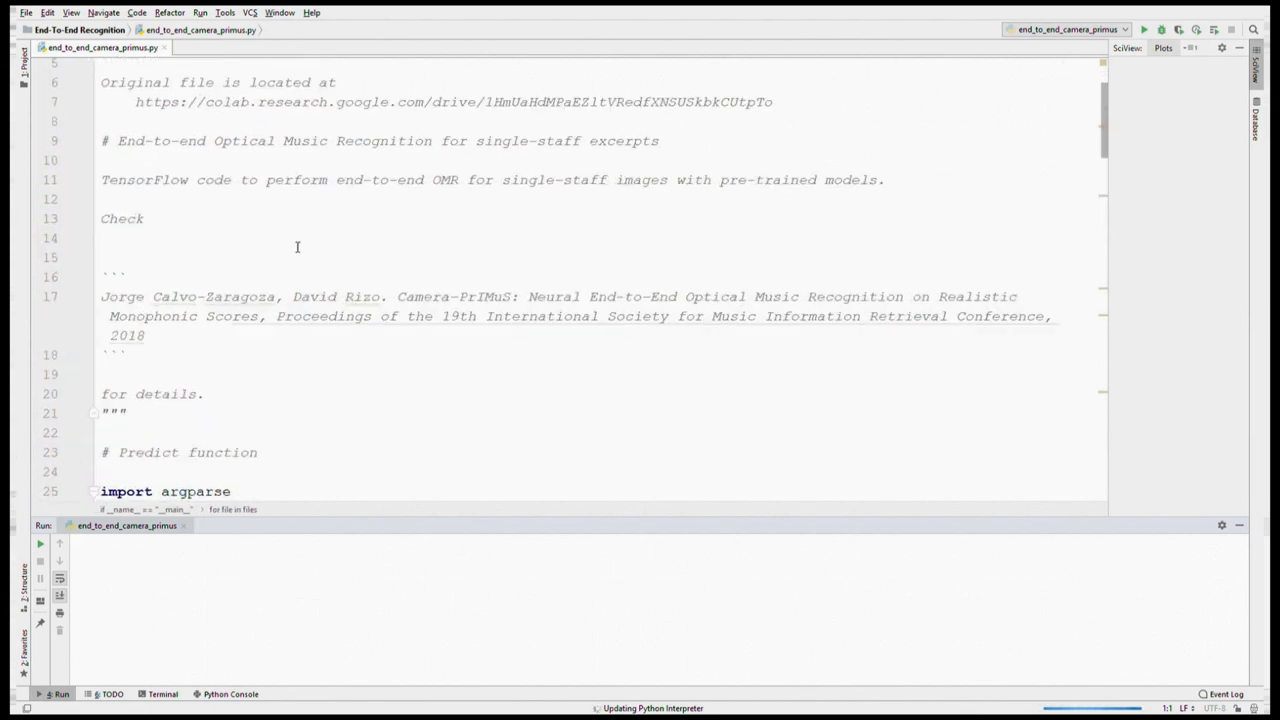
# - Scroll through end_to_end_camera_primus.py from the imports down to the predict function
pyautogui.scroll(-3)
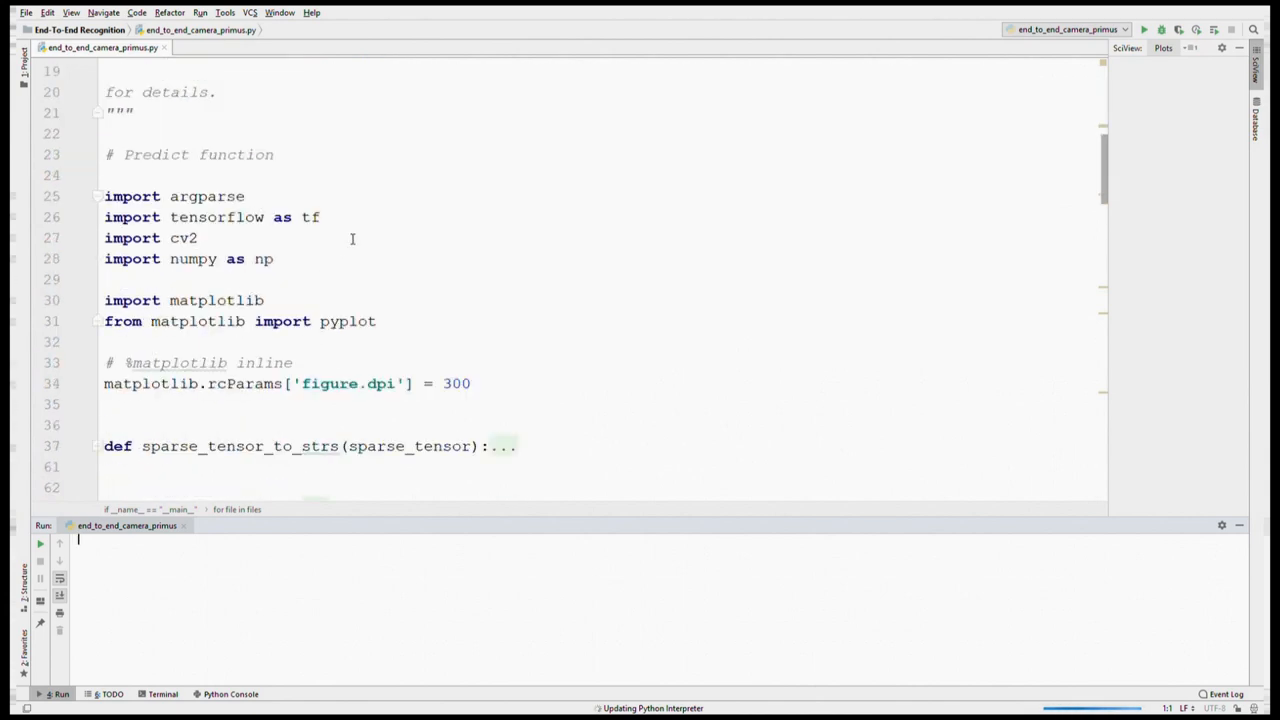
pyautogui.scroll(3)
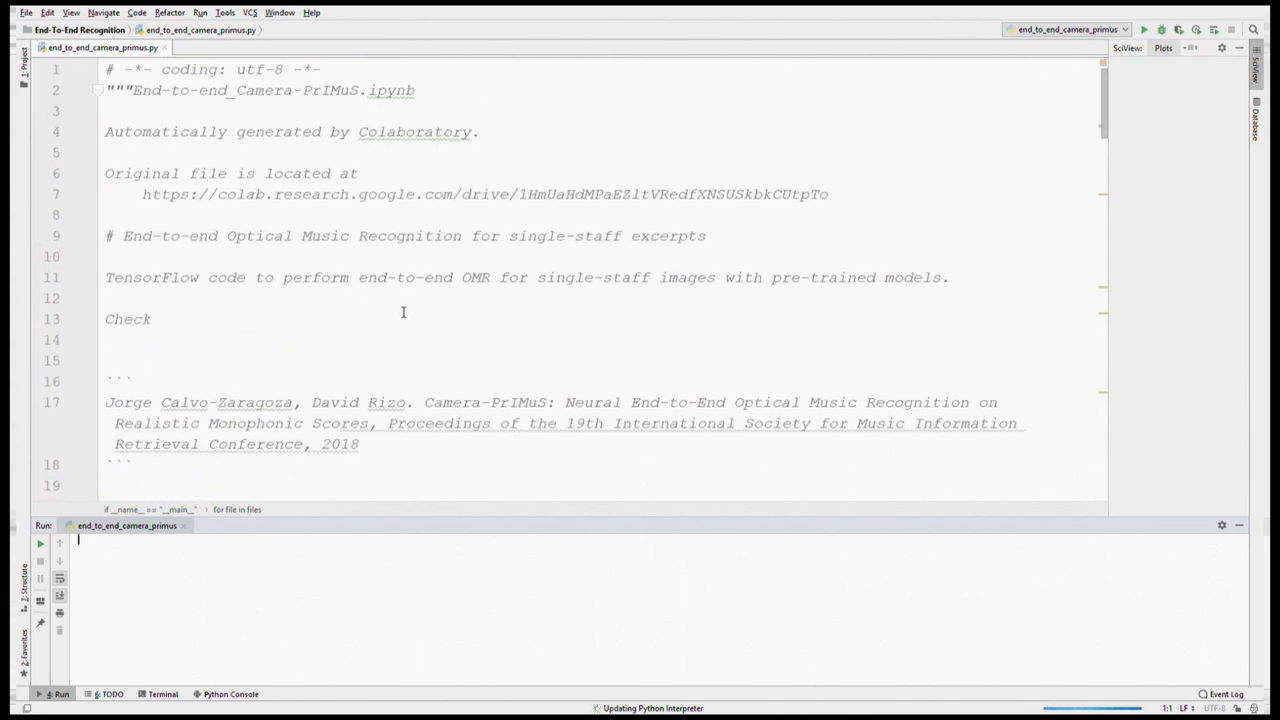
pyautogui.scroll(-3)
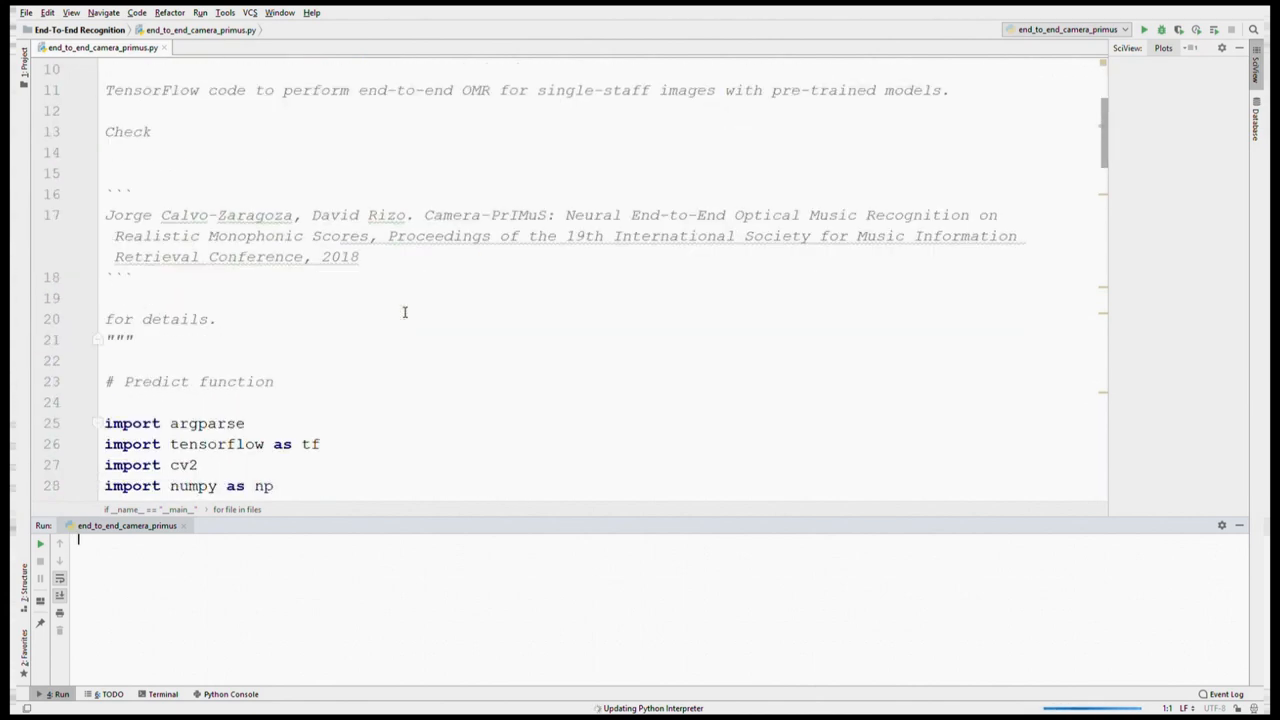
pyautogui.scroll(-3)
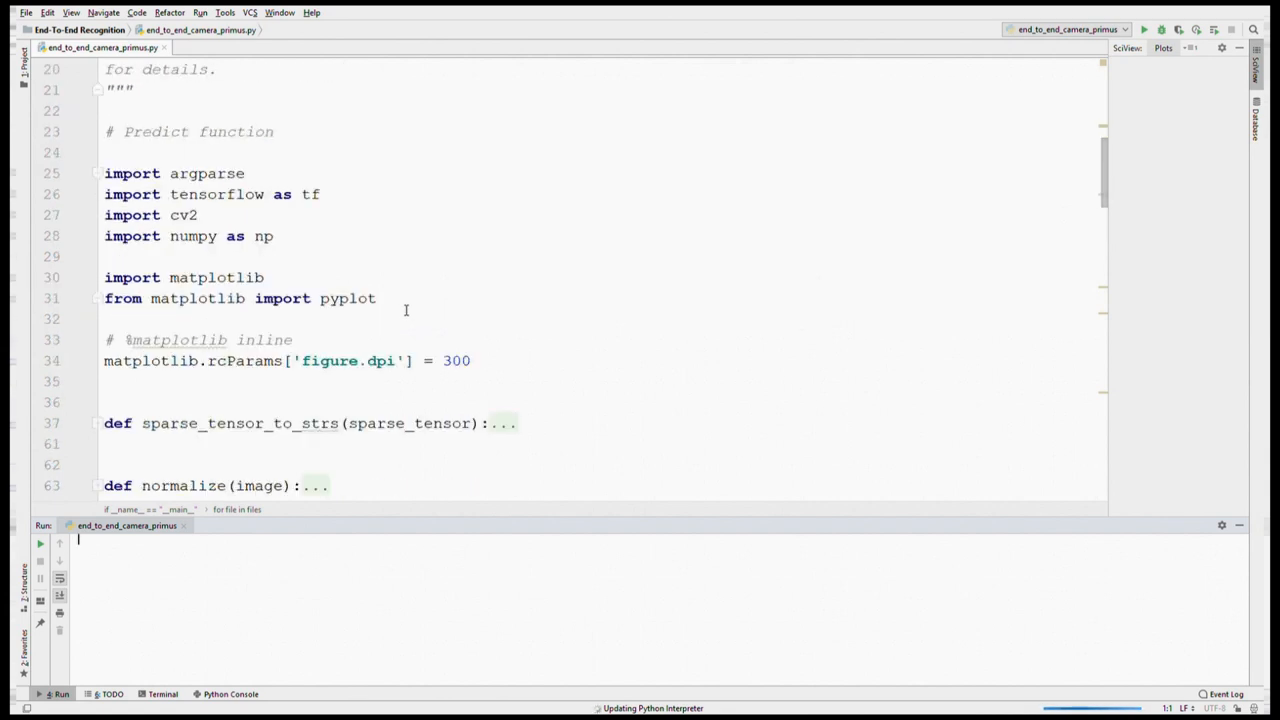
pyautogui.scroll(-3)
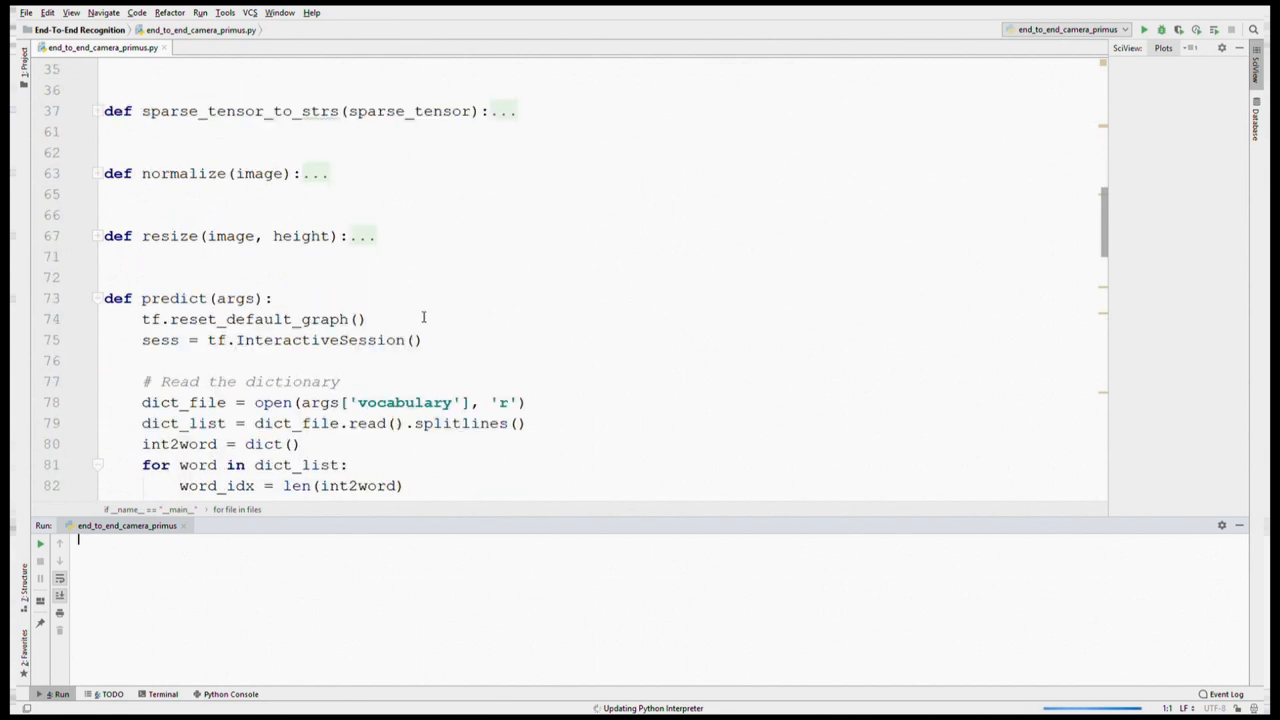
pyautogui.moveTo(460, 320)
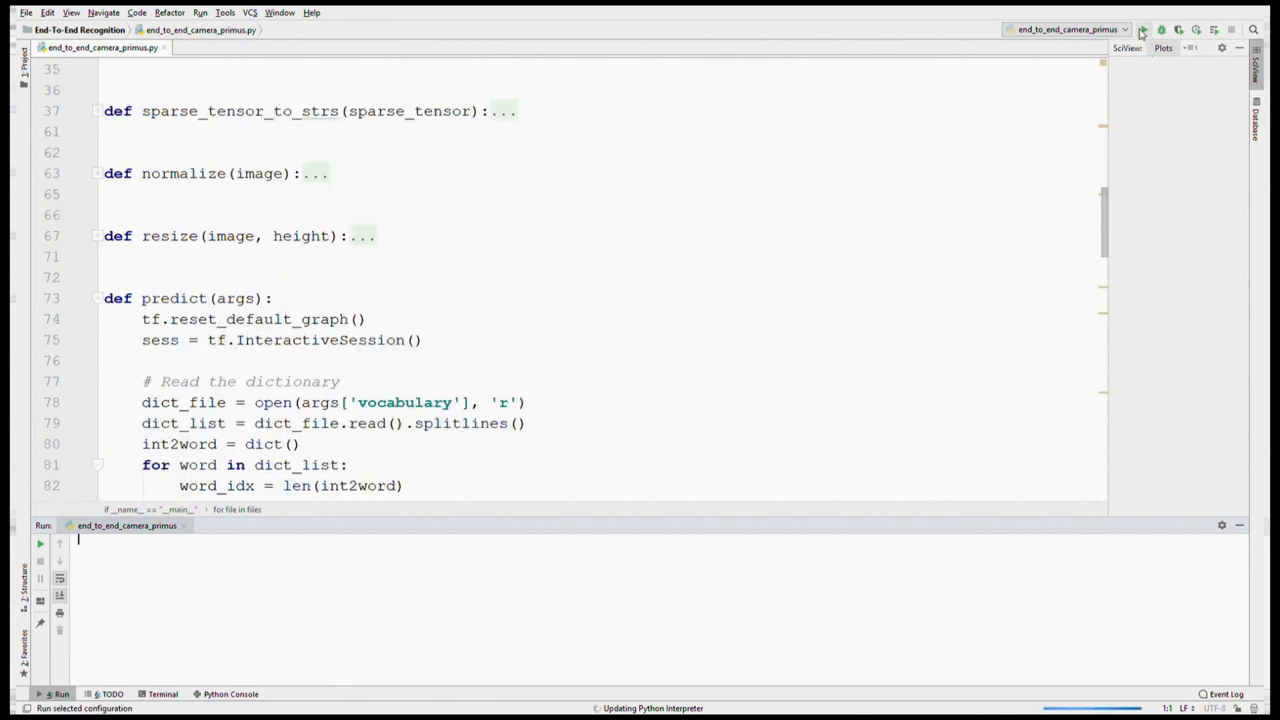
# - Run the end-to-end OMR script and browse the code while it prints agnostic and semantic output for image5.jpg
pyautogui.click(1144, 30)
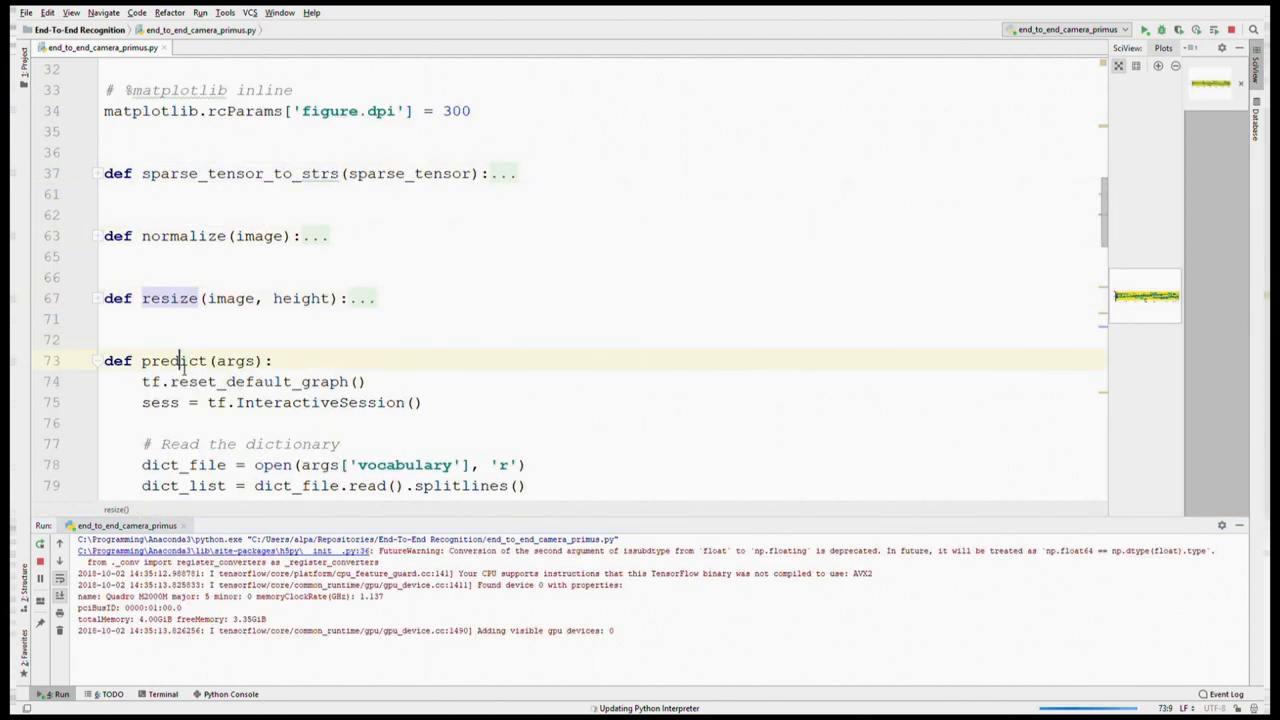
pyautogui.scroll(-3)
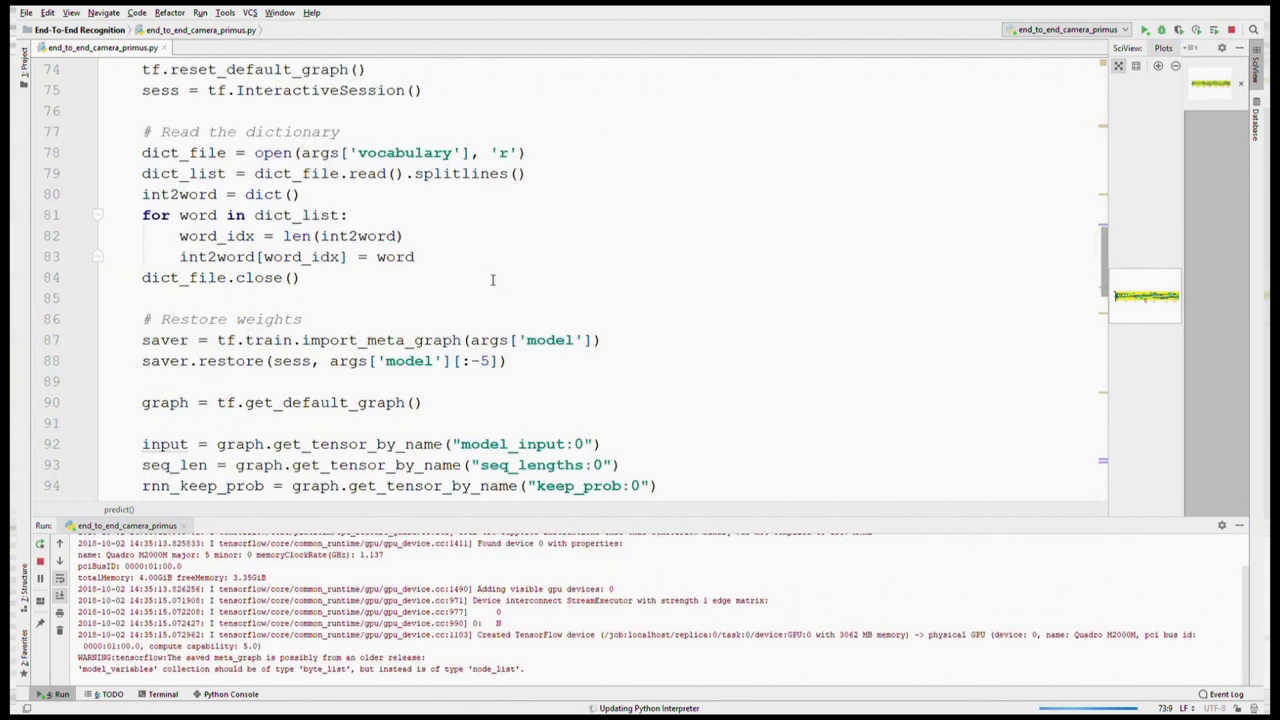
pyautogui.moveTo(136, 238)
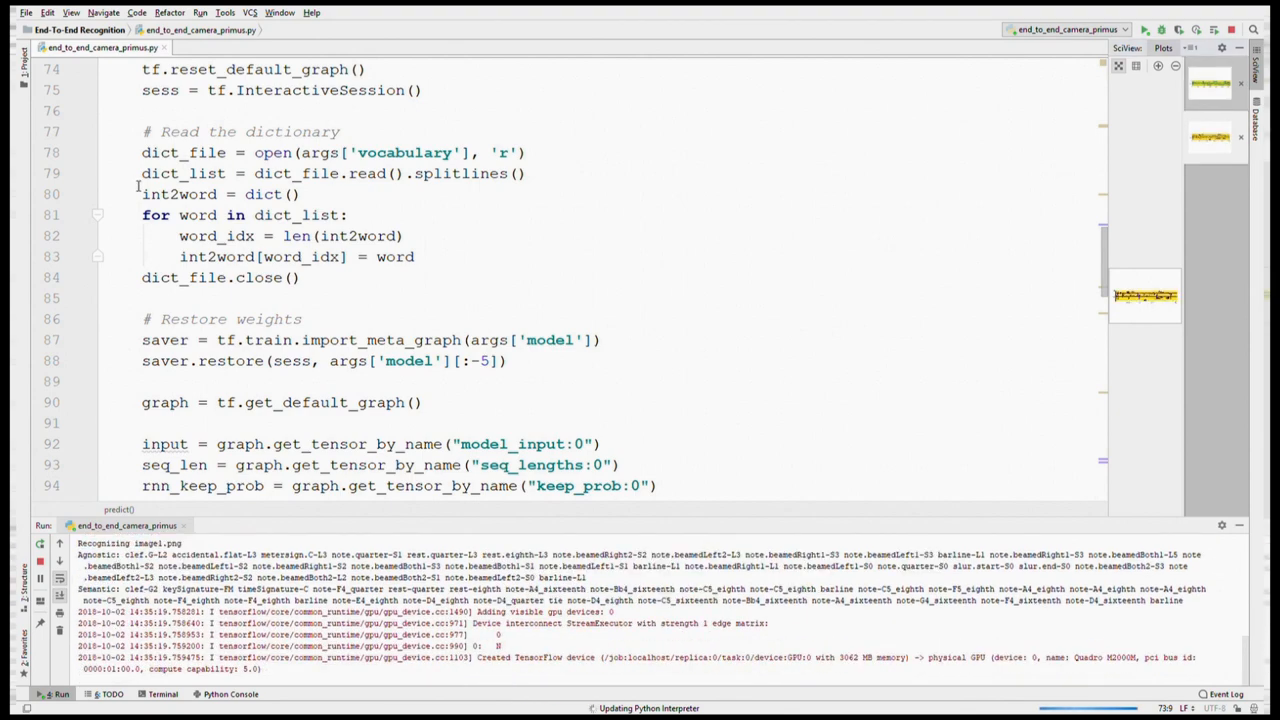
pyautogui.scroll(-3)
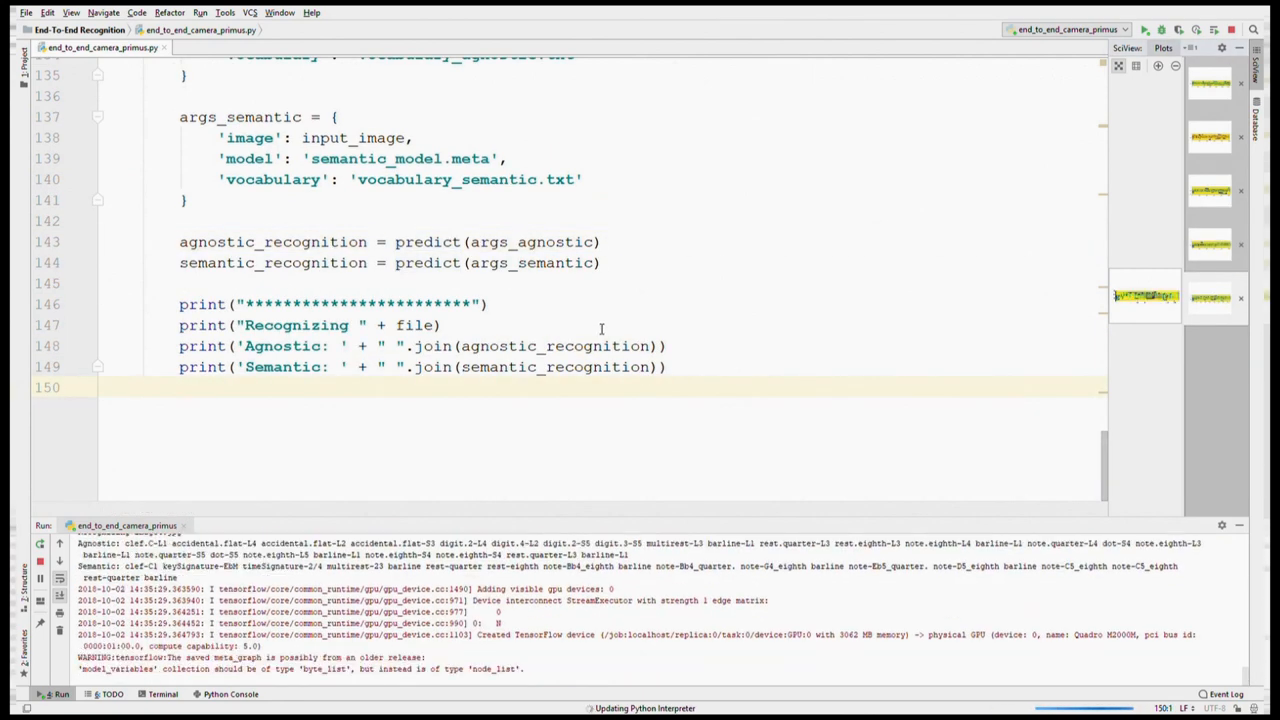
pyautogui.scroll(3)
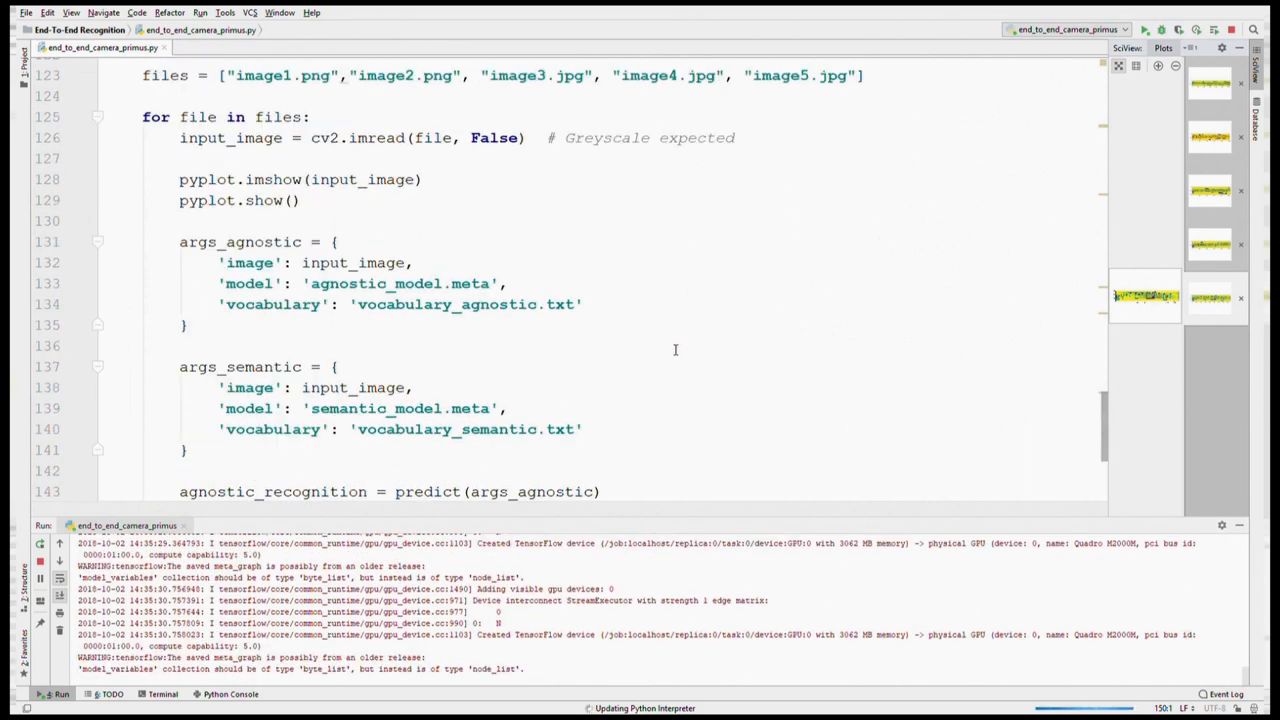
pyautogui.scroll(3)
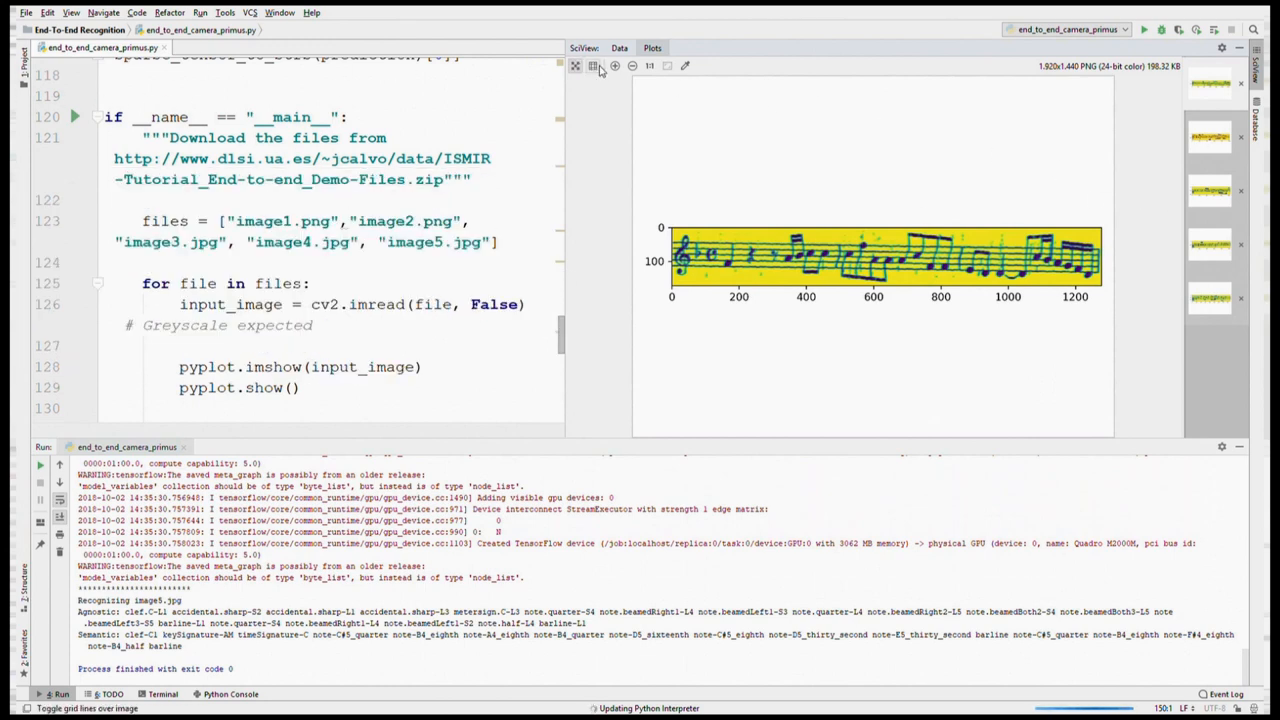
# - Toggle grid lines on the plotted score image and shrink its view
pyautogui.click(632, 66)
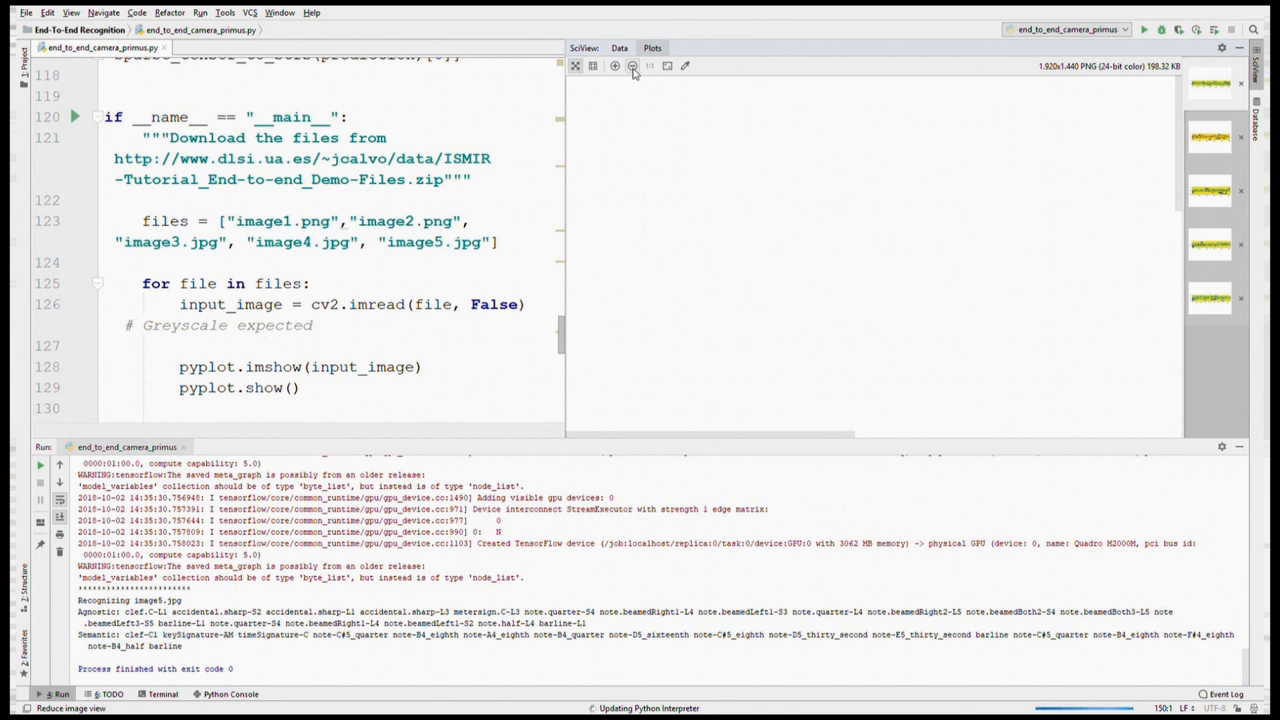
pyautogui.click(632, 66)
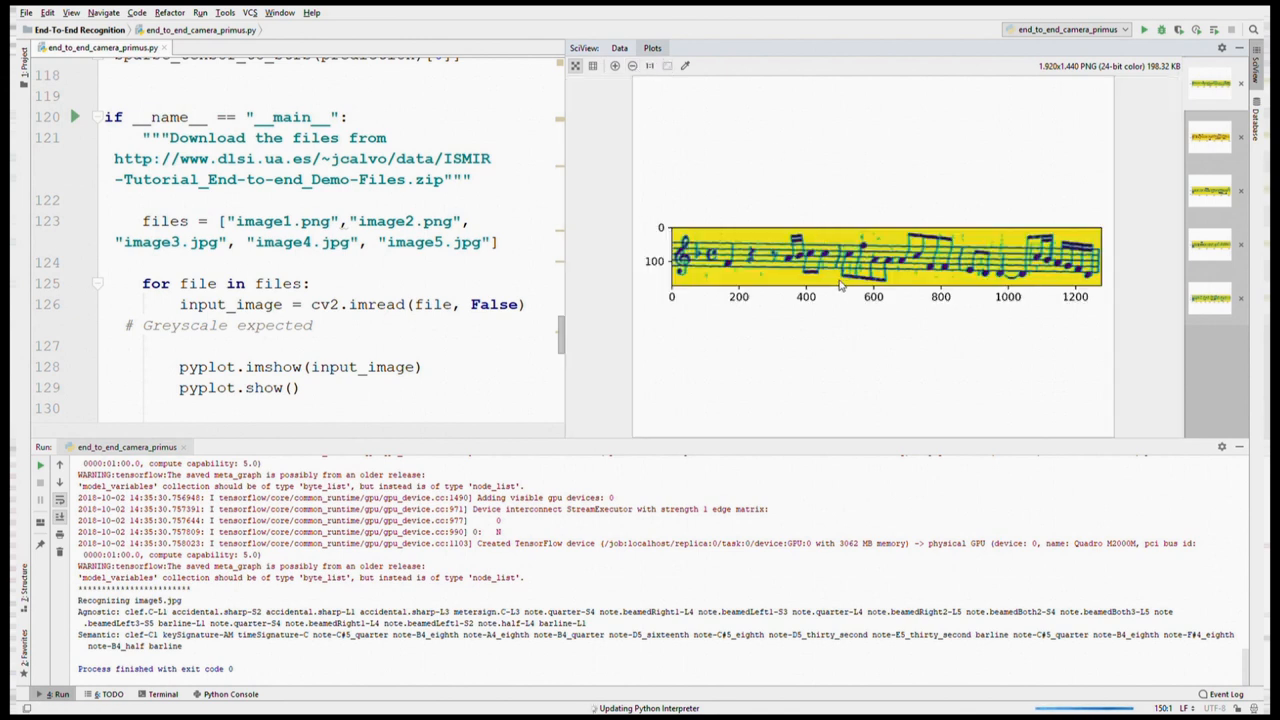
pyautogui.moveTo(540, 474)
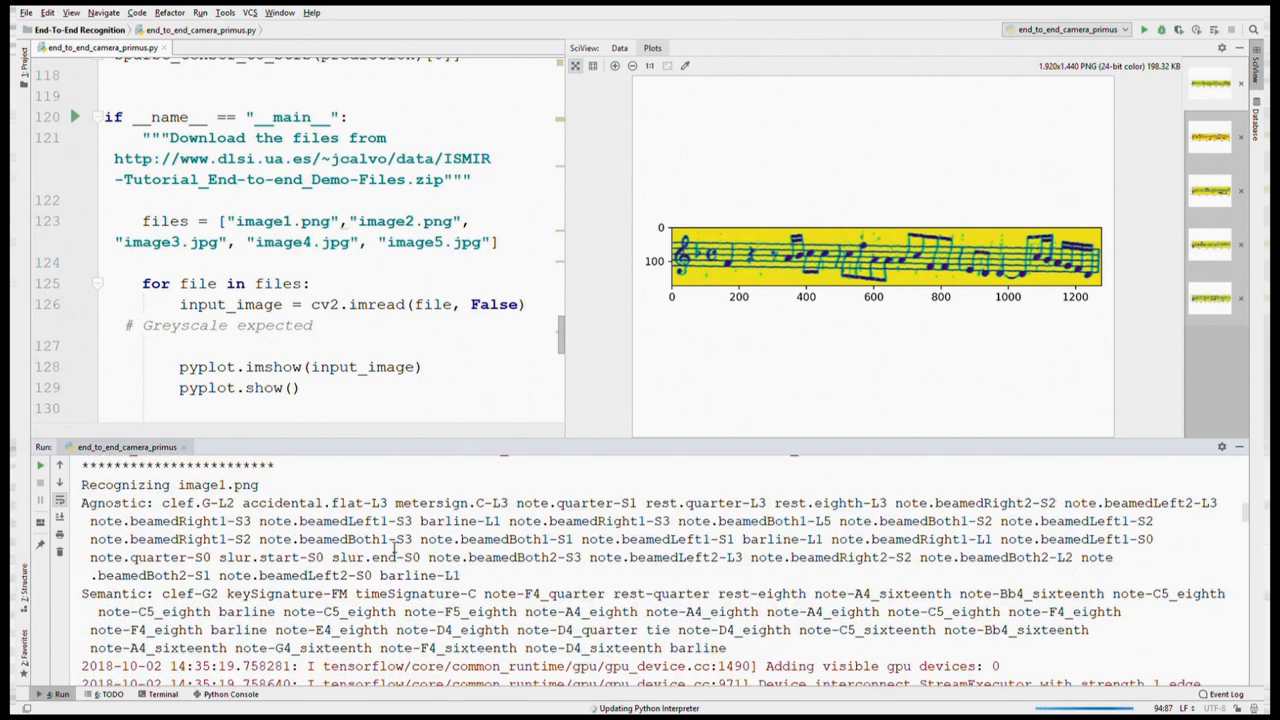
pyautogui.moveTo(404, 440); pyautogui.dragTo(404, 382)
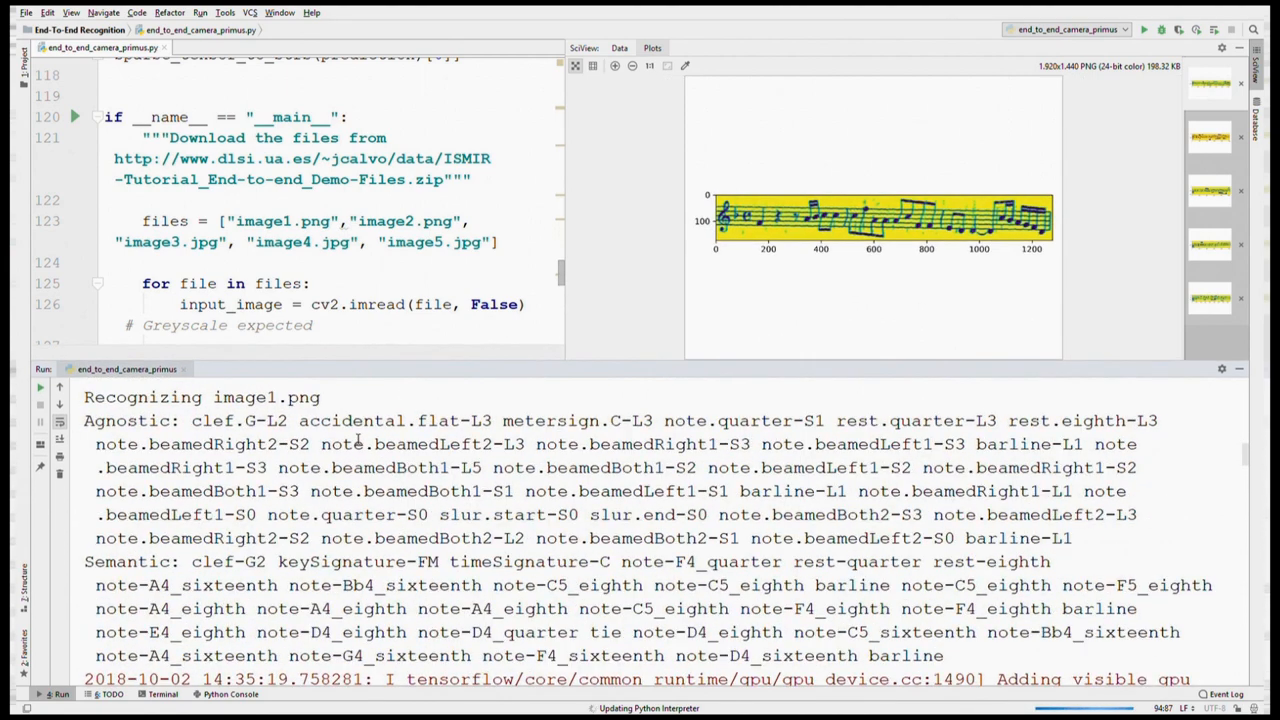
pyautogui.scroll(-3)
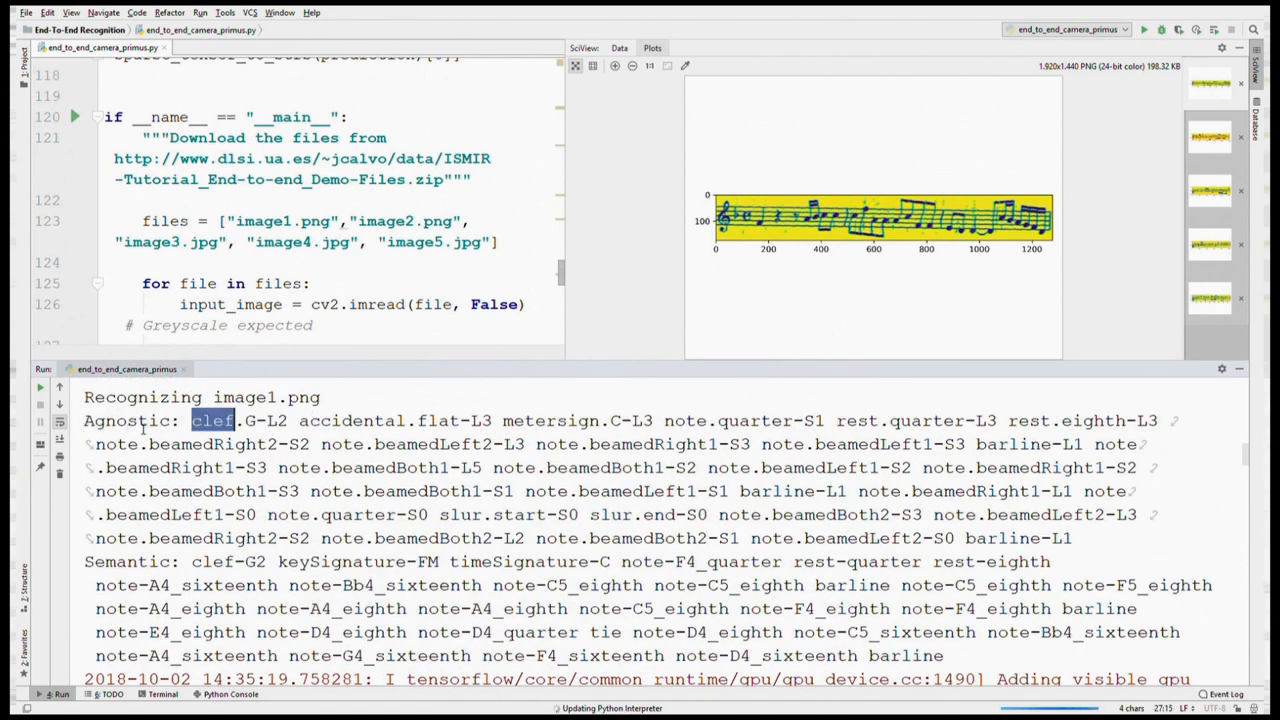
pyautogui.click(322, 396)
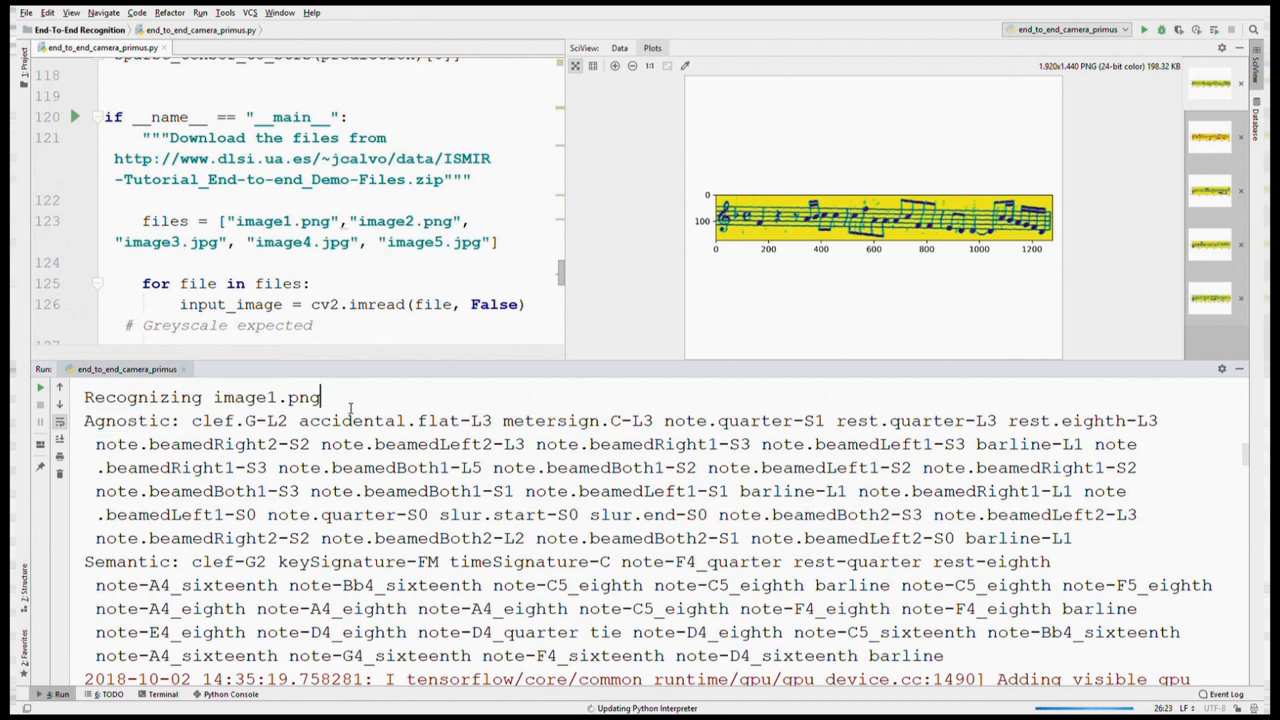
pyautogui.moveTo(550, 242)
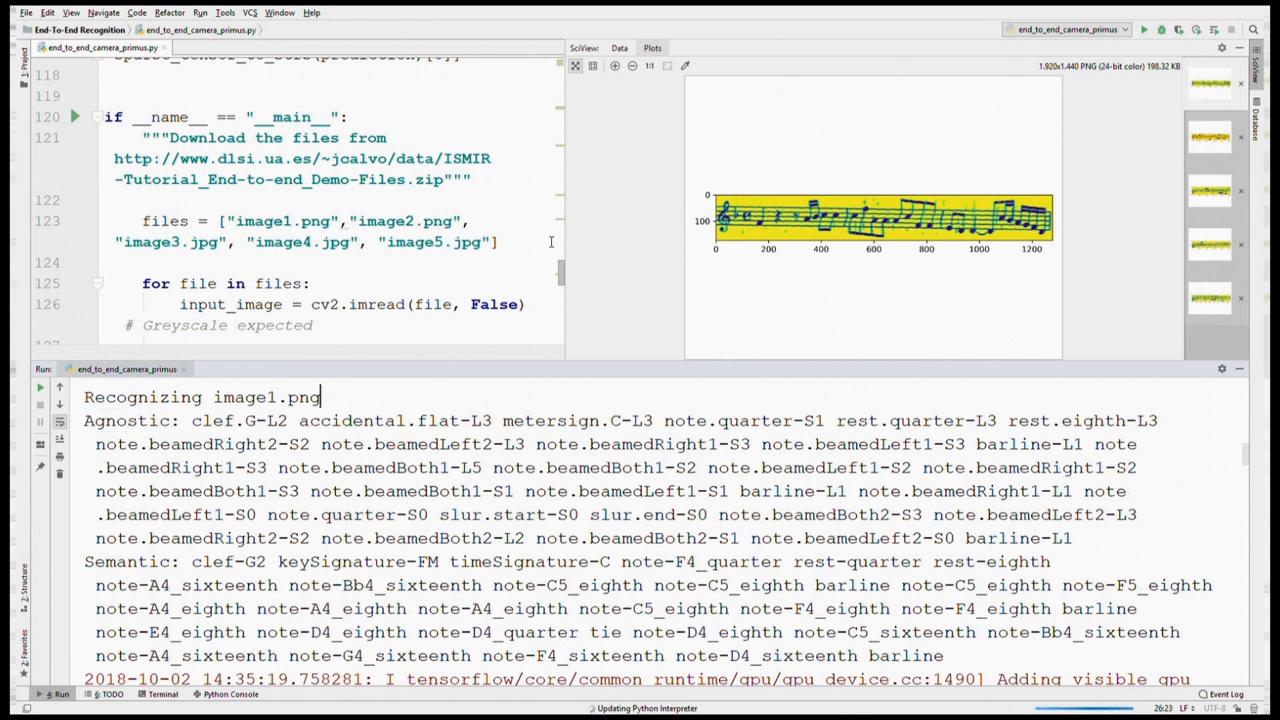
pyautogui.click(632, 48)
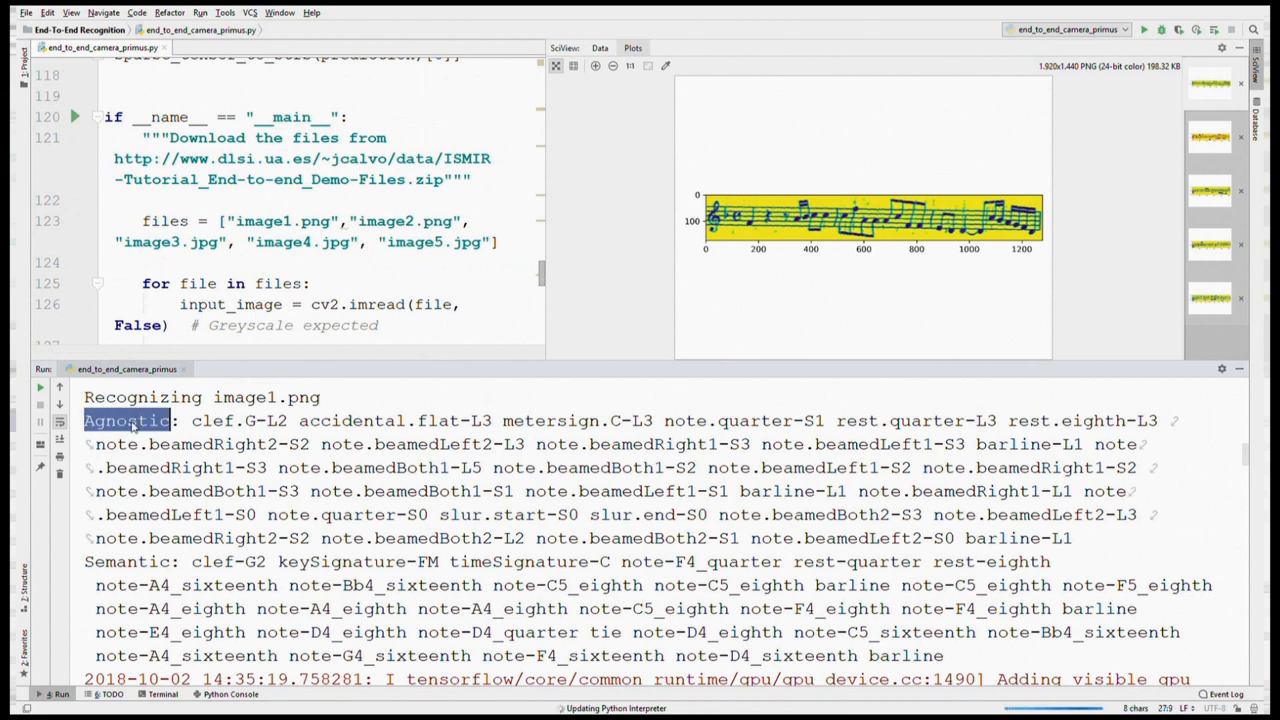
pyautogui.moveTo(244, 488)
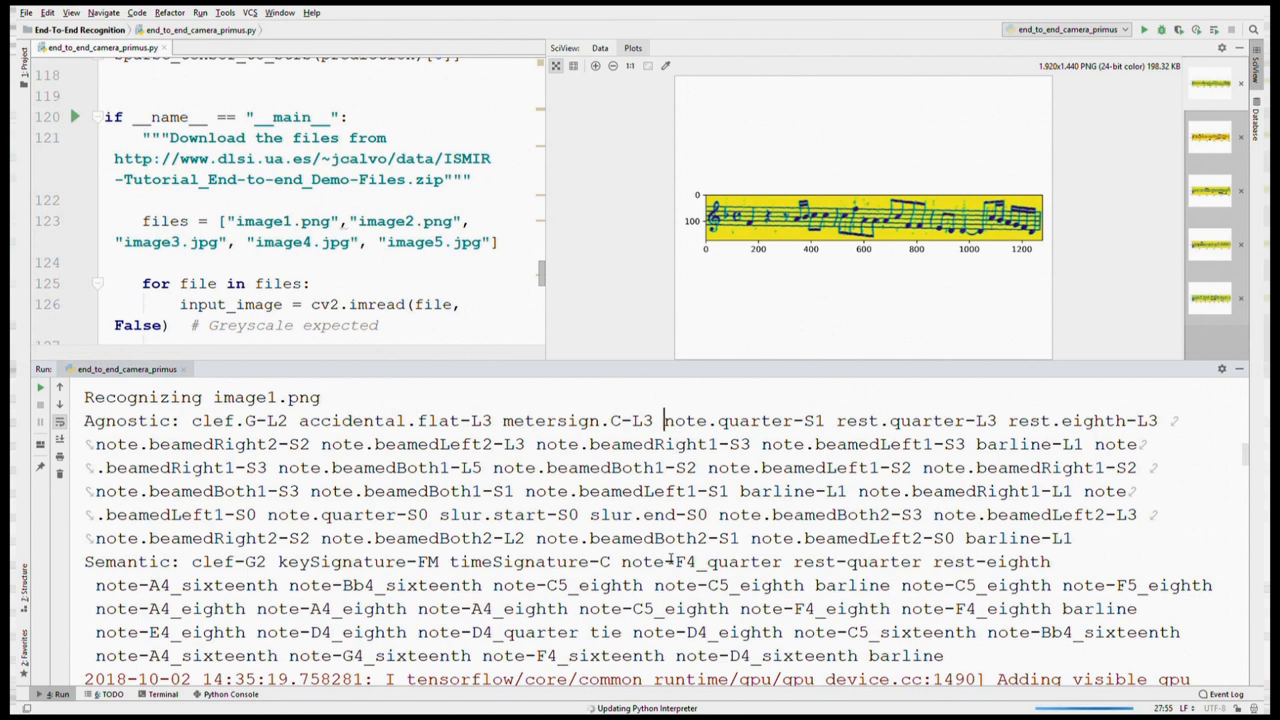
pyautogui.doubleClick(744, 420)
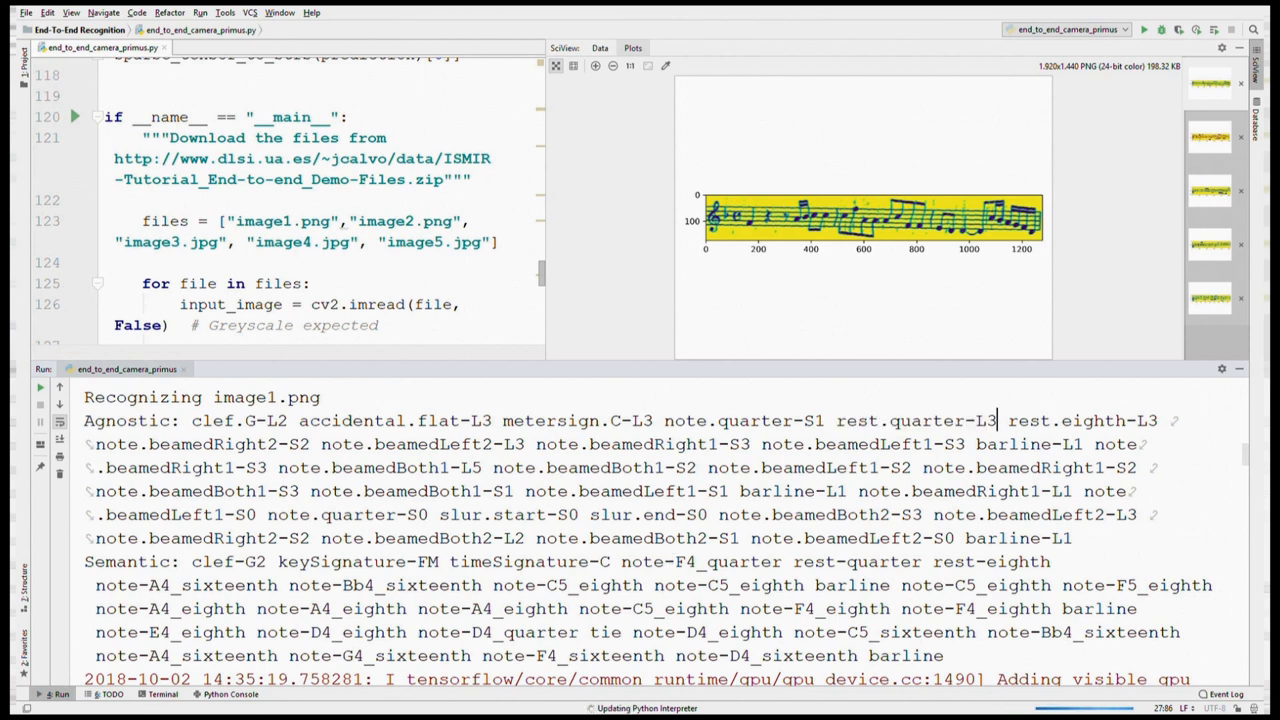
pyautogui.doubleClick(128, 560)
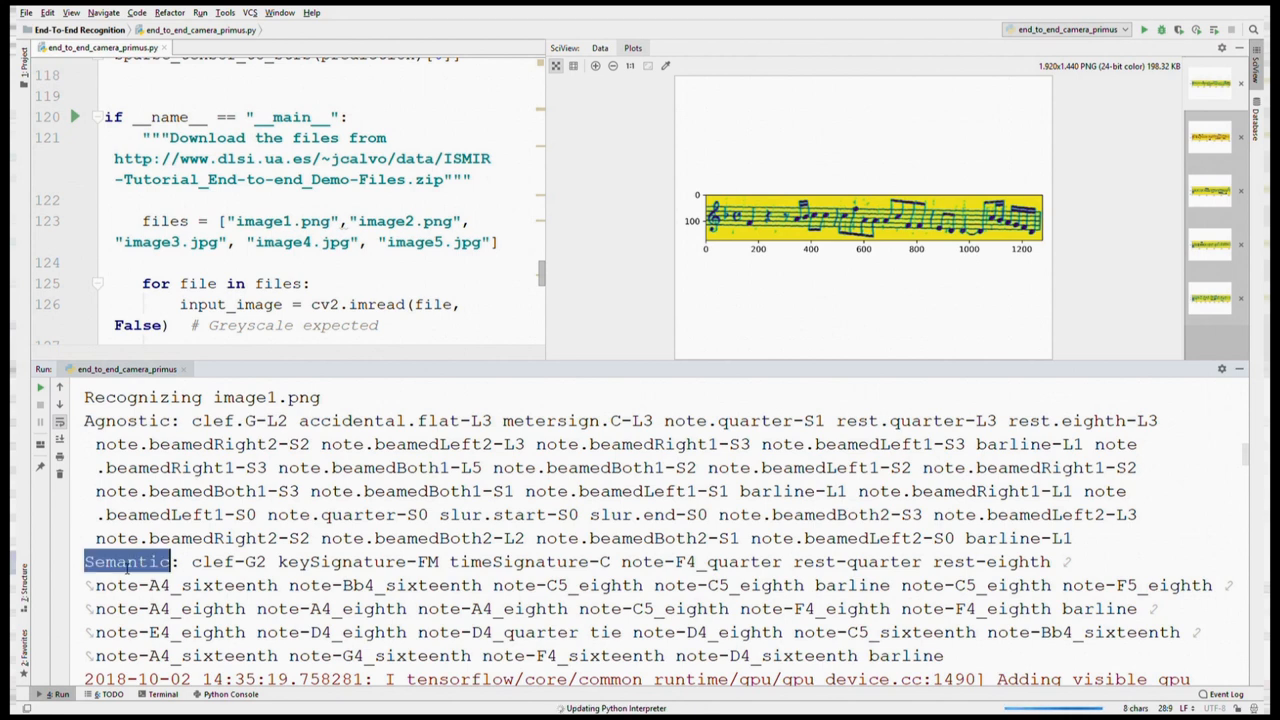
pyautogui.scroll(-3)
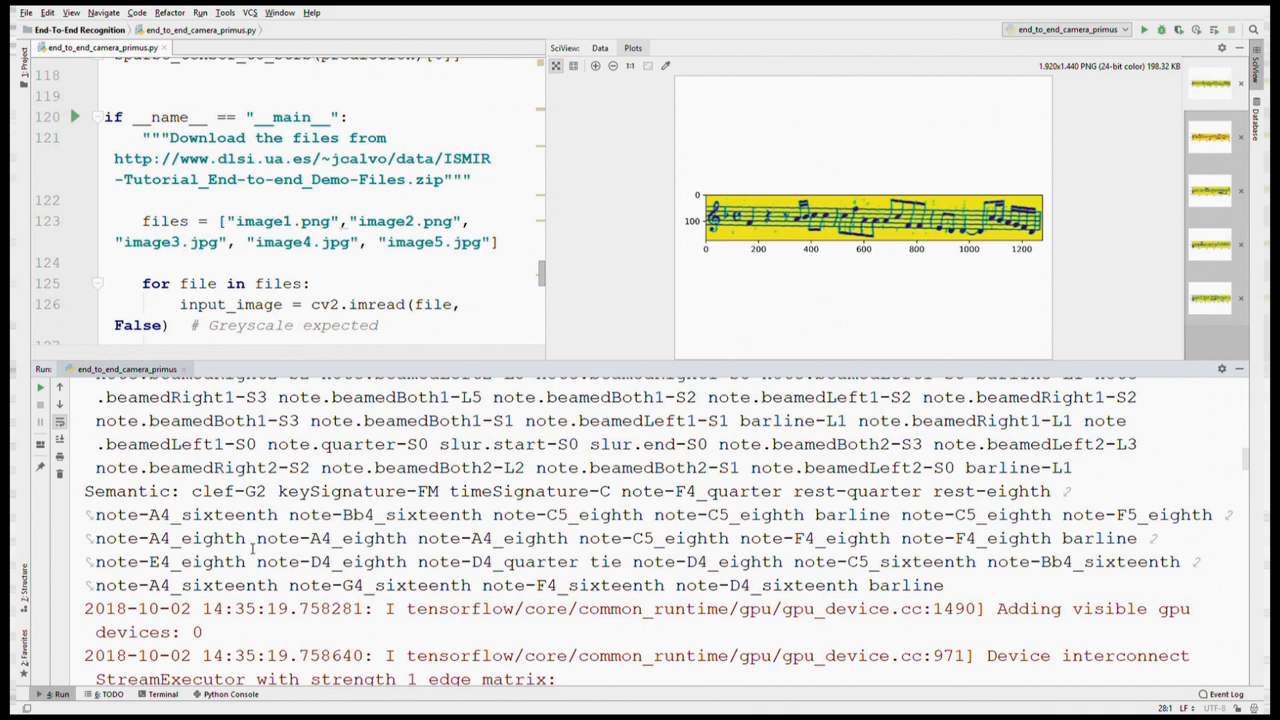
pyautogui.moveTo(1148, 180)
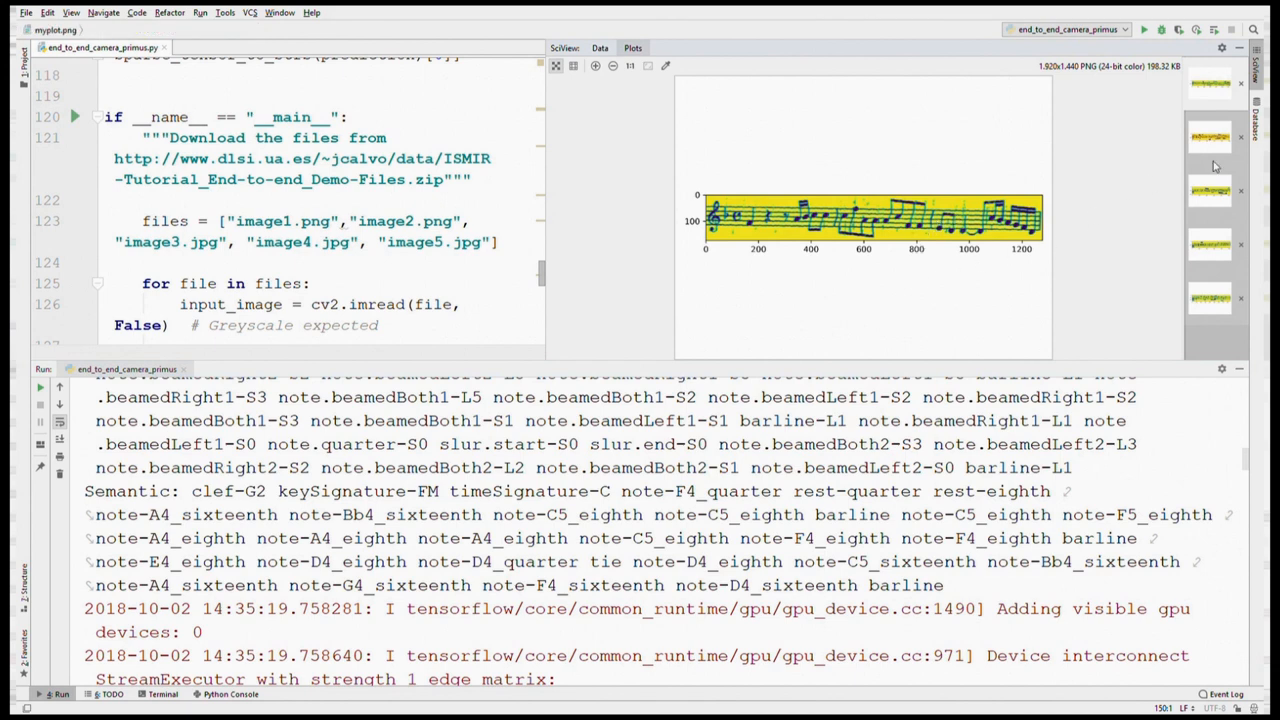
# - Cycle through the plotted input score thumbnails, ending on the staff with the 23-bar rest
pyautogui.click(1210, 136)
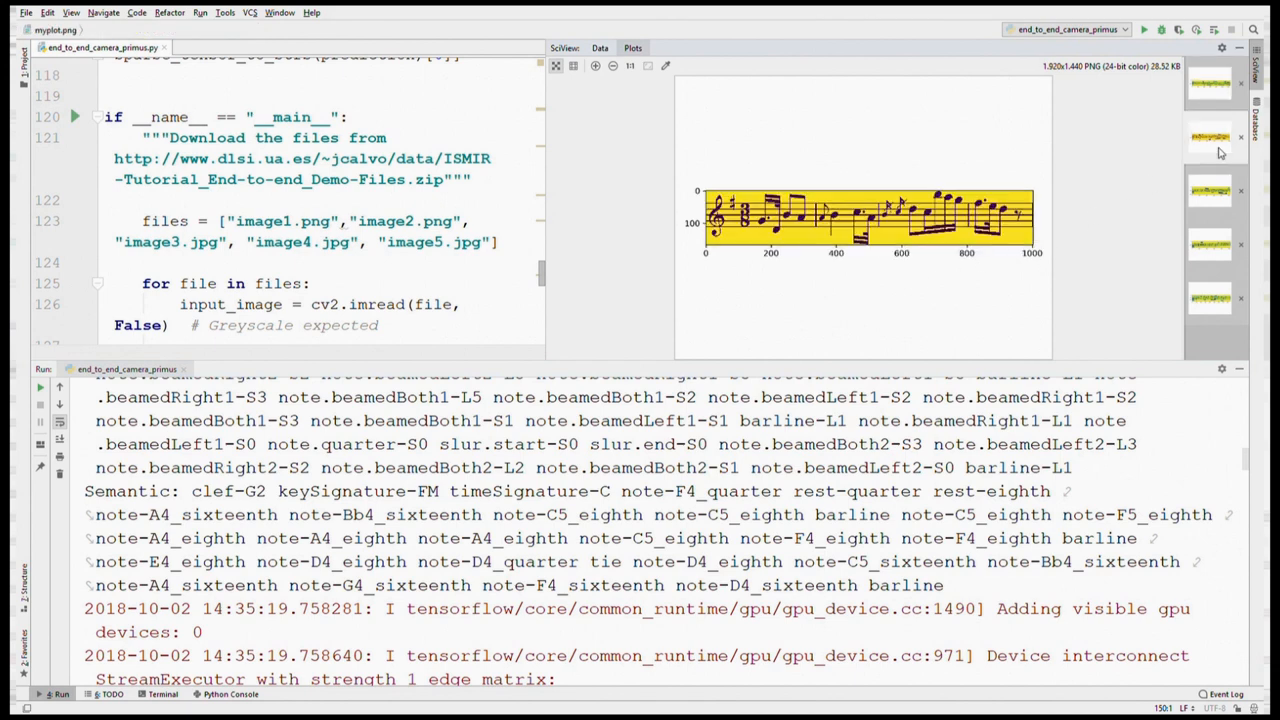
pyautogui.click(1210, 190)
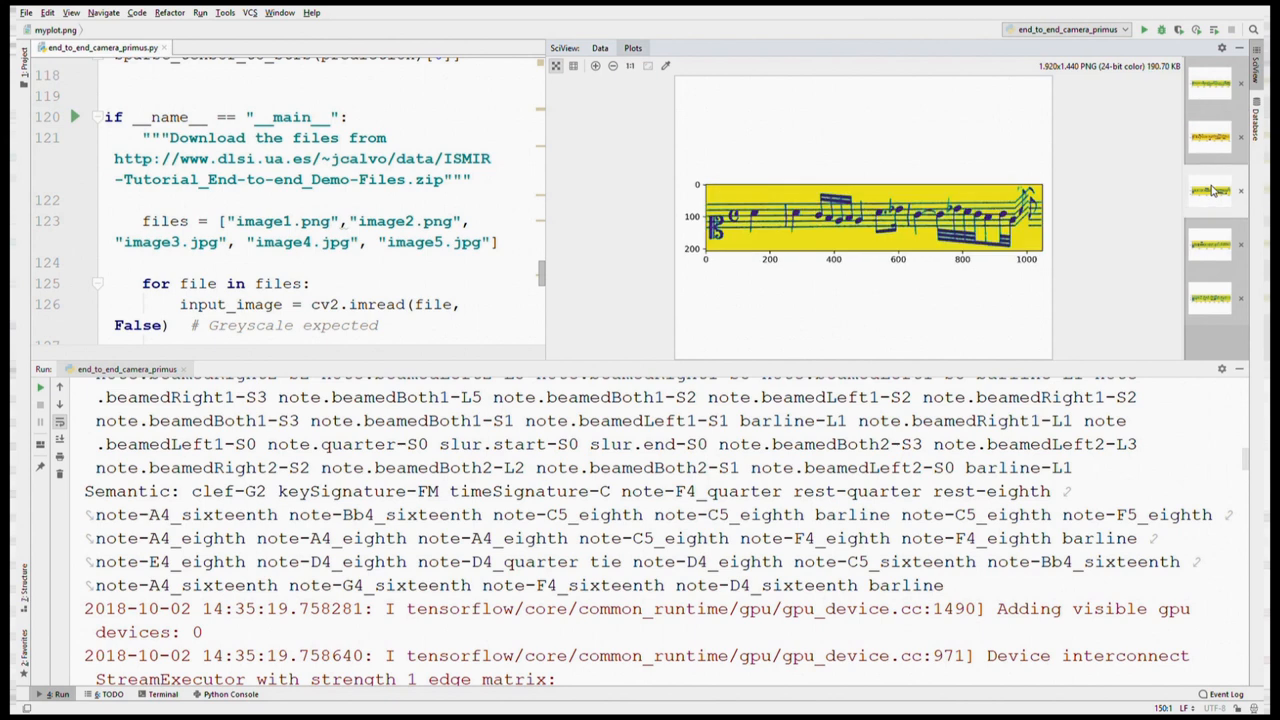
pyautogui.moveTo(1212, 192)
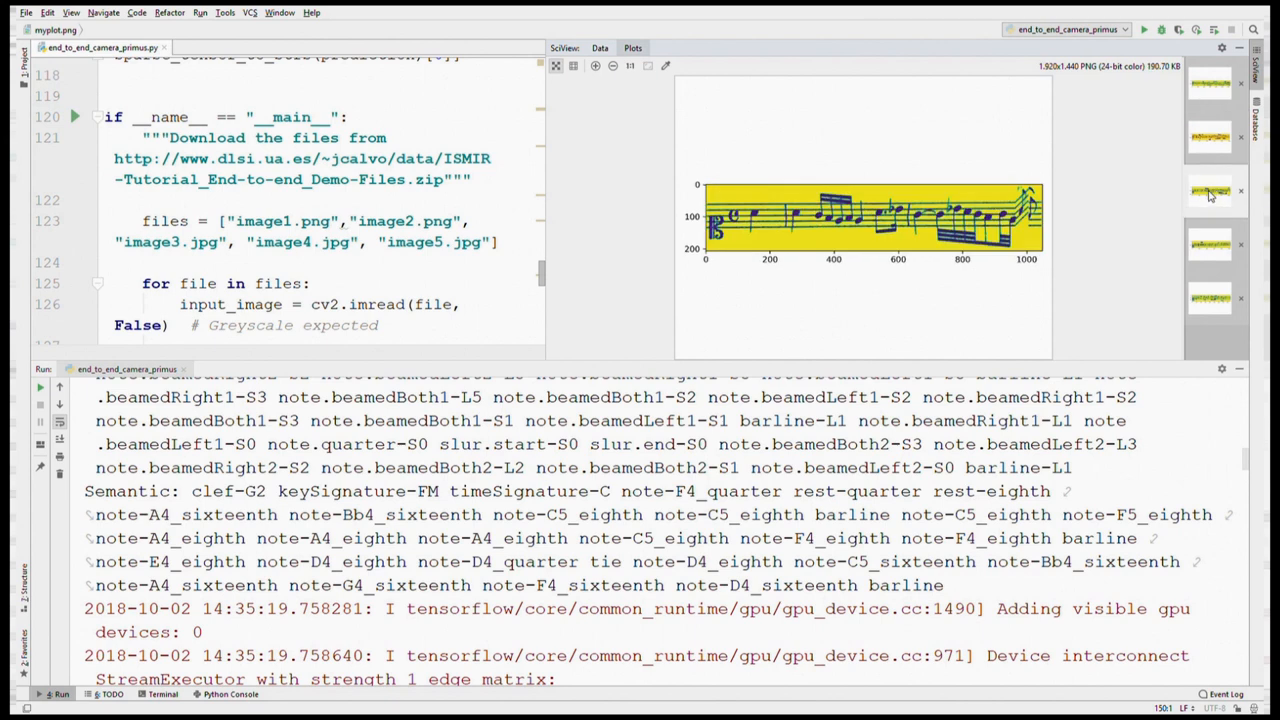
pyautogui.moveTo(1208, 254)
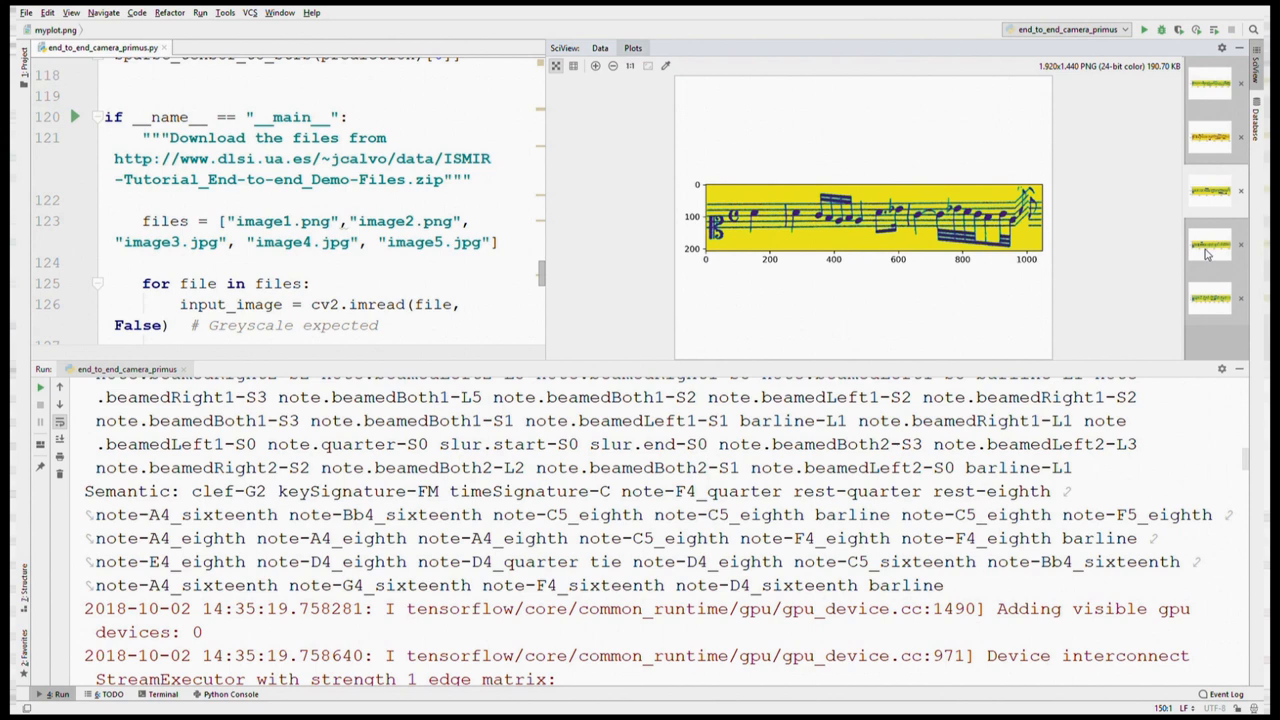
pyautogui.click(1210, 300)
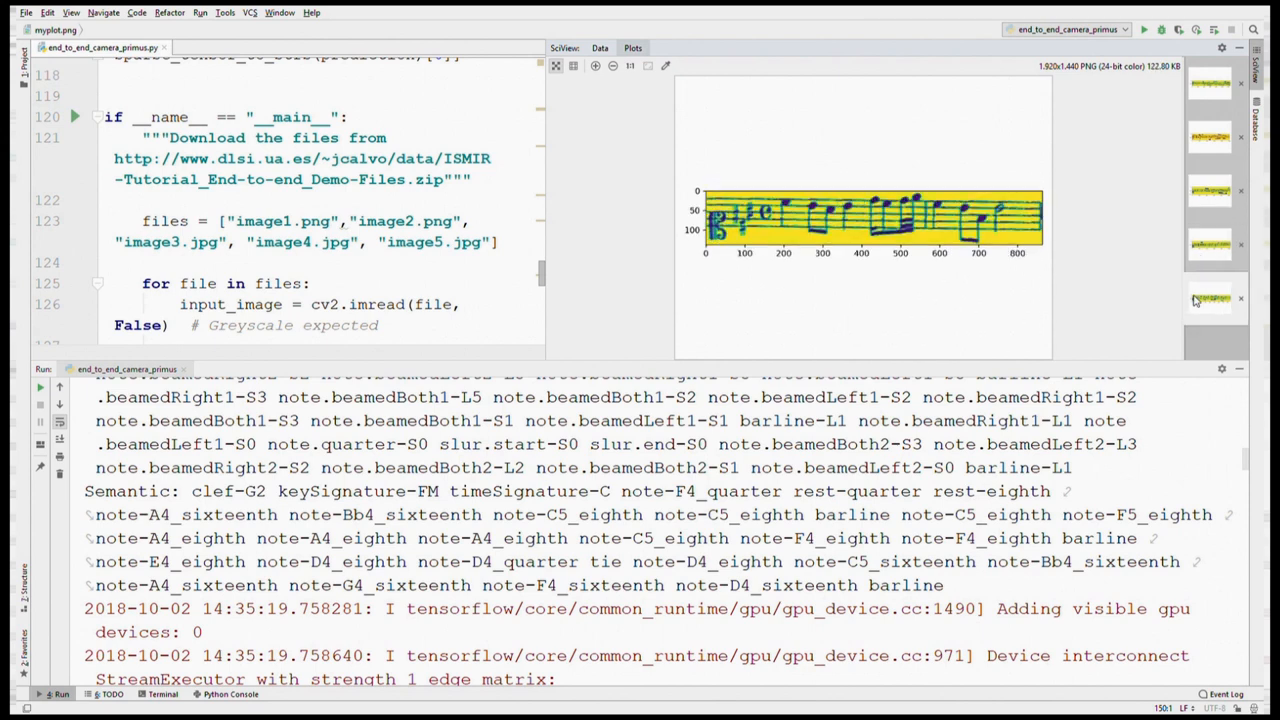
pyautogui.moveTo(1210, 238)
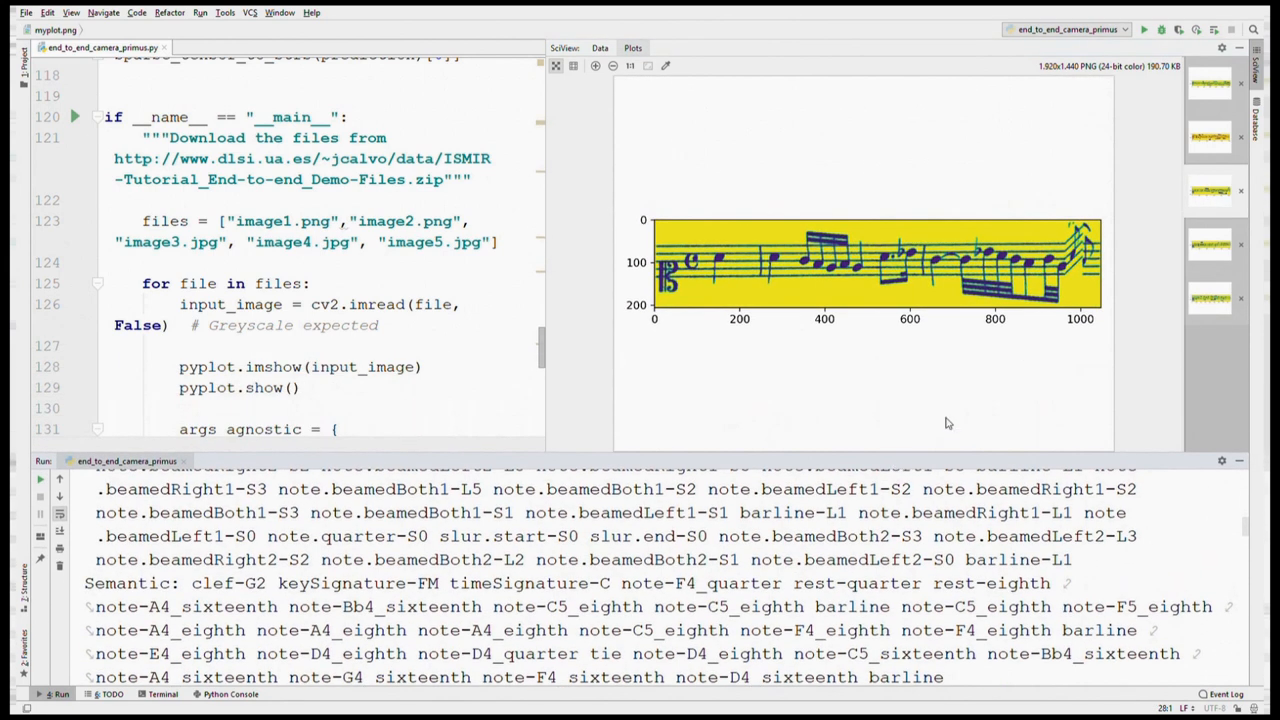
pyautogui.moveTo(1084, 258)
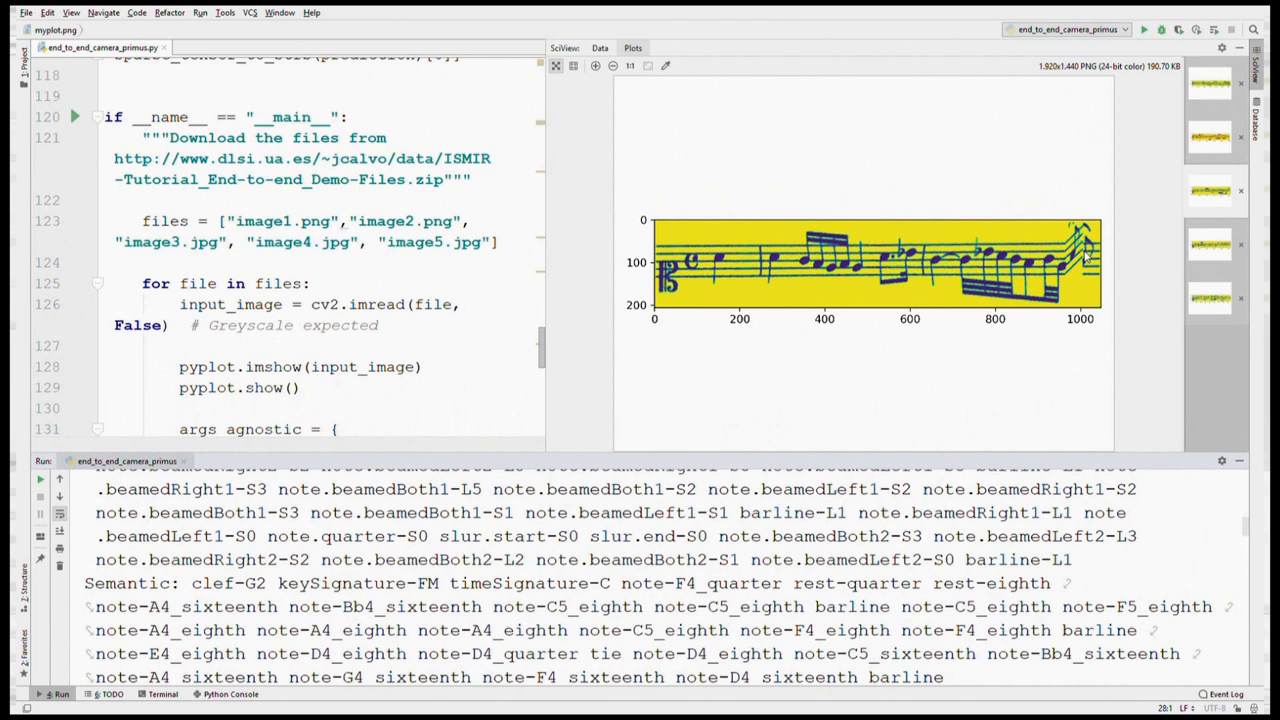
pyautogui.moveTo(1058, 248)
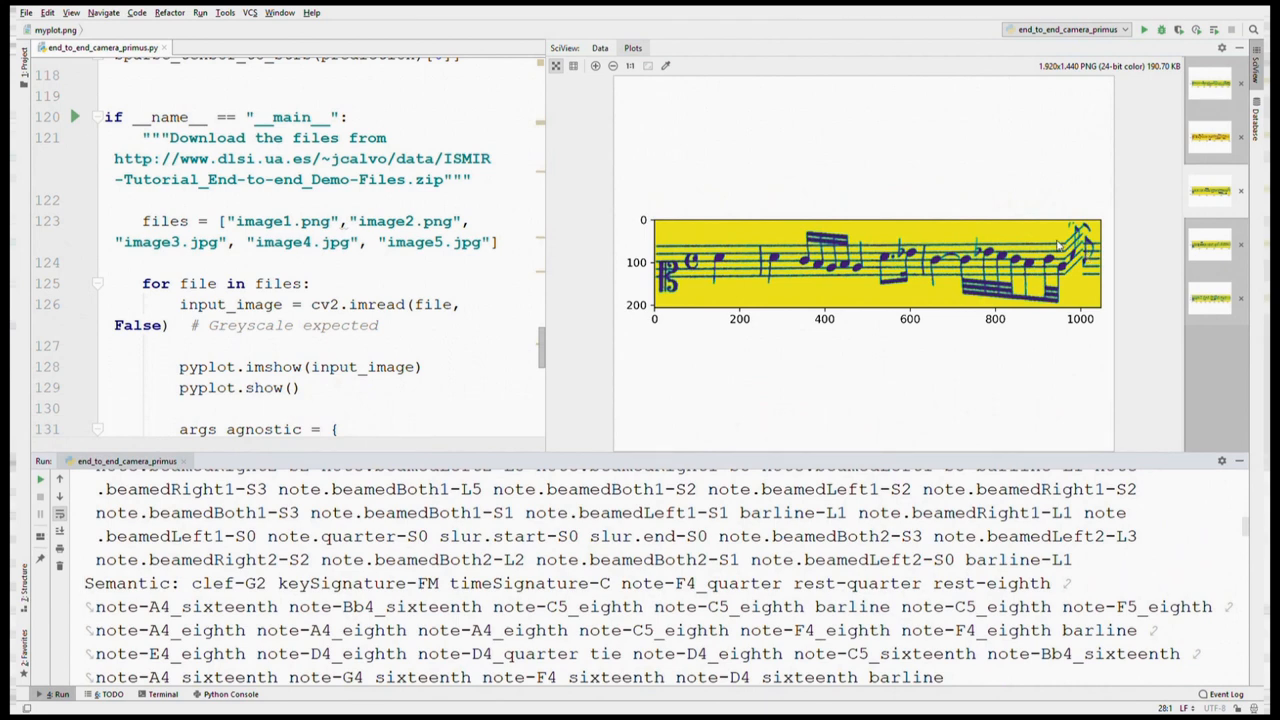
pyautogui.click(1210, 244)
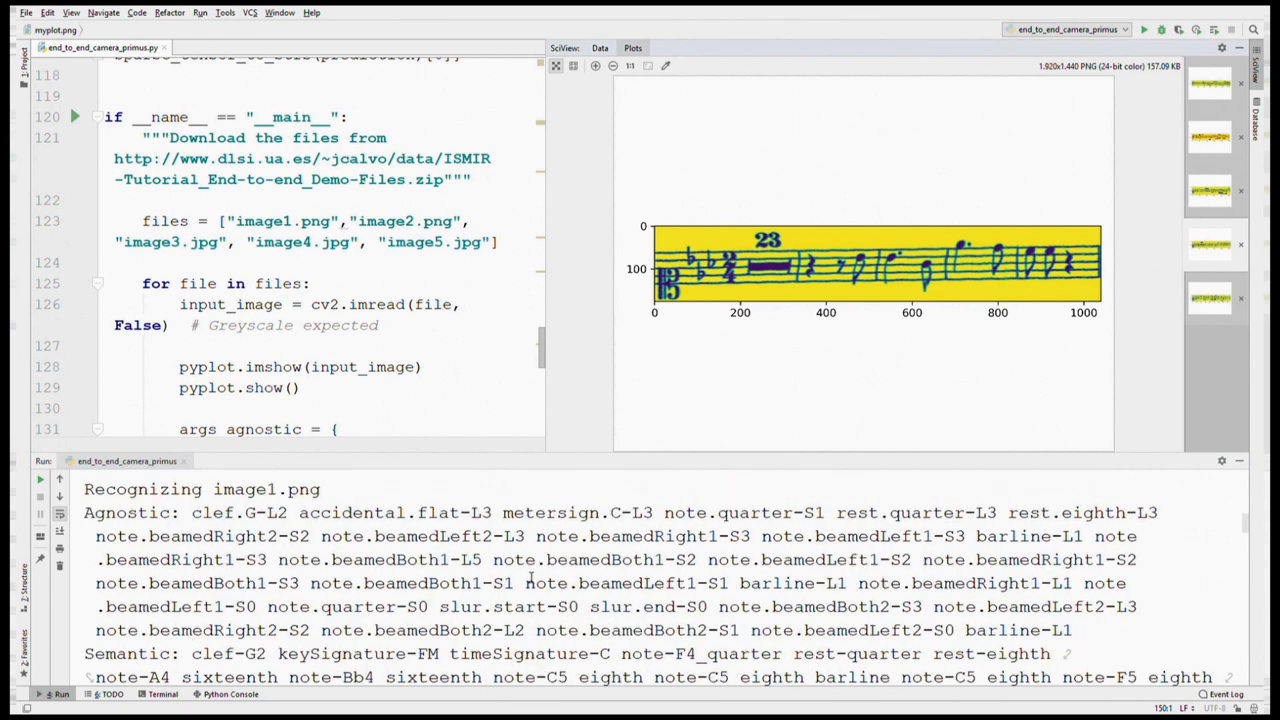
pyautogui.scroll(-3)
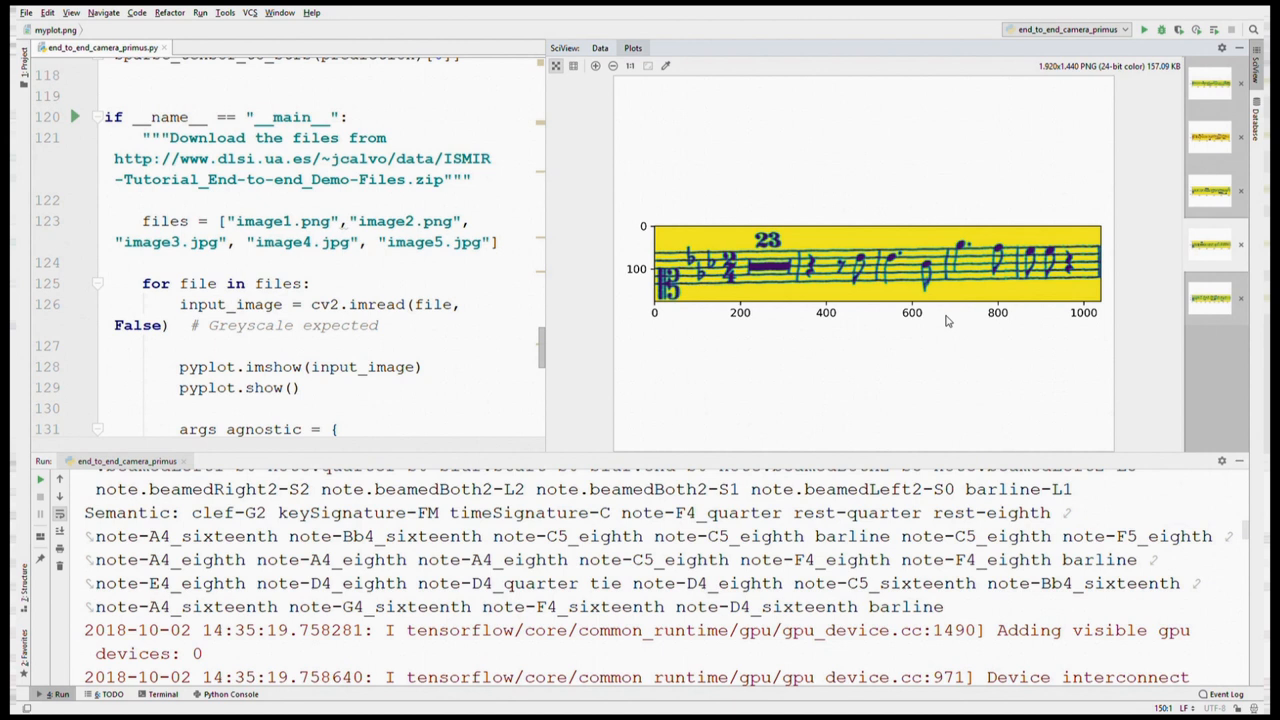
pyautogui.moveTo(576, 346)
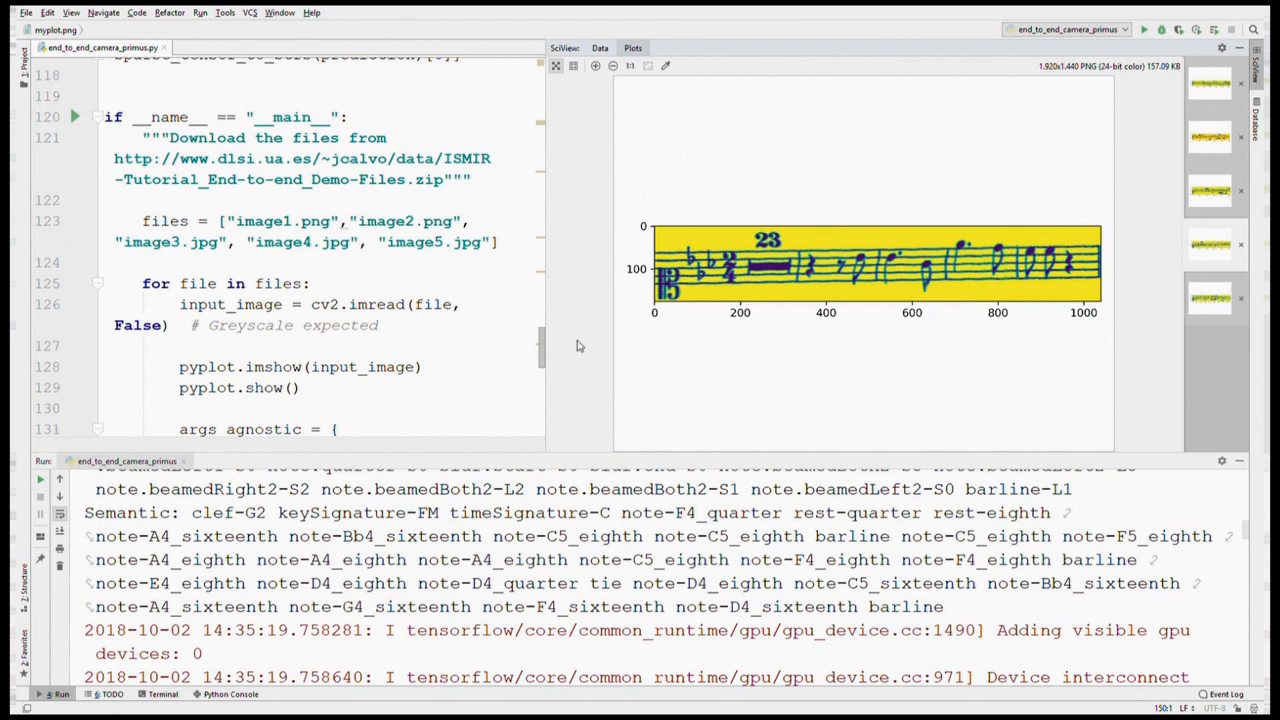